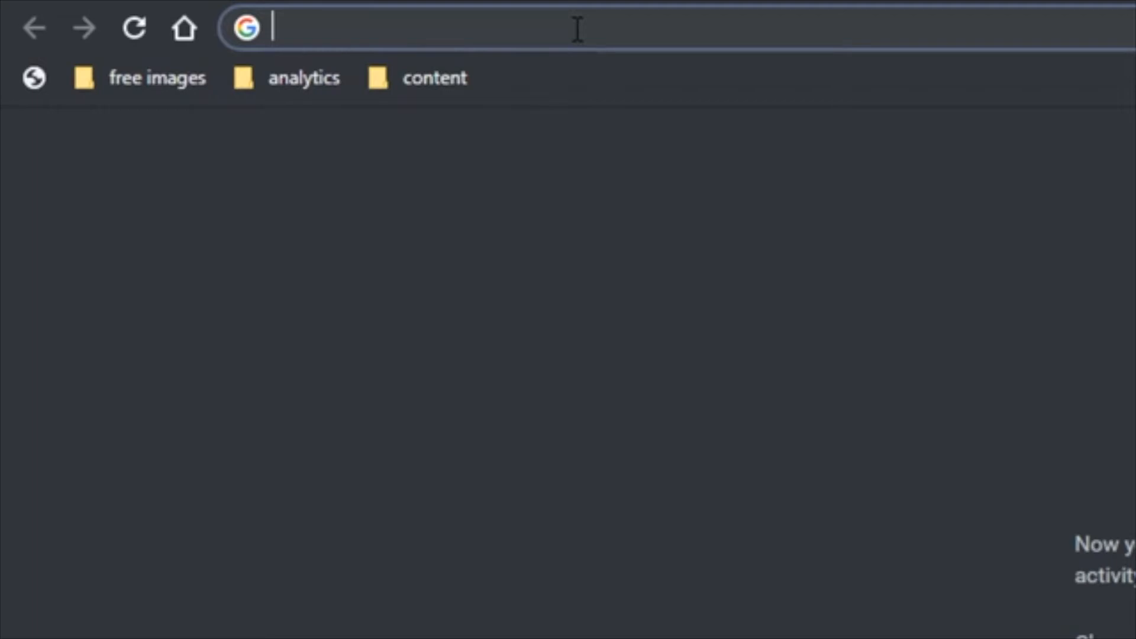
Search 'emergency electrician' localized to Bexleyheath with the &near=bexleyheath URL parameter.
text(emergency electrician)
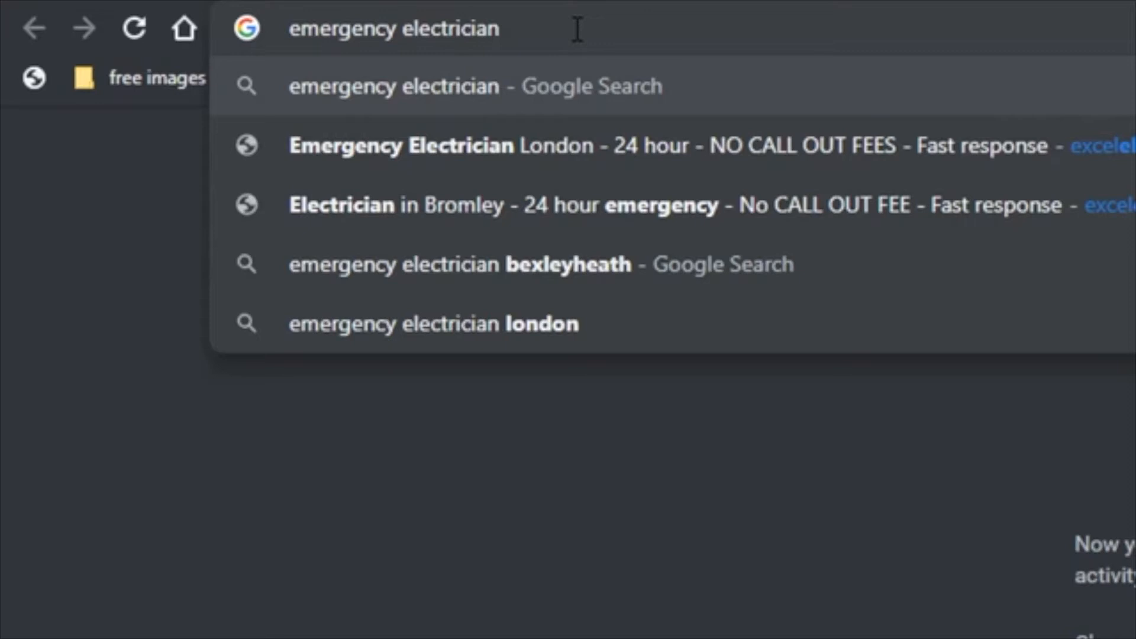
key(Return)
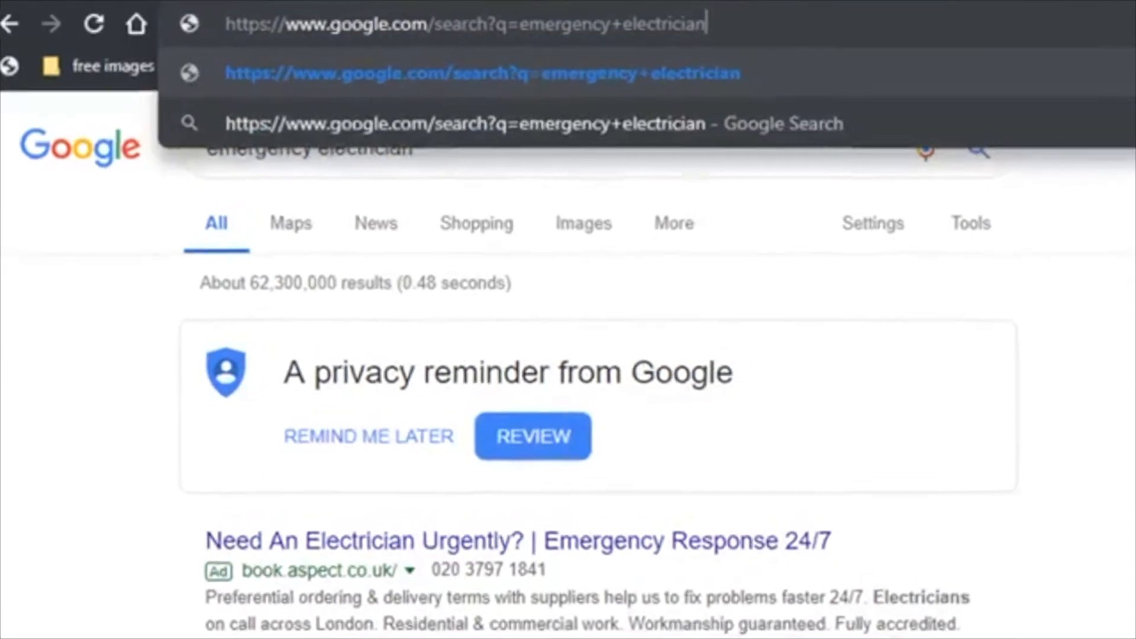
text(&near=city)
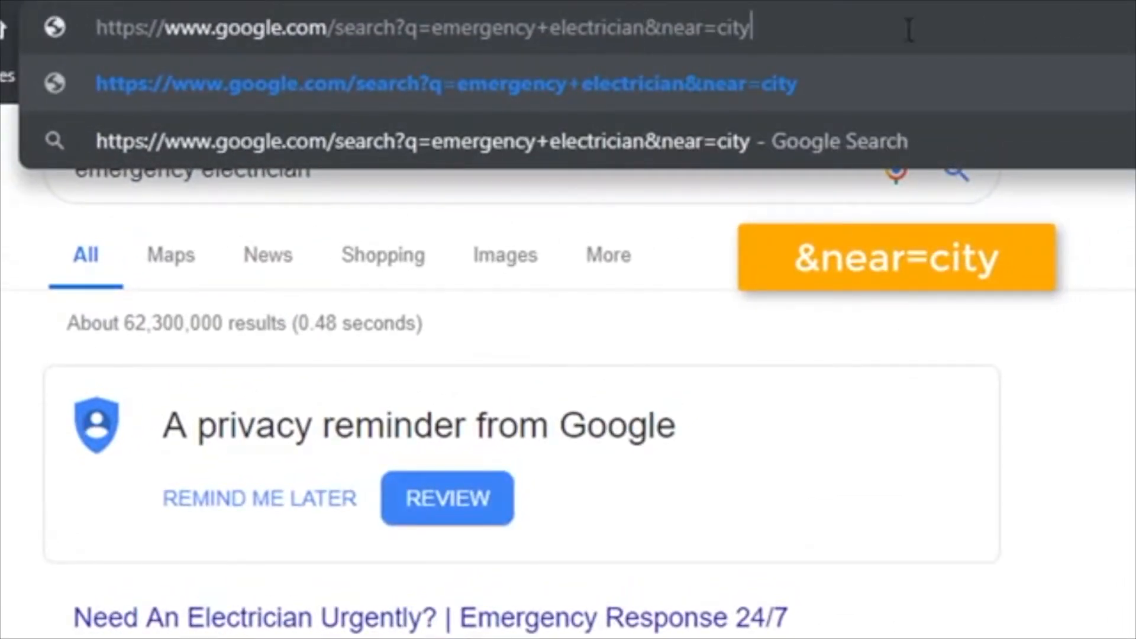
double_click(732, 28)
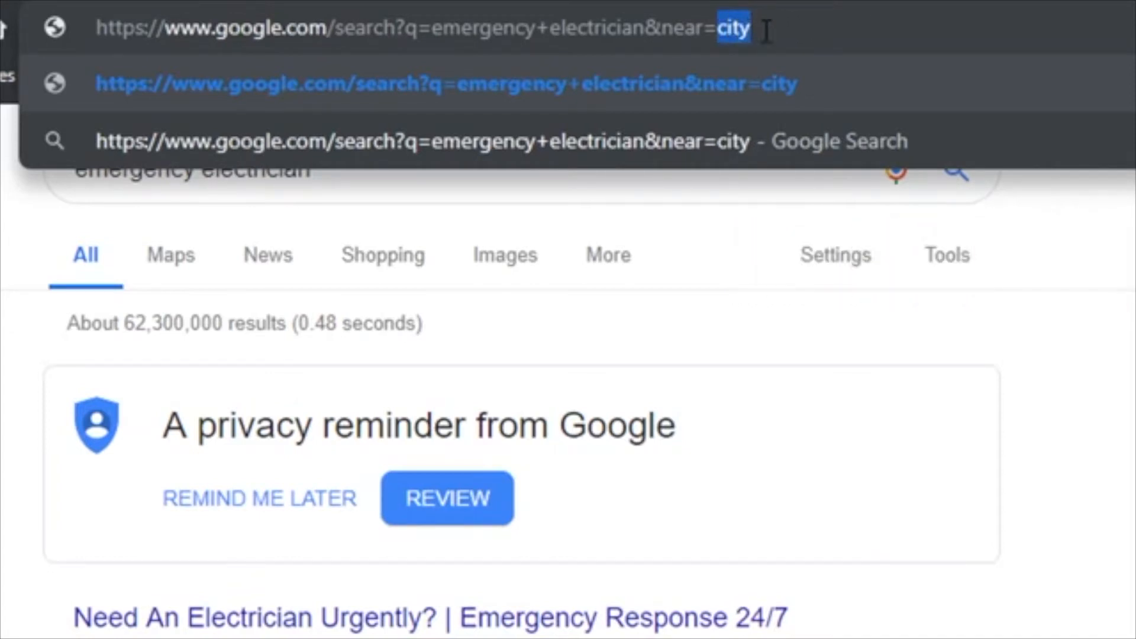
text(bexl)
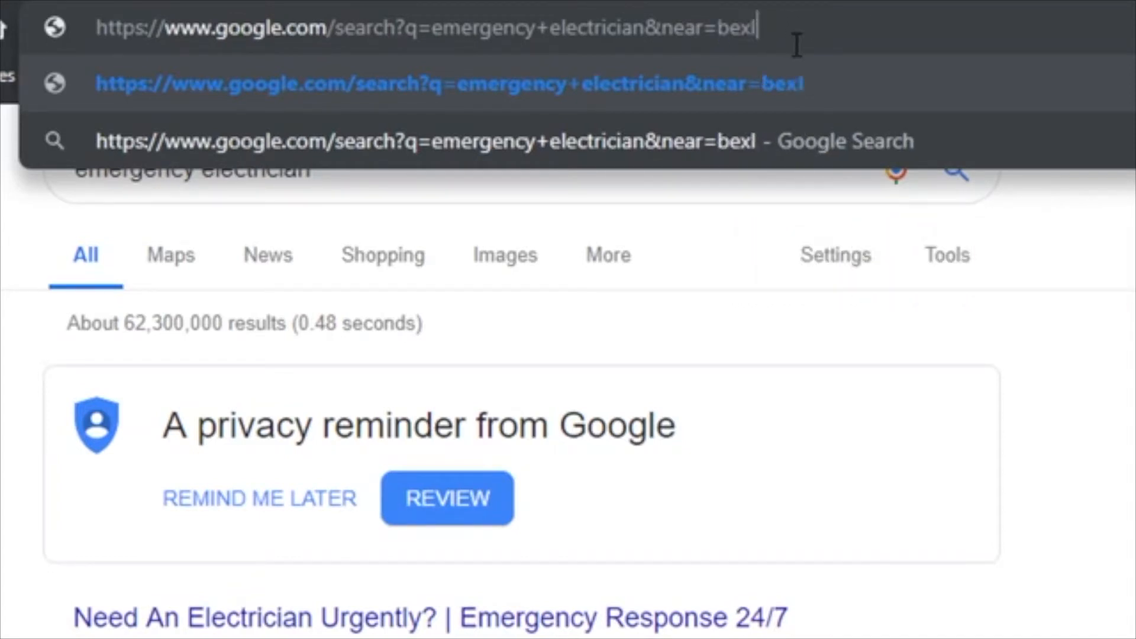
text(ey)
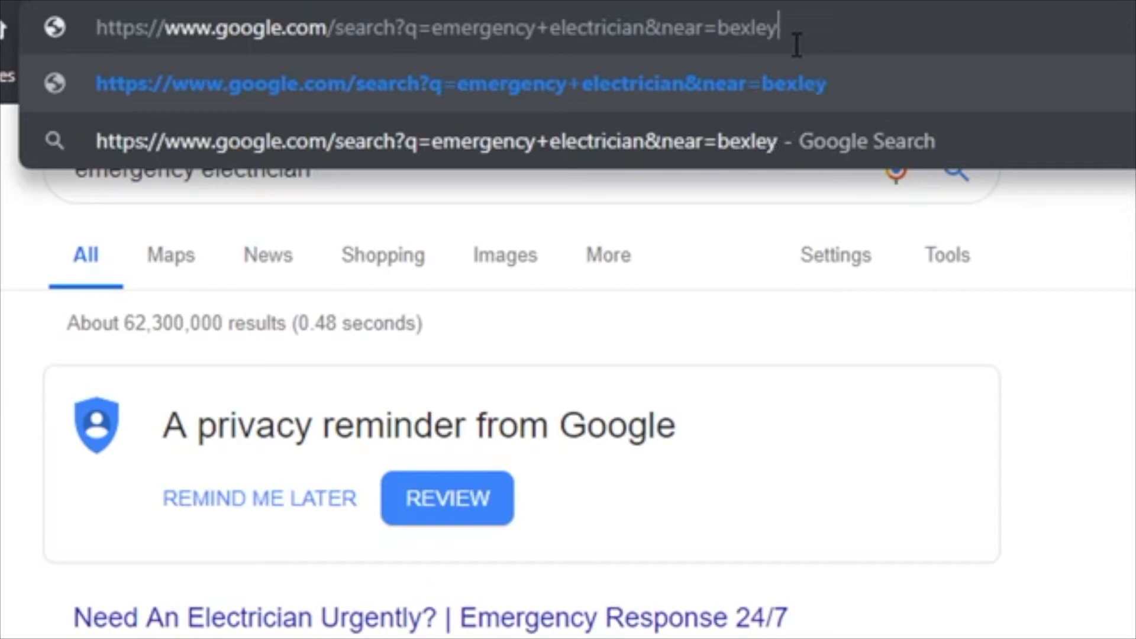
text(heath)
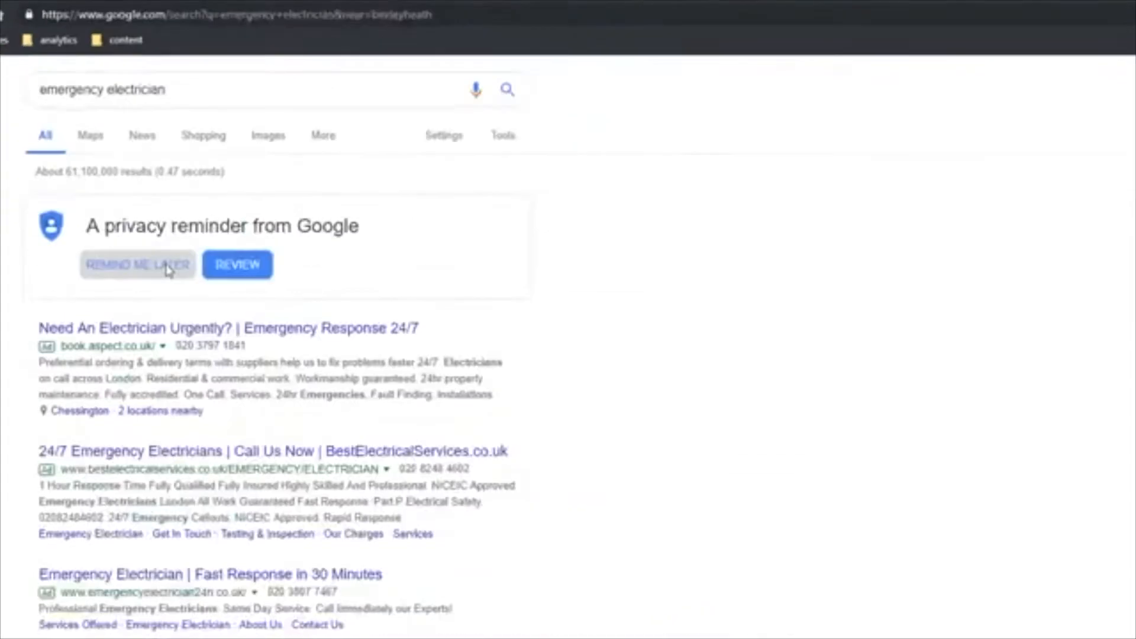
Dismiss the privacy reminder, reload results with near=dartford and scroll to the map pack.
click(137, 265)
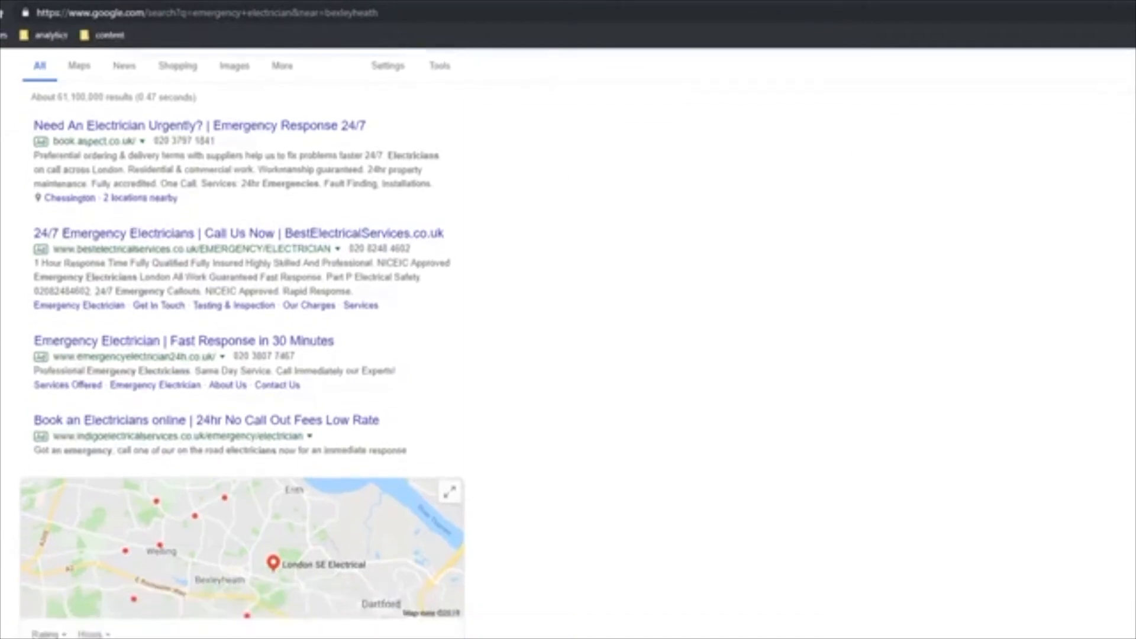
scroll(down, 3)
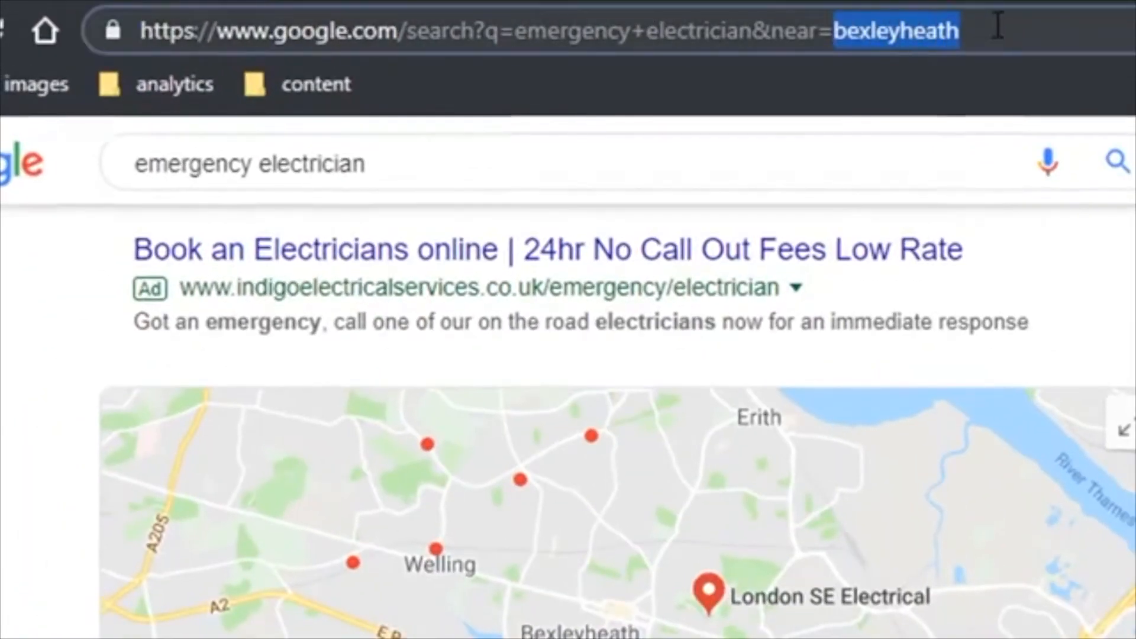
text(dartford)
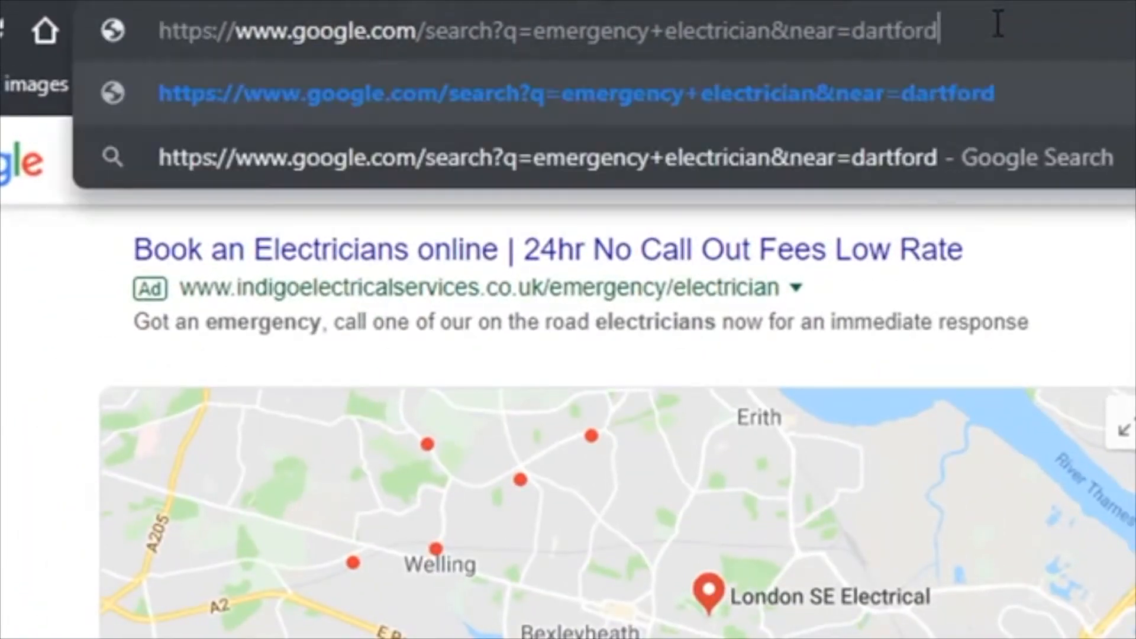
key(Return)
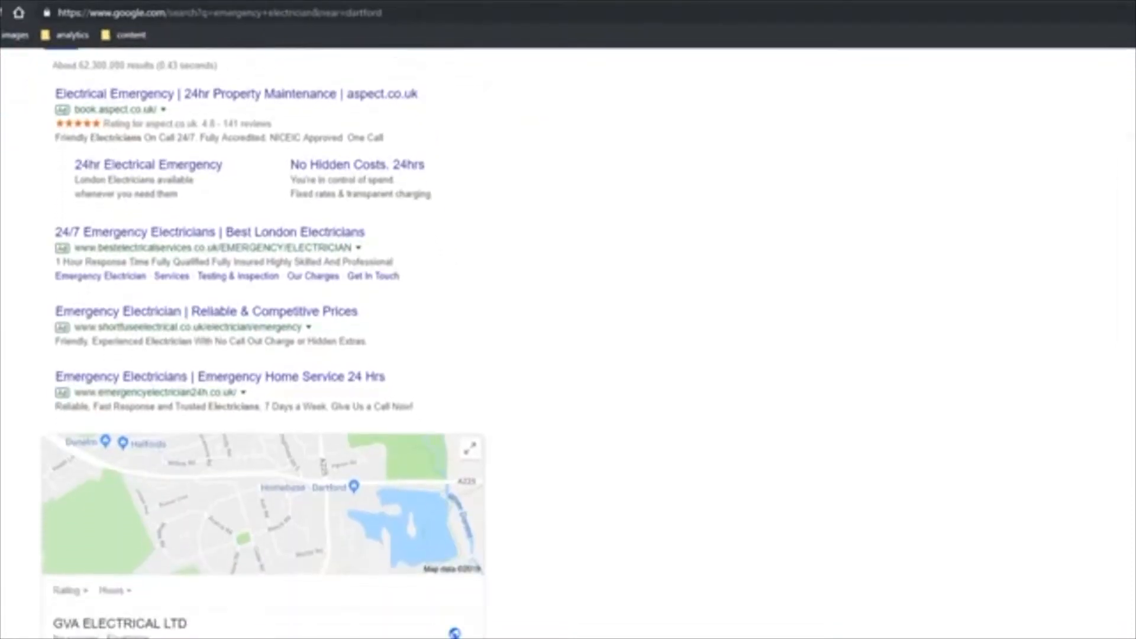
scroll(down, 3)
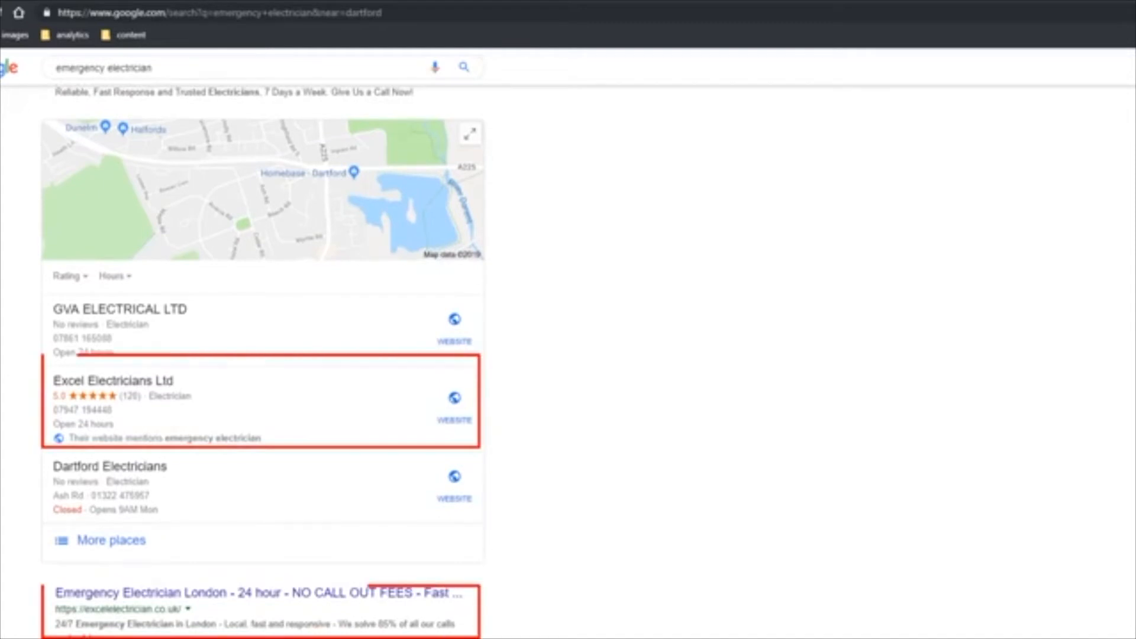
mouse_move(976, 568)
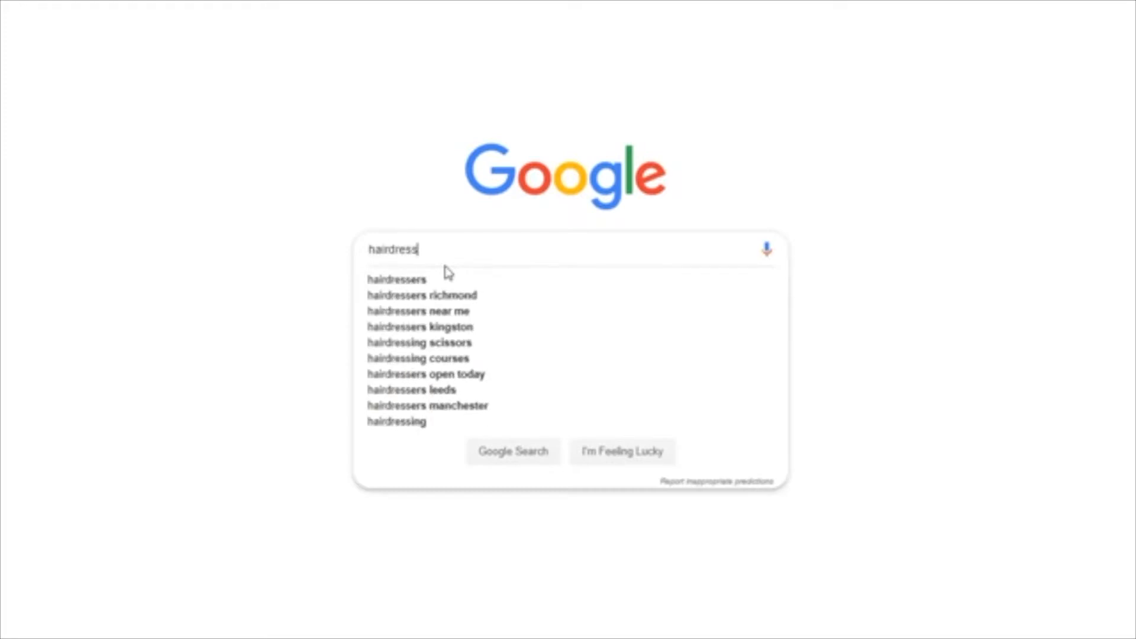
Check map packs for 'hairdressers near me' and 'plumber near me', then 'solicitor in twickenham'.
click(419, 311)
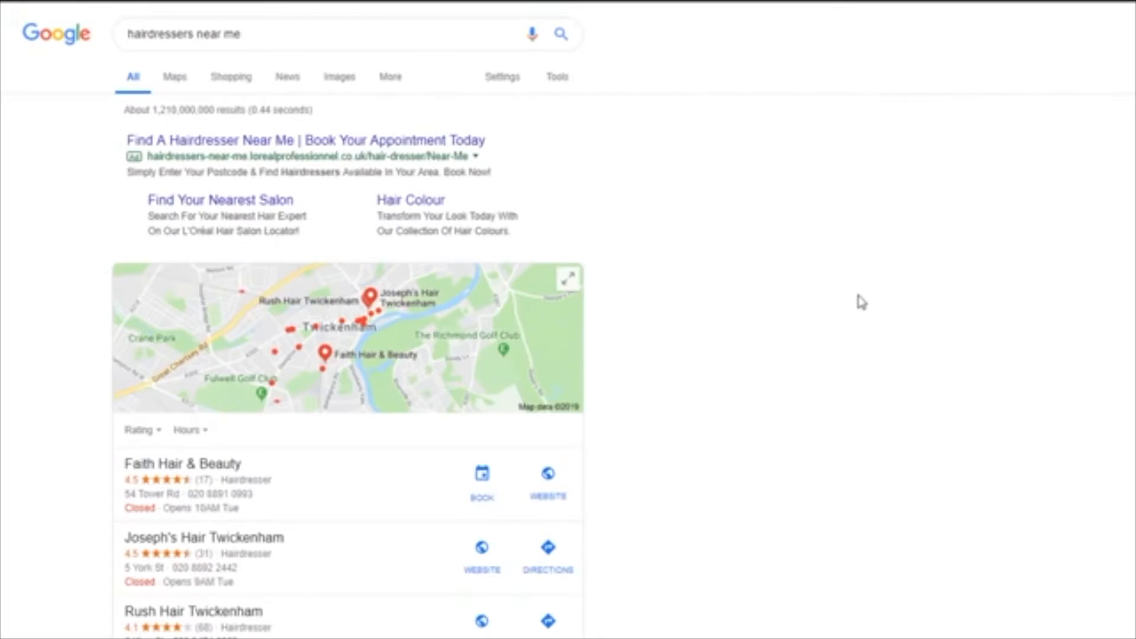
scroll(down, 3)
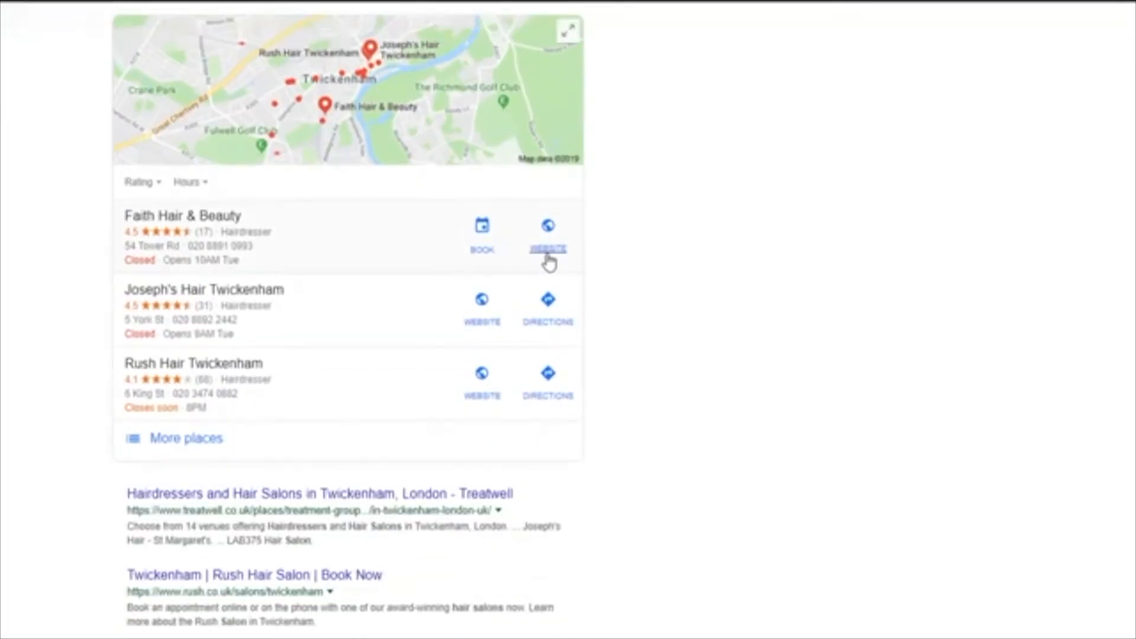
text(plu)
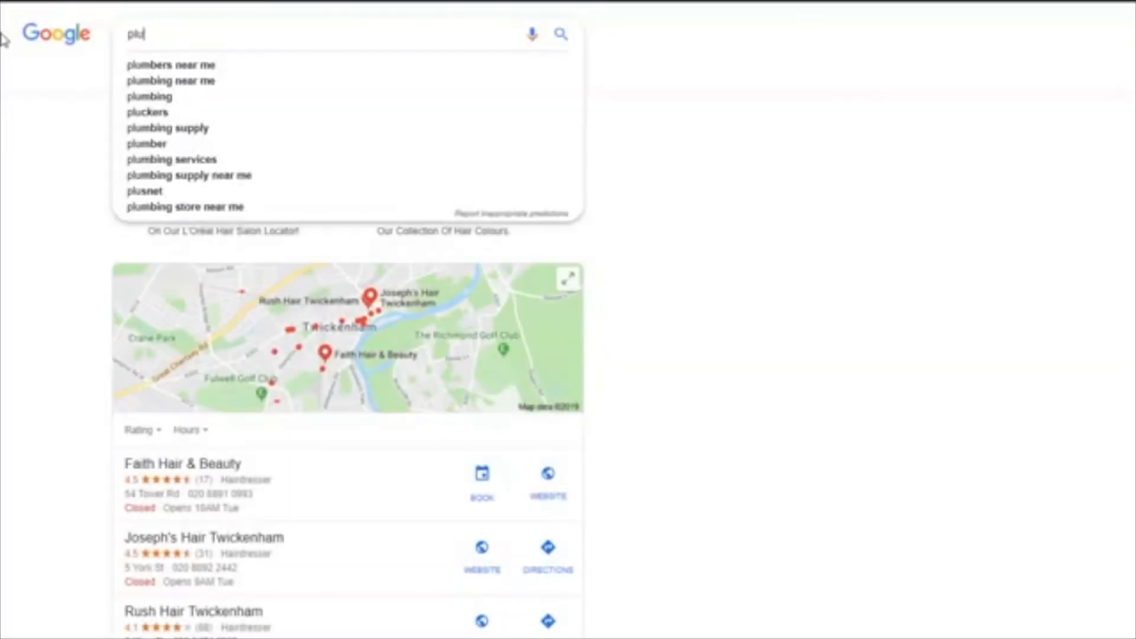
text(plumber ne)
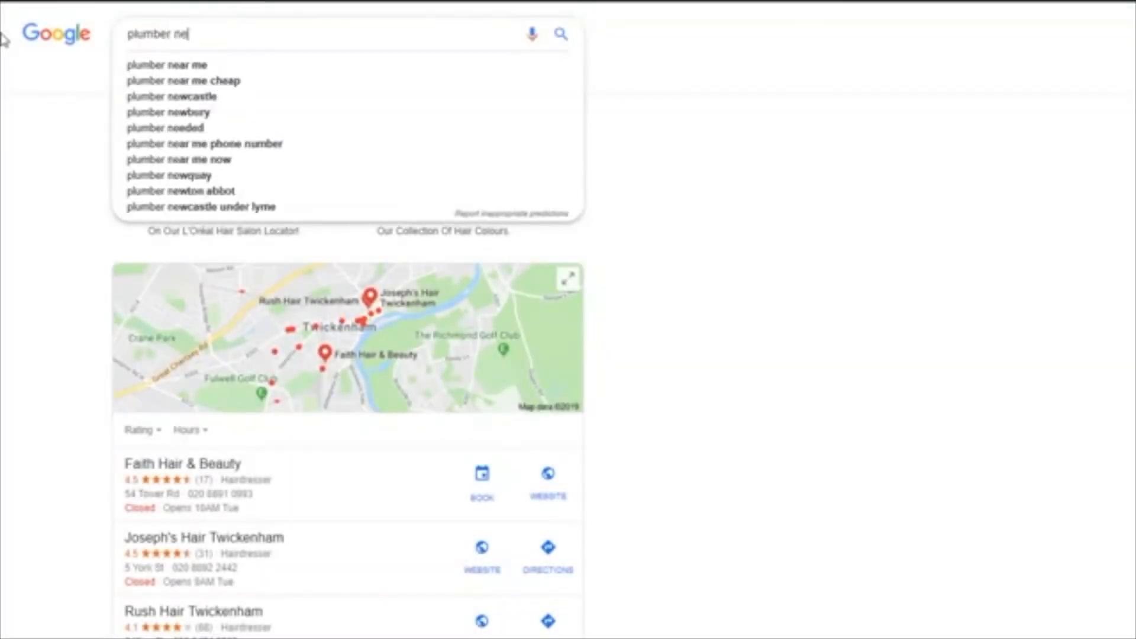
click(171, 65)
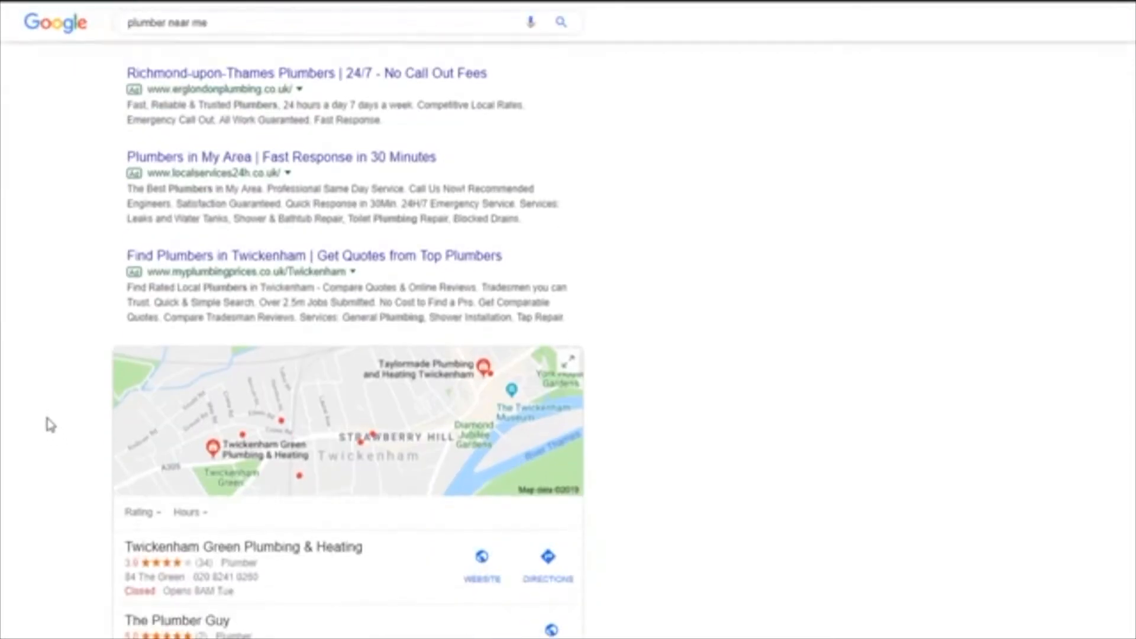
scroll(down, 3)
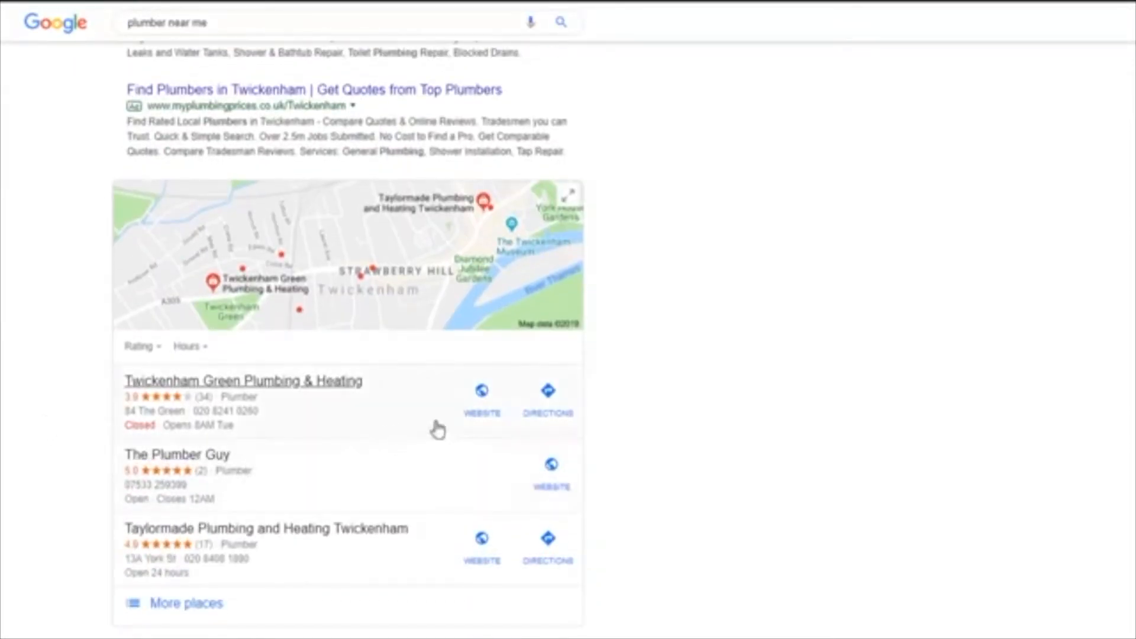
click(481, 391)
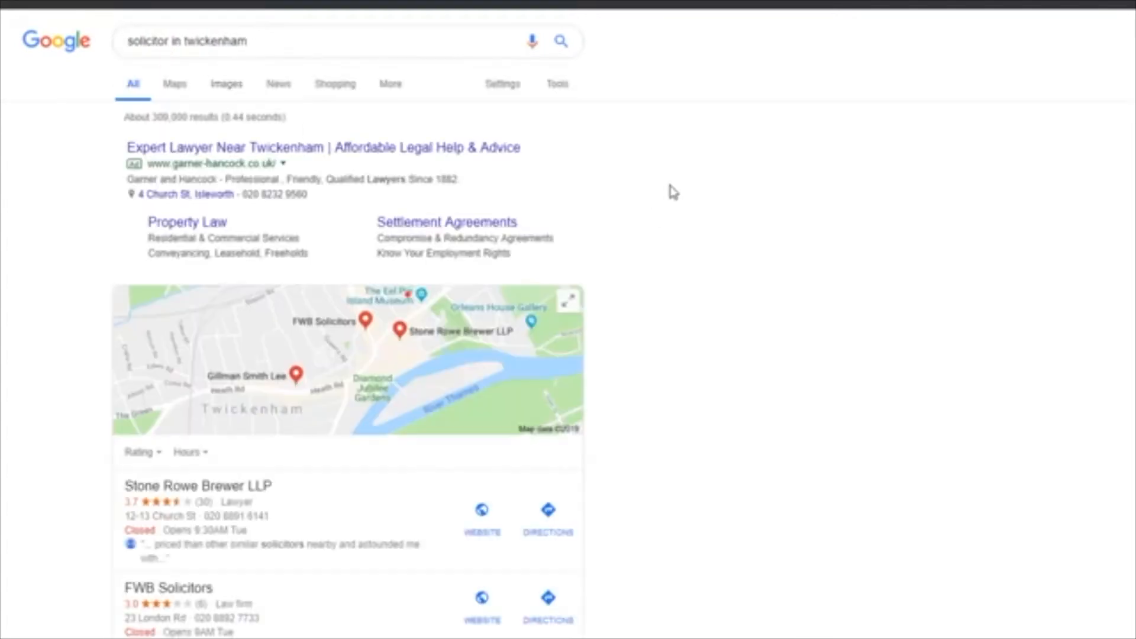
mouse_move(509, 507)
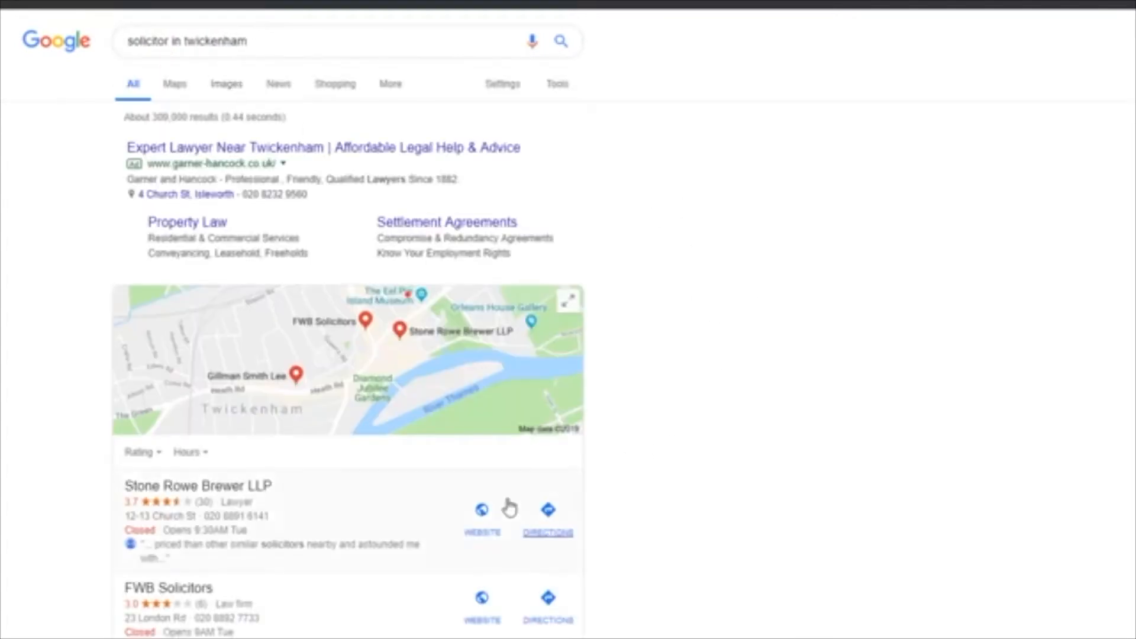
click(481, 513)
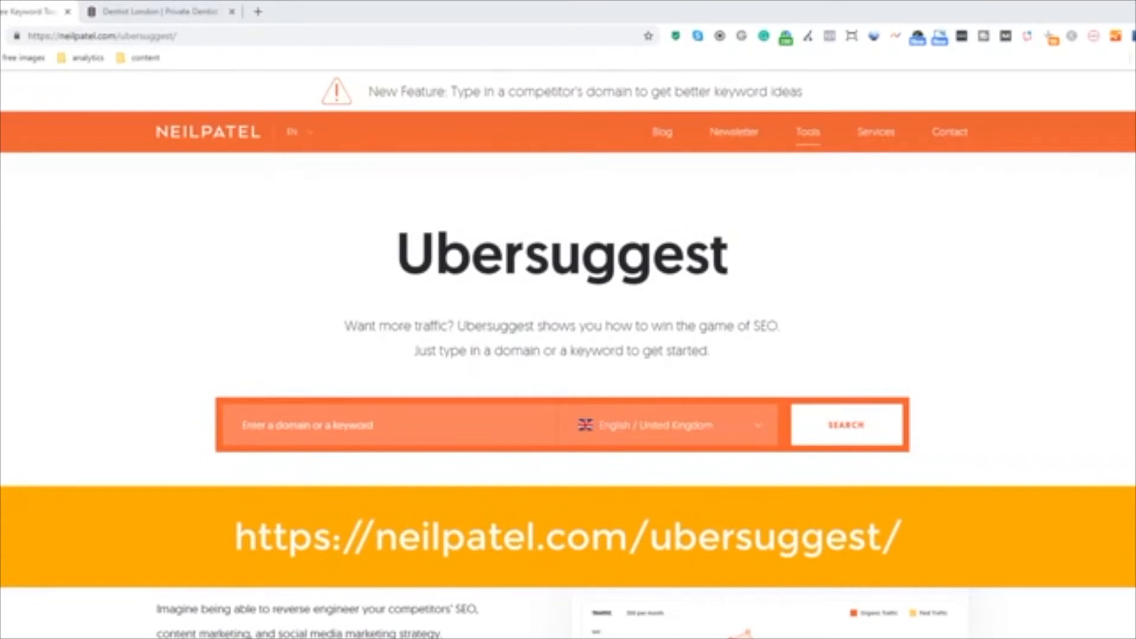
mouse_move(562, 6)
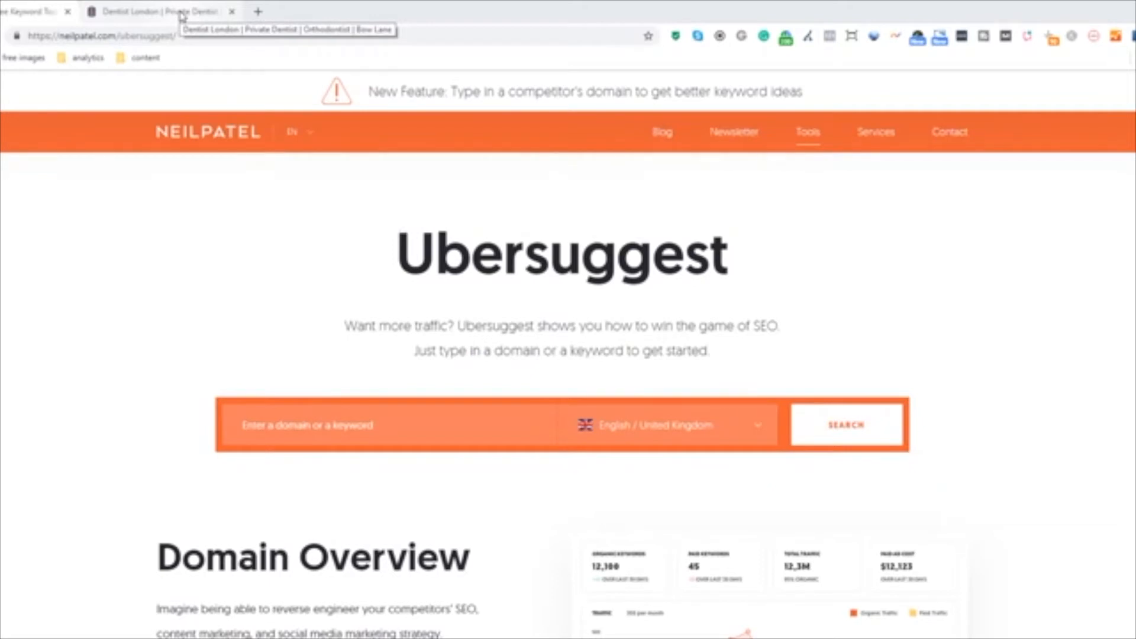
click(159, 11)
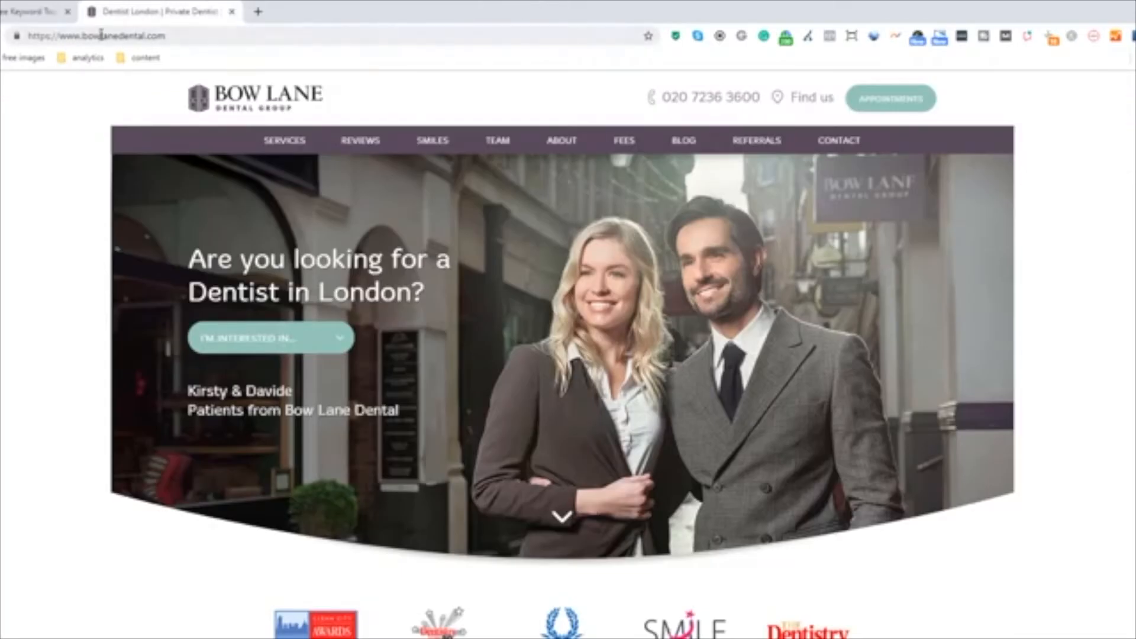
right_click(94, 35)
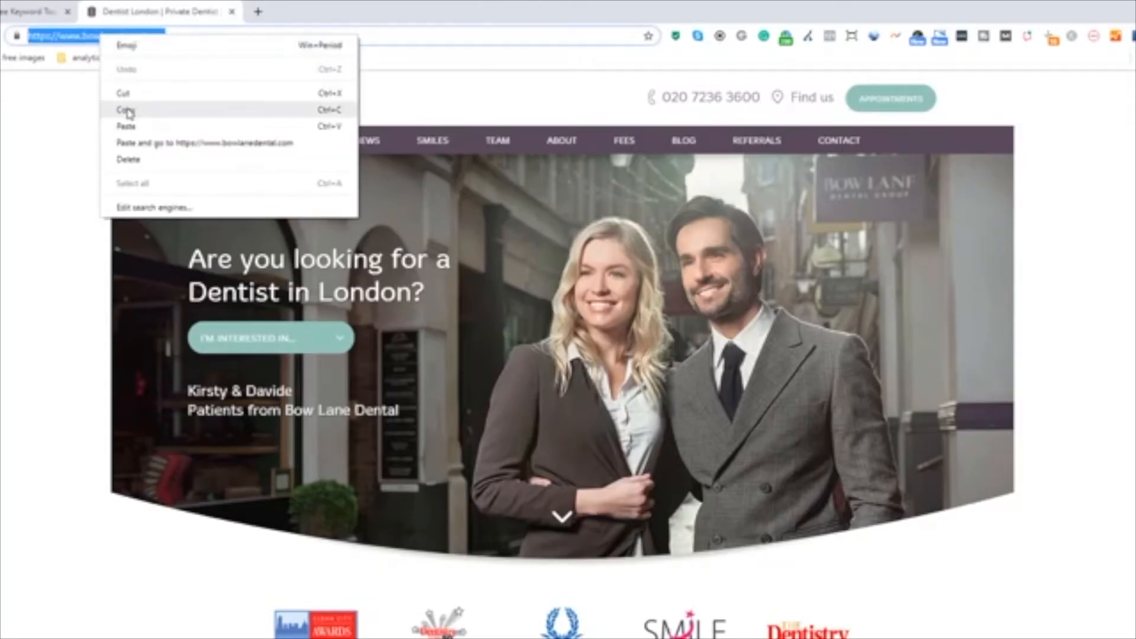
click(203, 143)
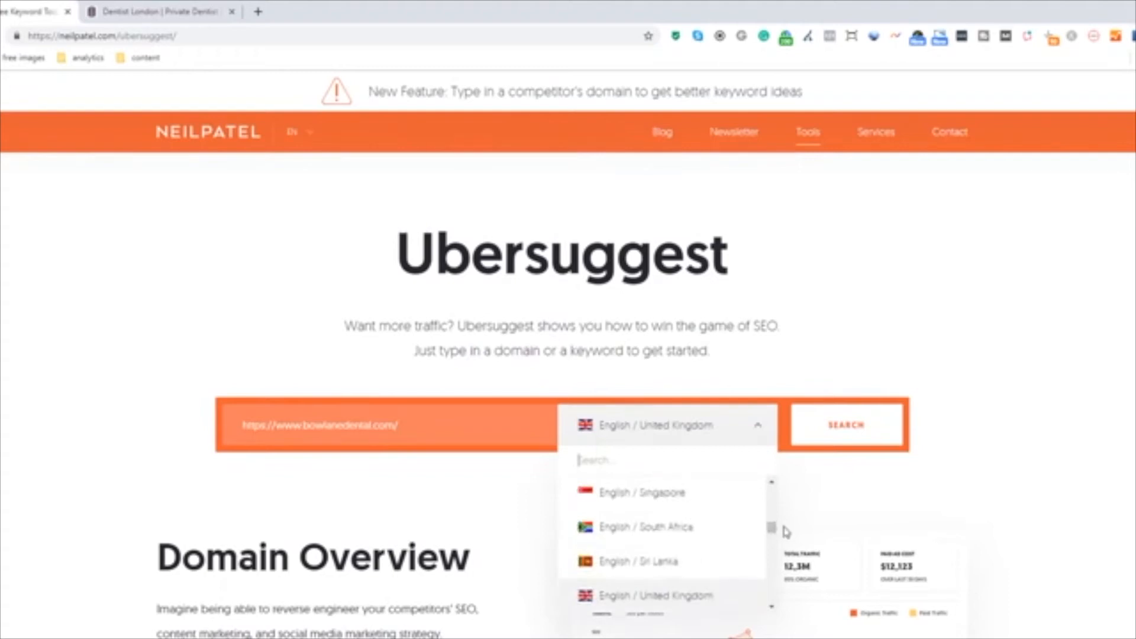
click(844, 425)
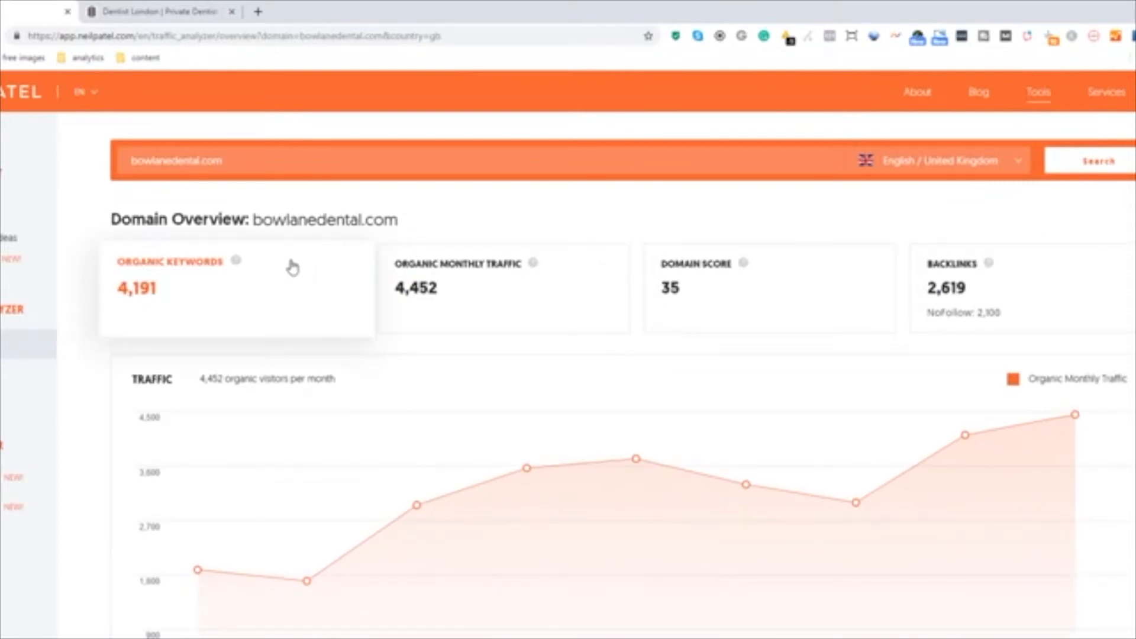
mouse_move(236, 261)
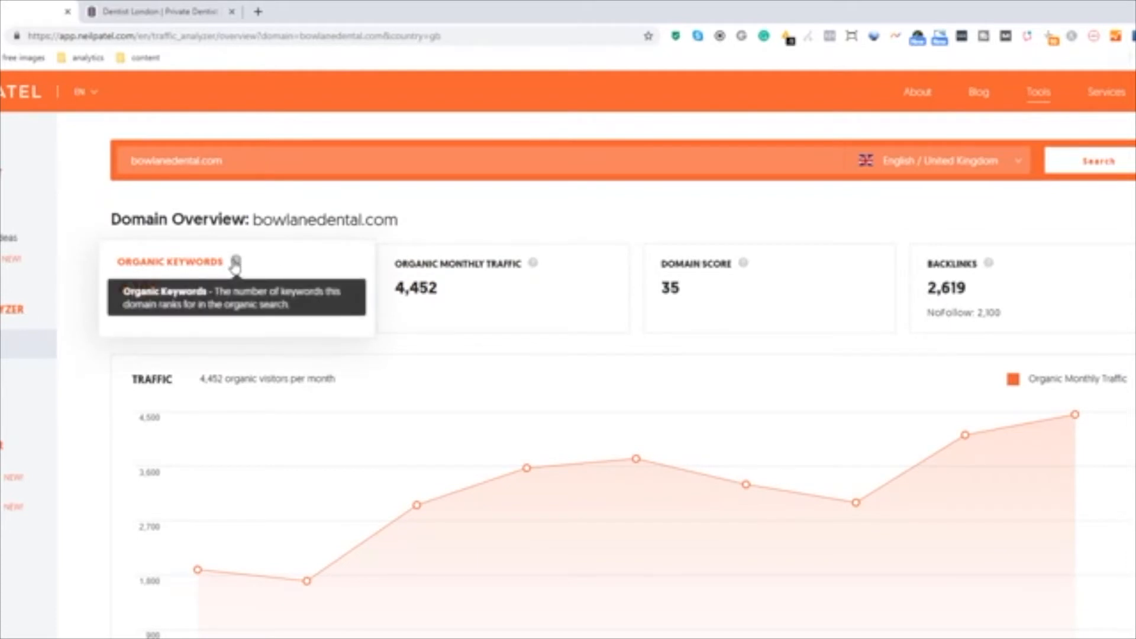
mouse_move(449, 270)
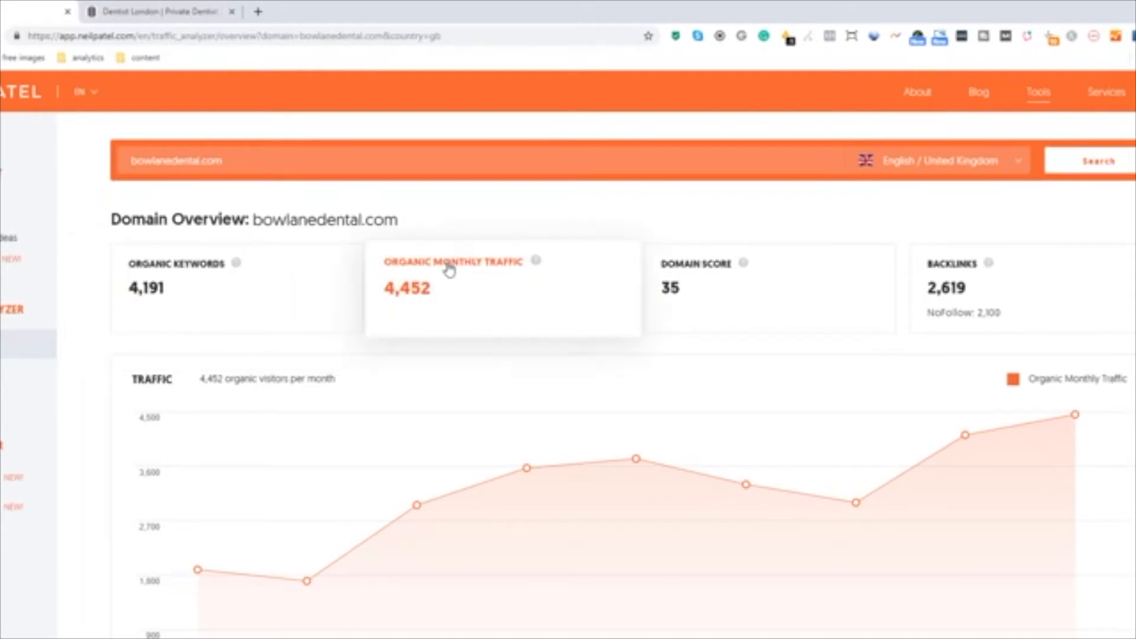
mouse_move(536, 261)
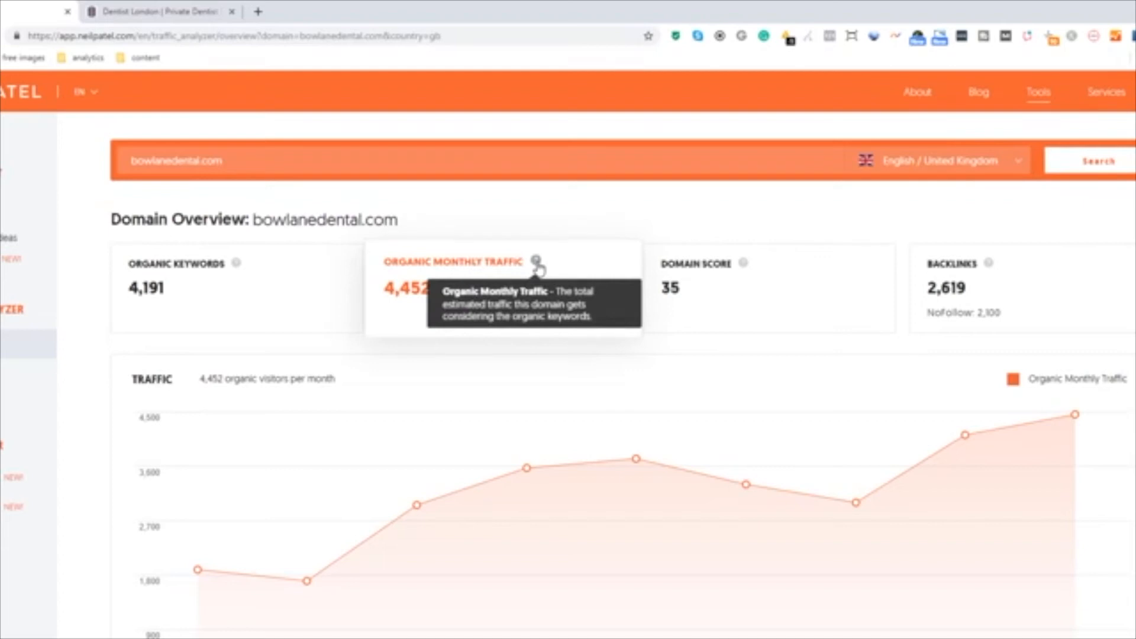
mouse_move(792, 278)
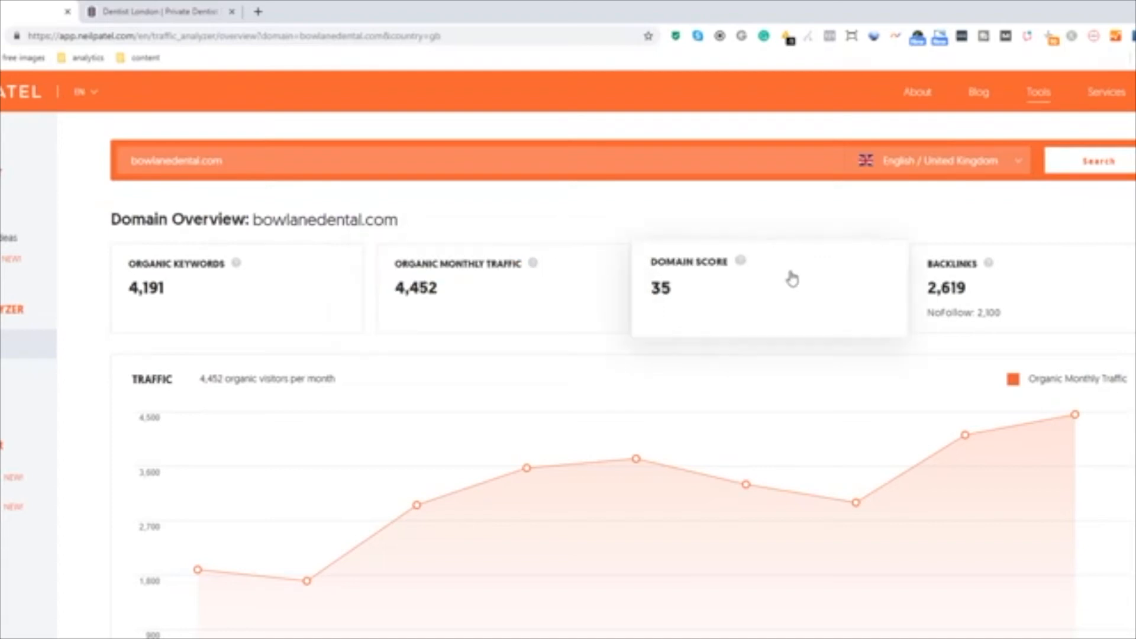
mouse_move(740, 261)
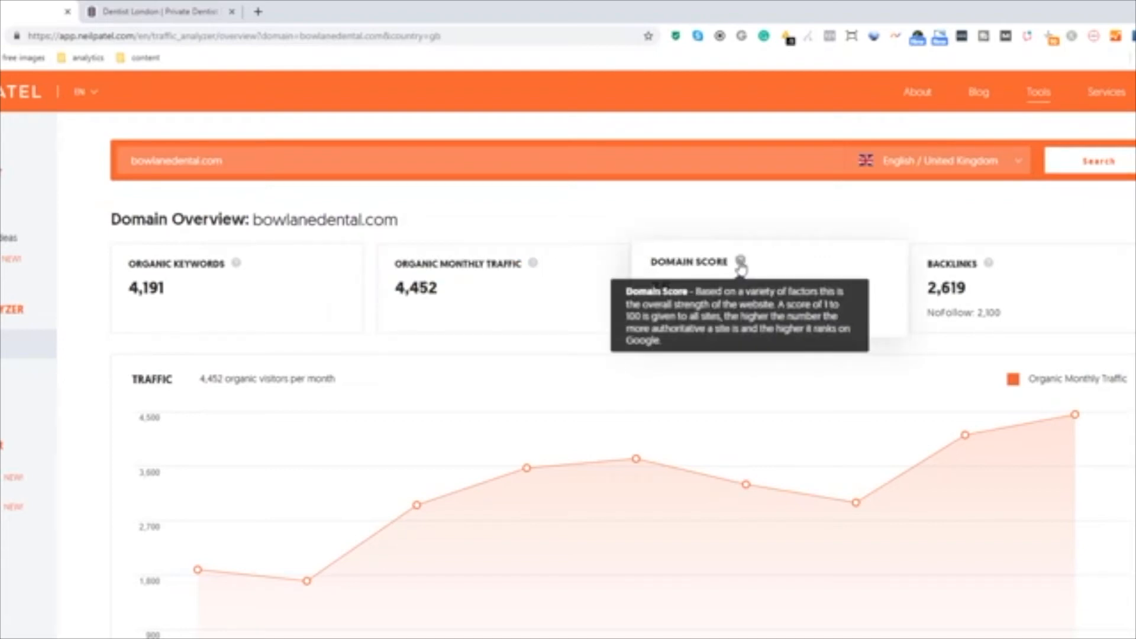
mouse_move(986, 262)
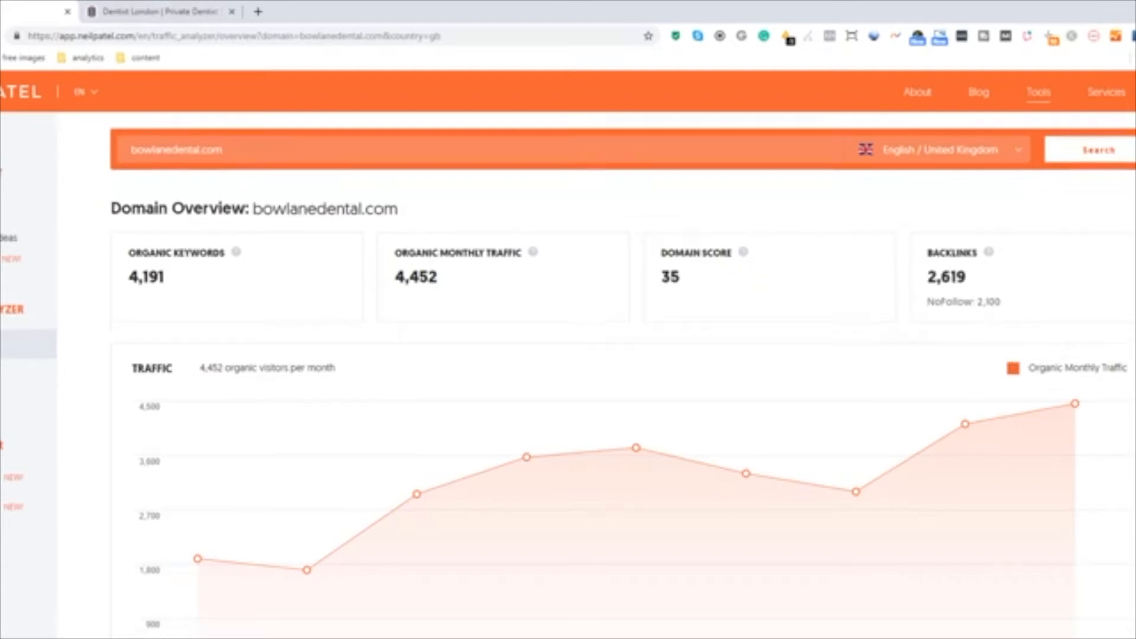
Open bowlanedental.com's Organic Keywords report and browse volume, position, visits and URL columns.
scroll(down, 3)
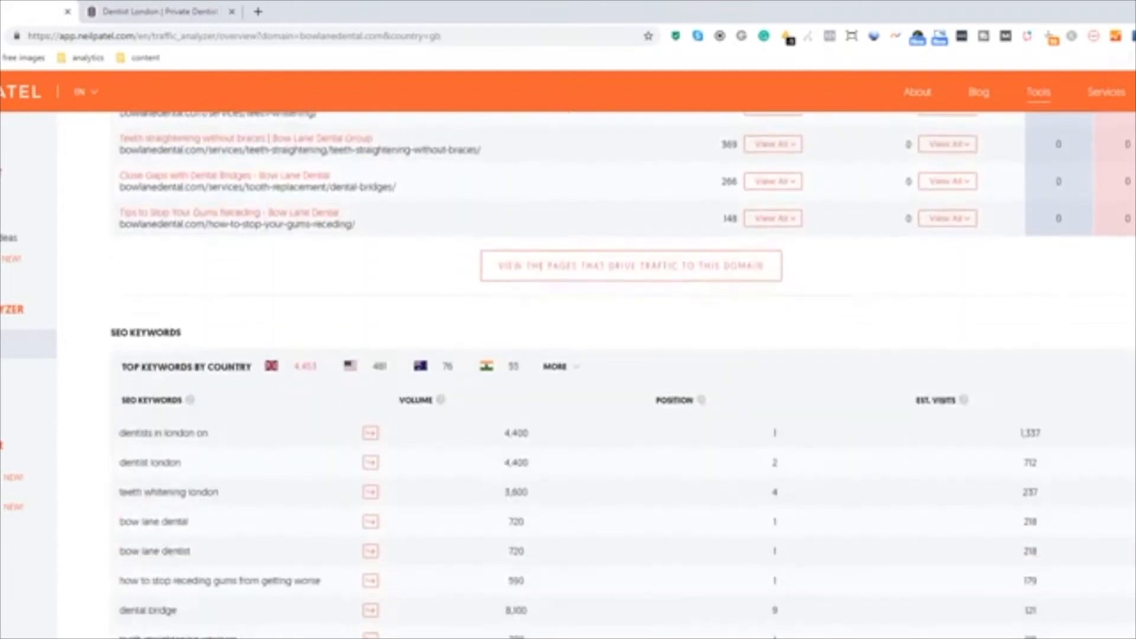
scroll(up, 3)
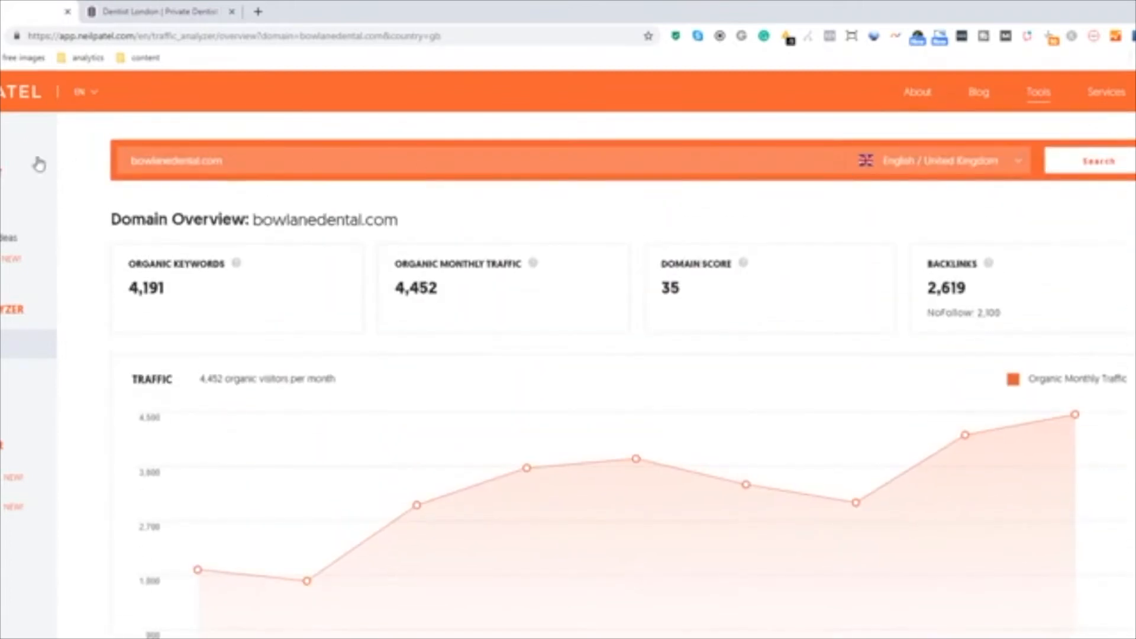
click(180, 275)
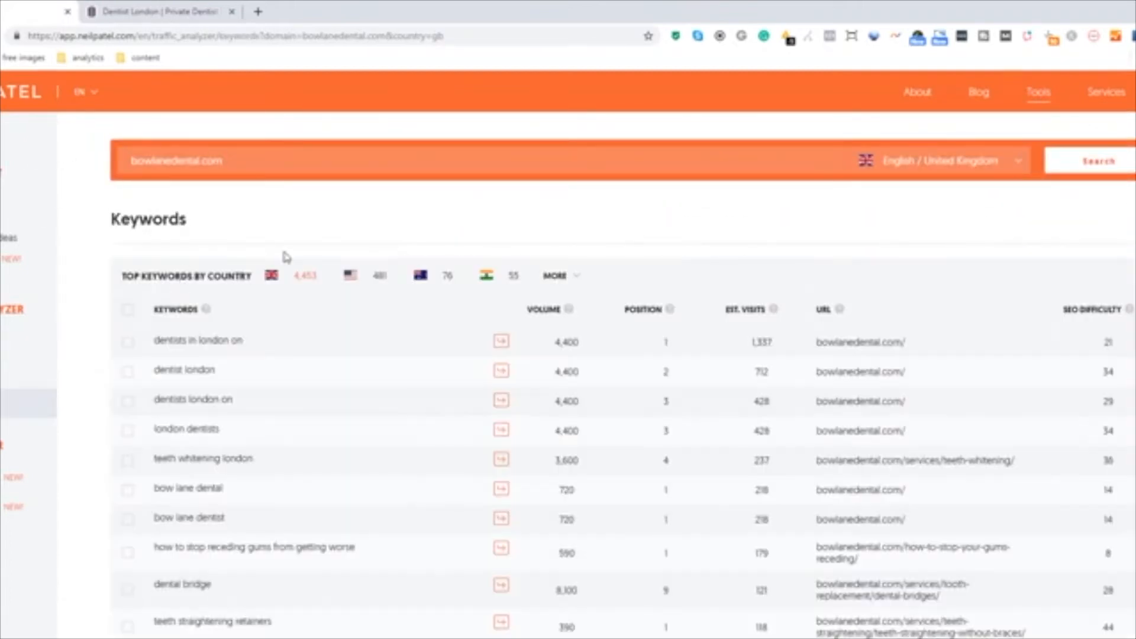
scroll(down, 3)
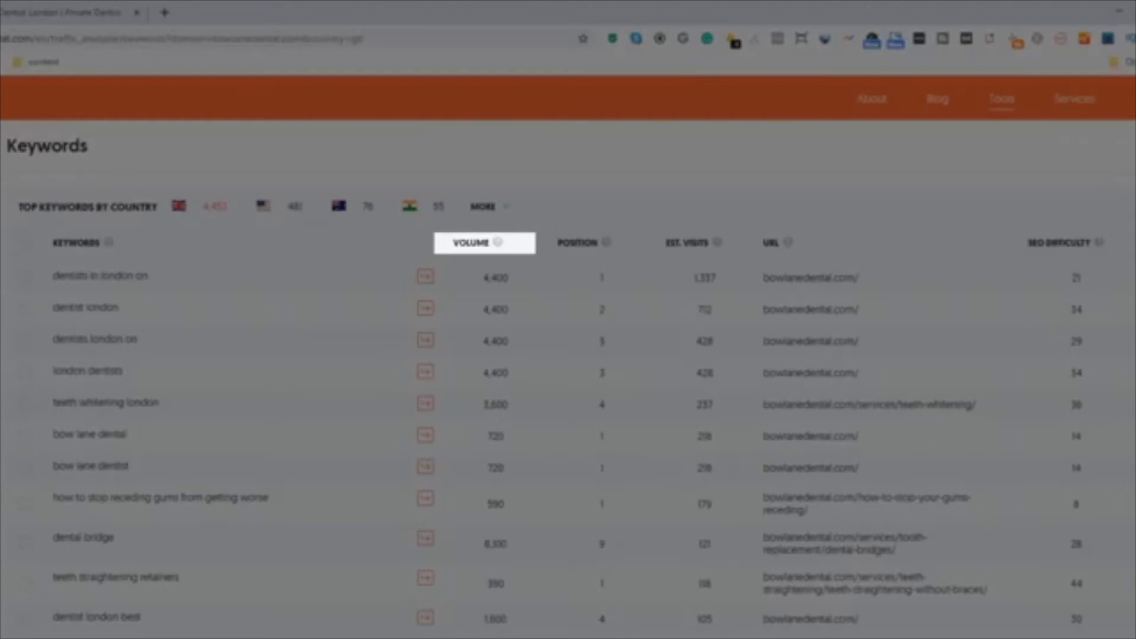
click(576, 243)
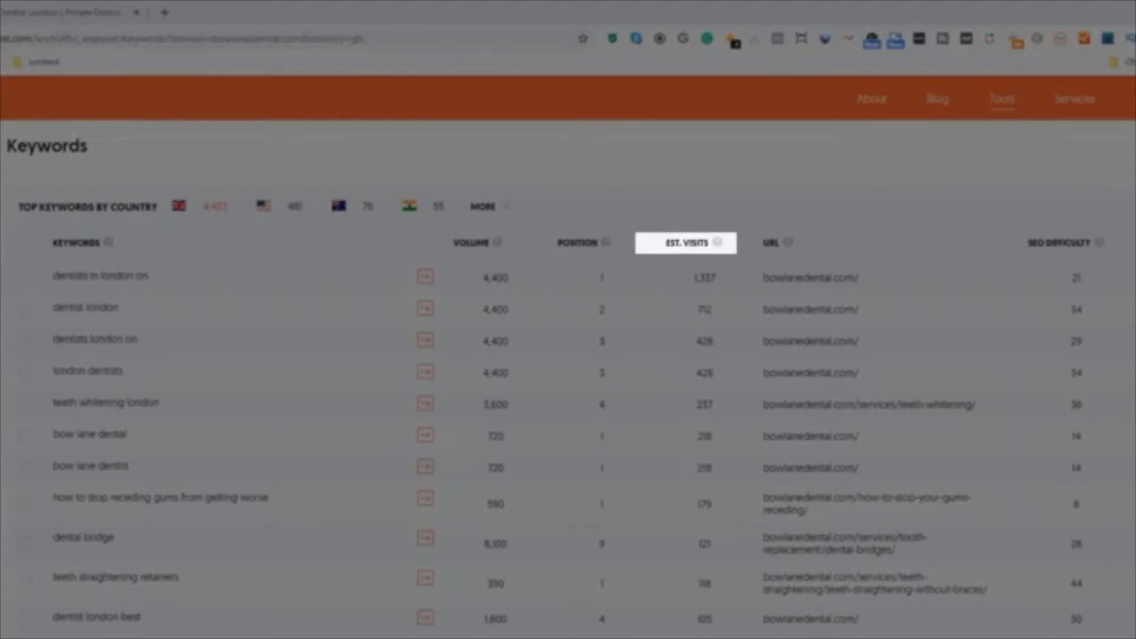
click(771, 242)
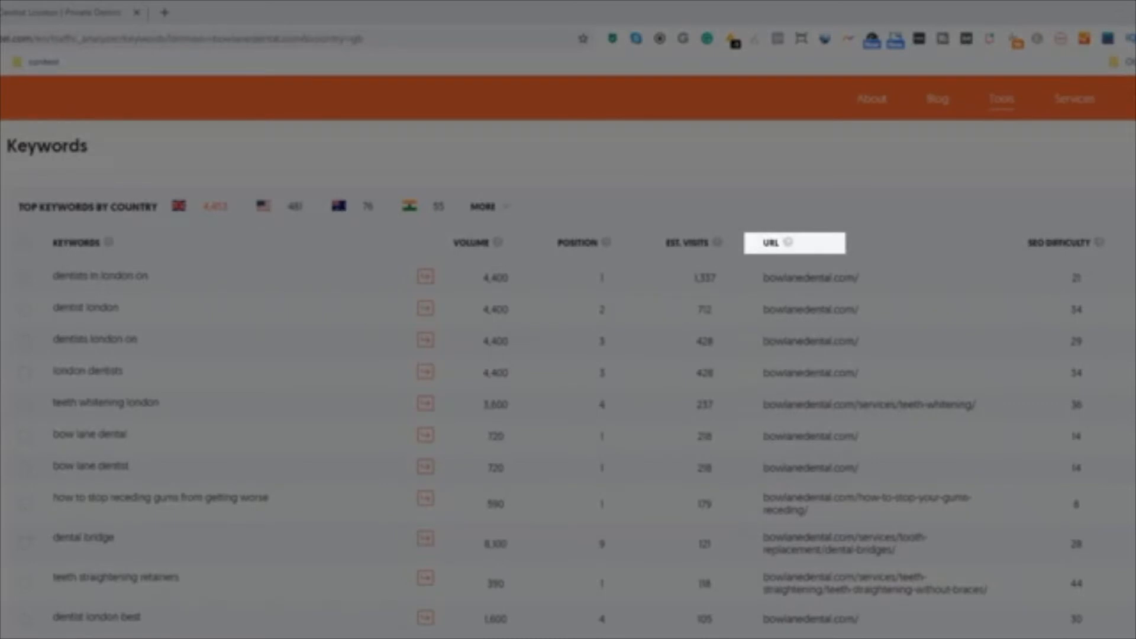
mouse_move(1065, 243)
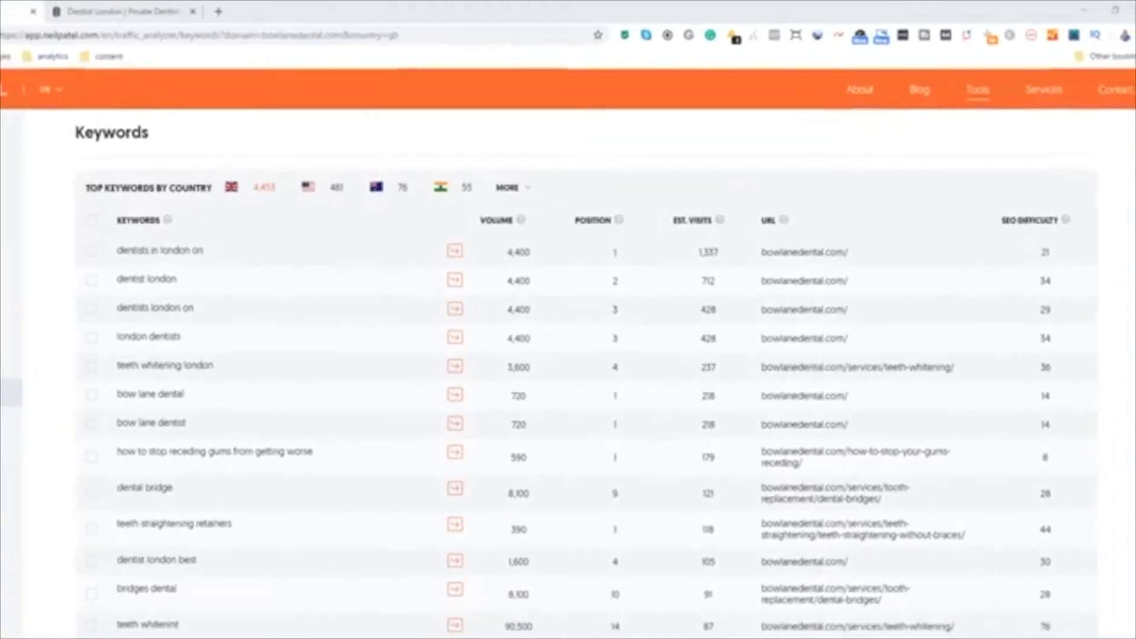
scroll(down, 3)
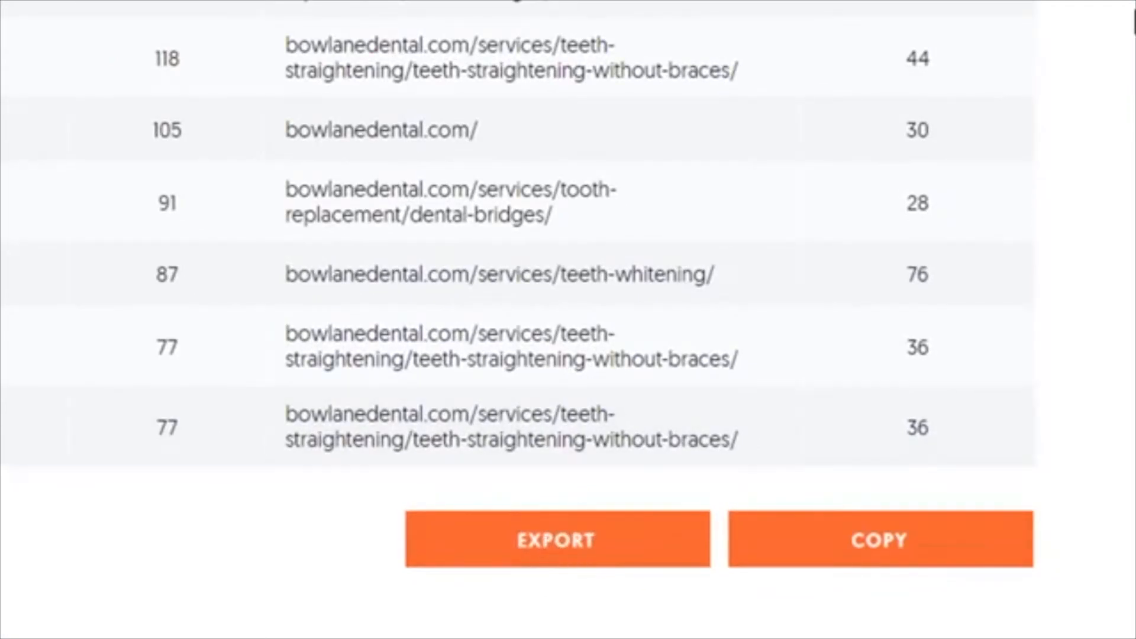
Export the keywords, sort Volume largest to smallest, then SEO Difficulty smallest to largest.
click(556, 539)
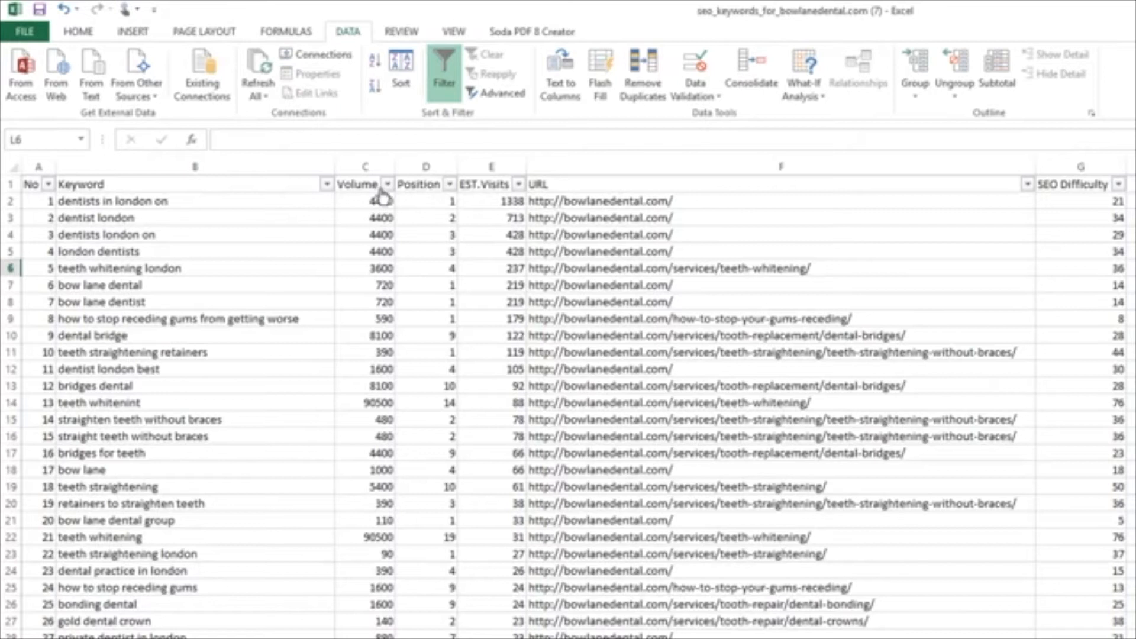
click(387, 184)
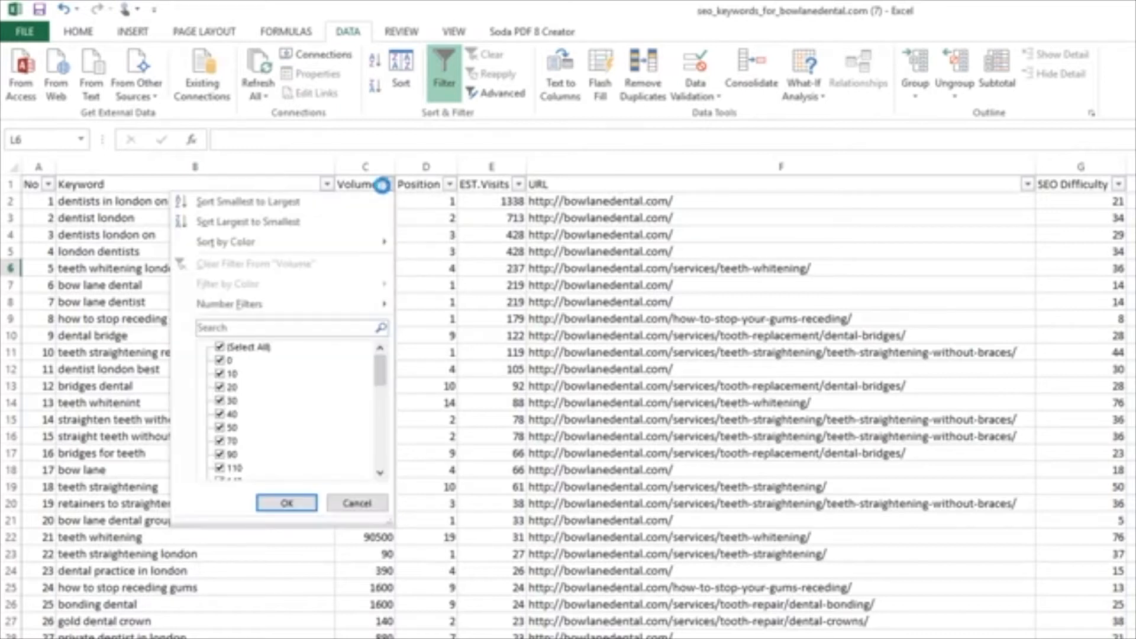
click(286, 503)
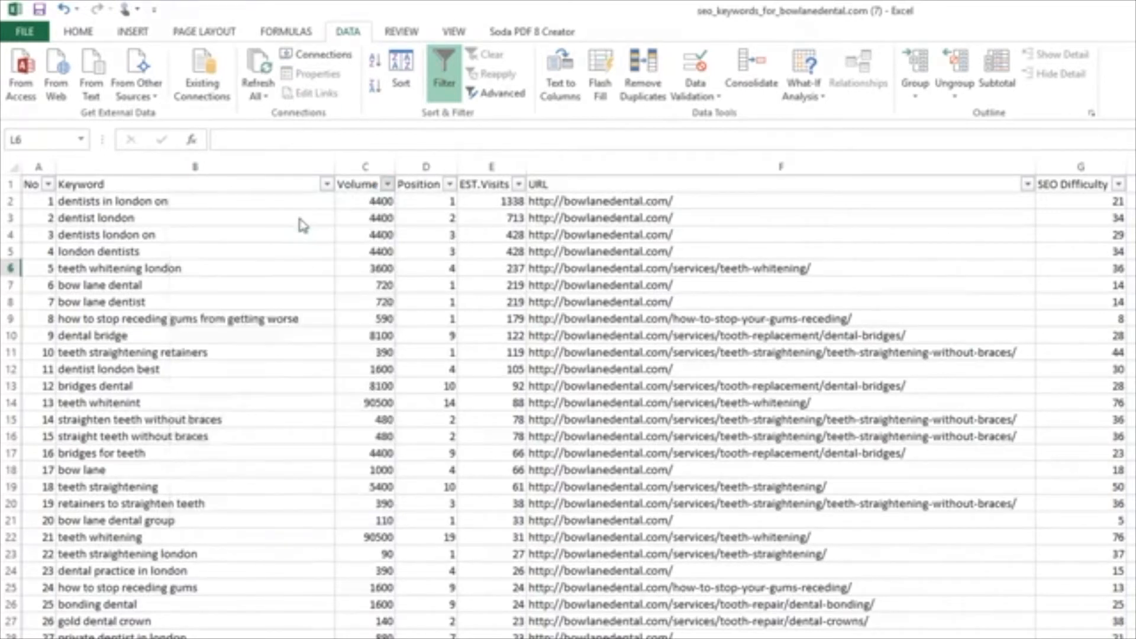
click(387, 183)
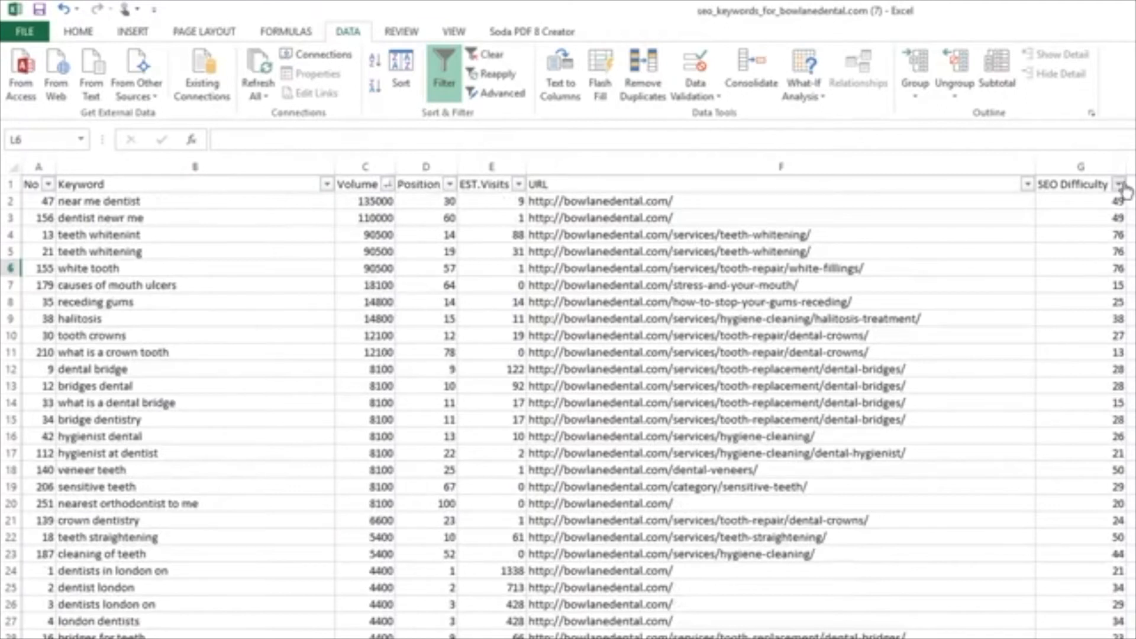
click(1124, 184)
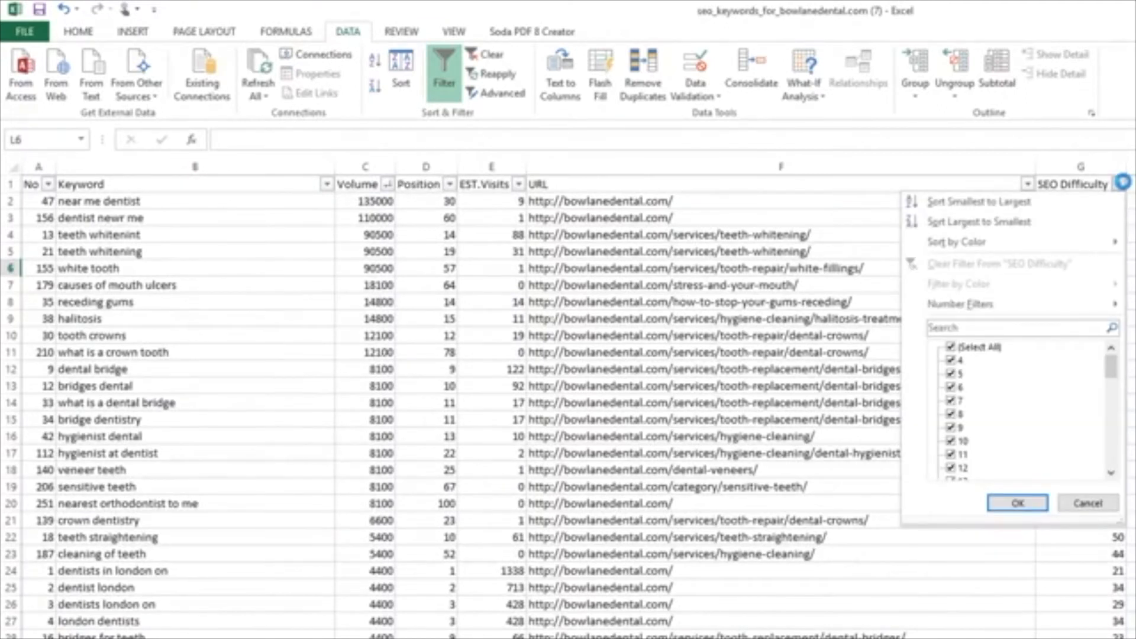
scroll(down, 3)
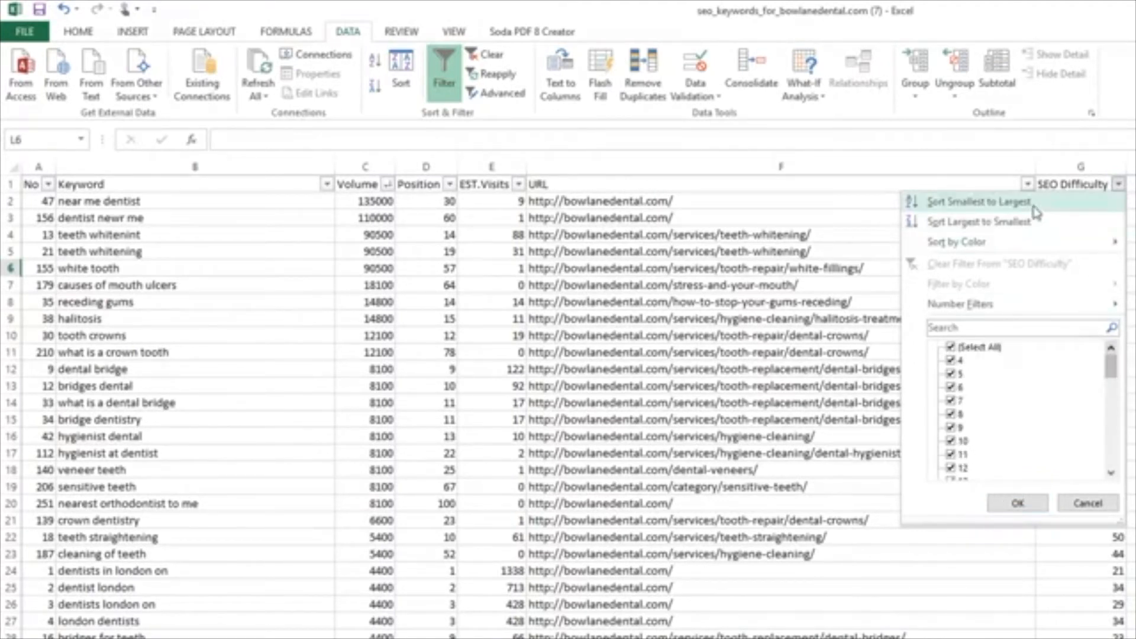
click(980, 201)
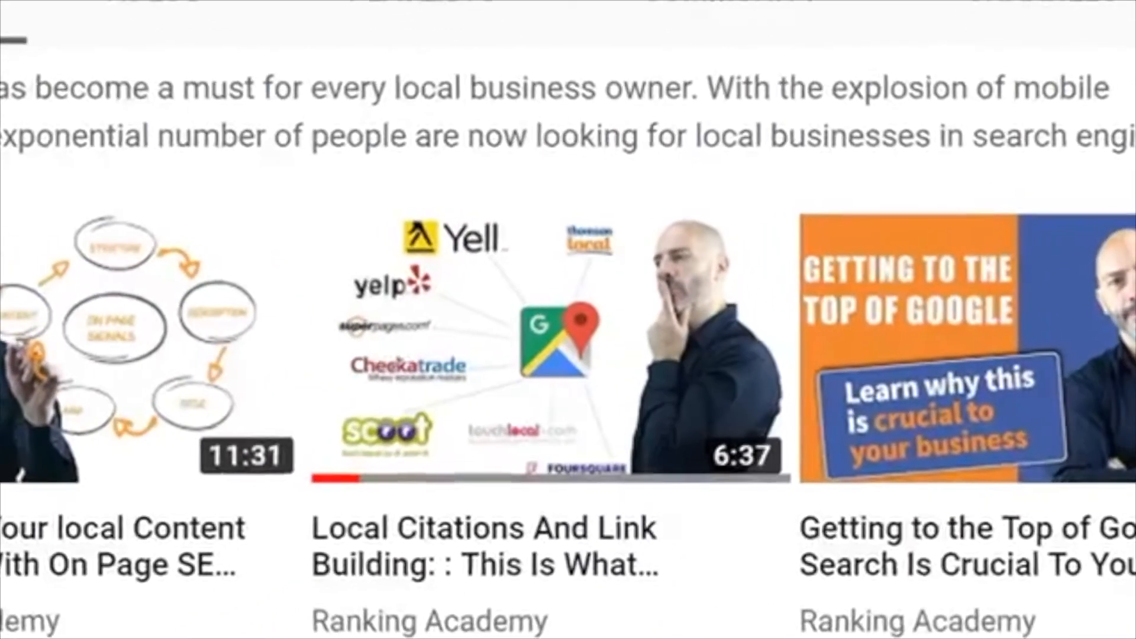
Scroll through the Search Engine Land article on links still mattering for rankings.
scroll(down, 3)
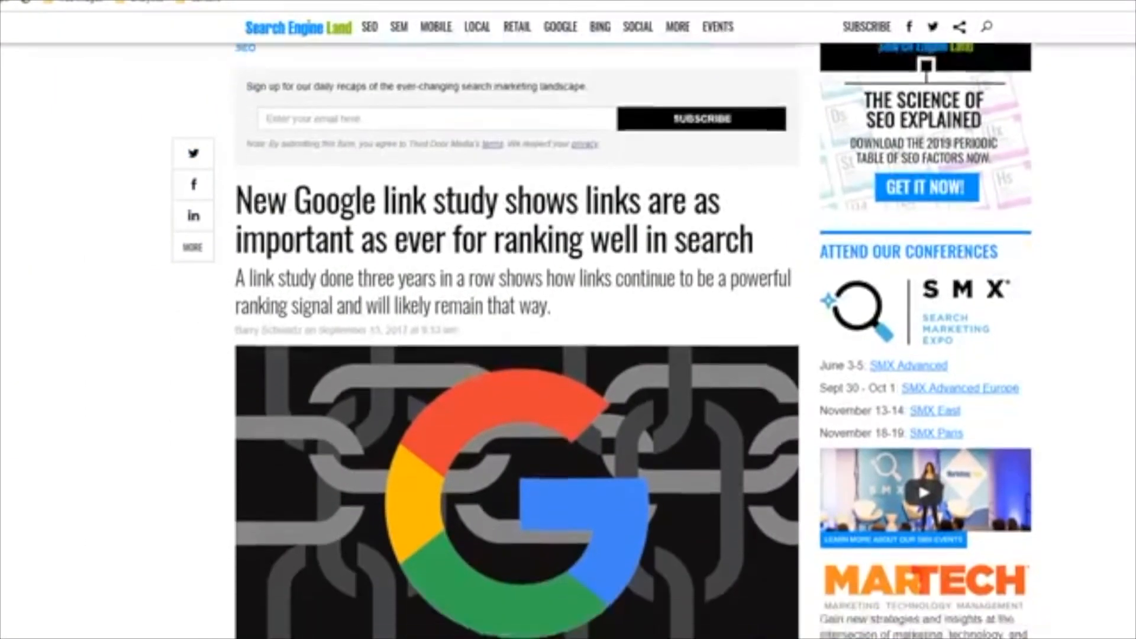
scroll(down, 3)
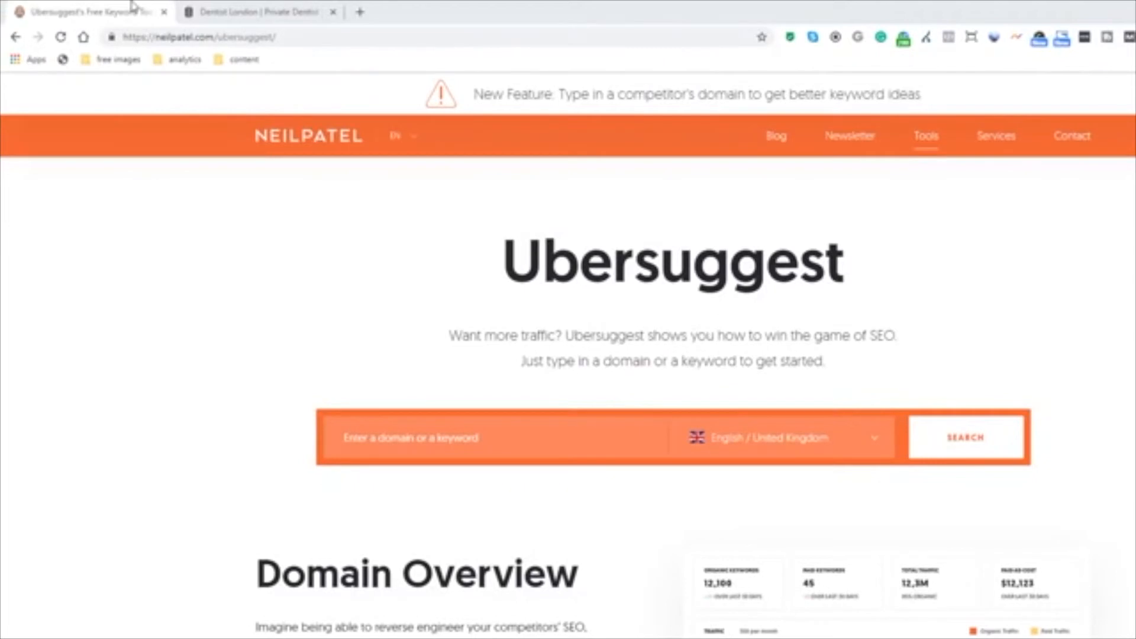
Run the bowlanedental.com analysis, open its Backlinks report and apply the FOLLOW filter.
click(965, 437)
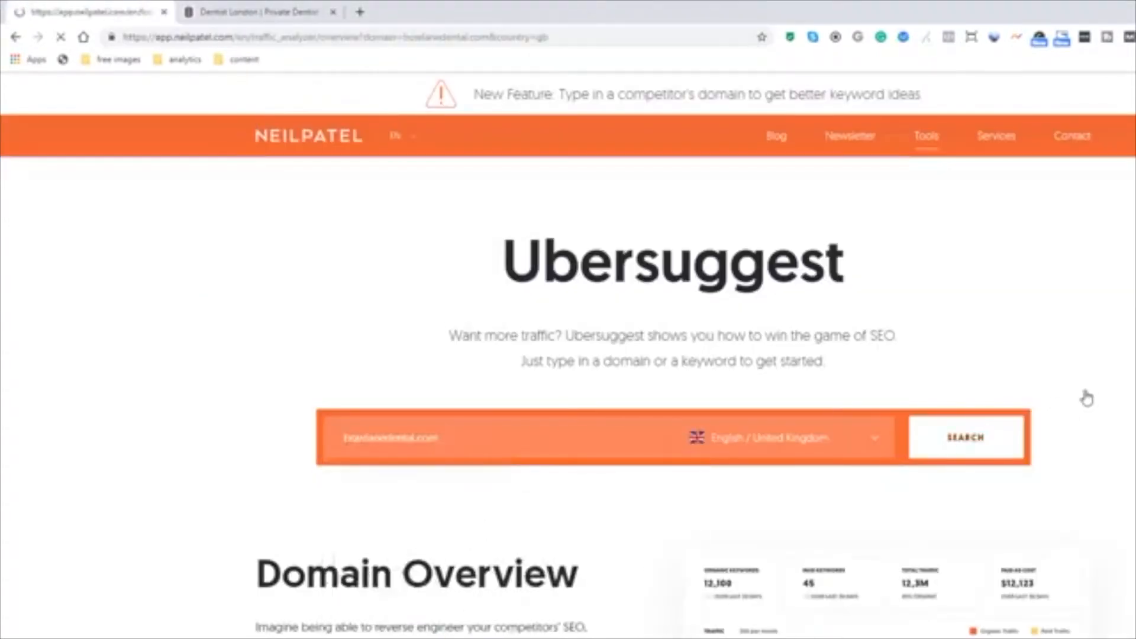
click(966, 437)
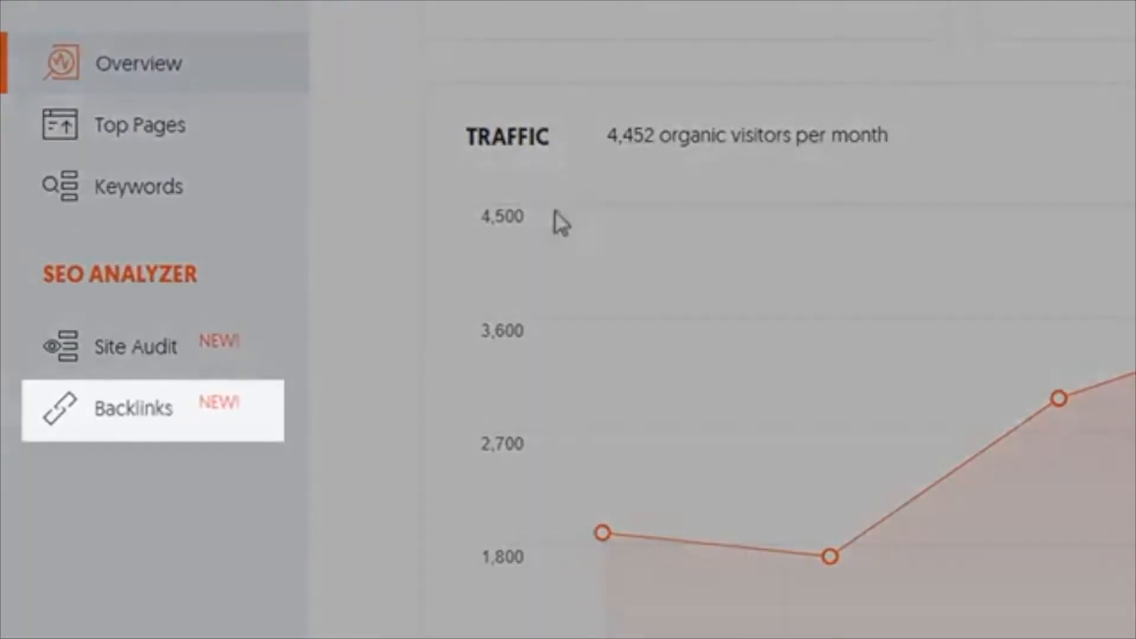
click(132, 408)
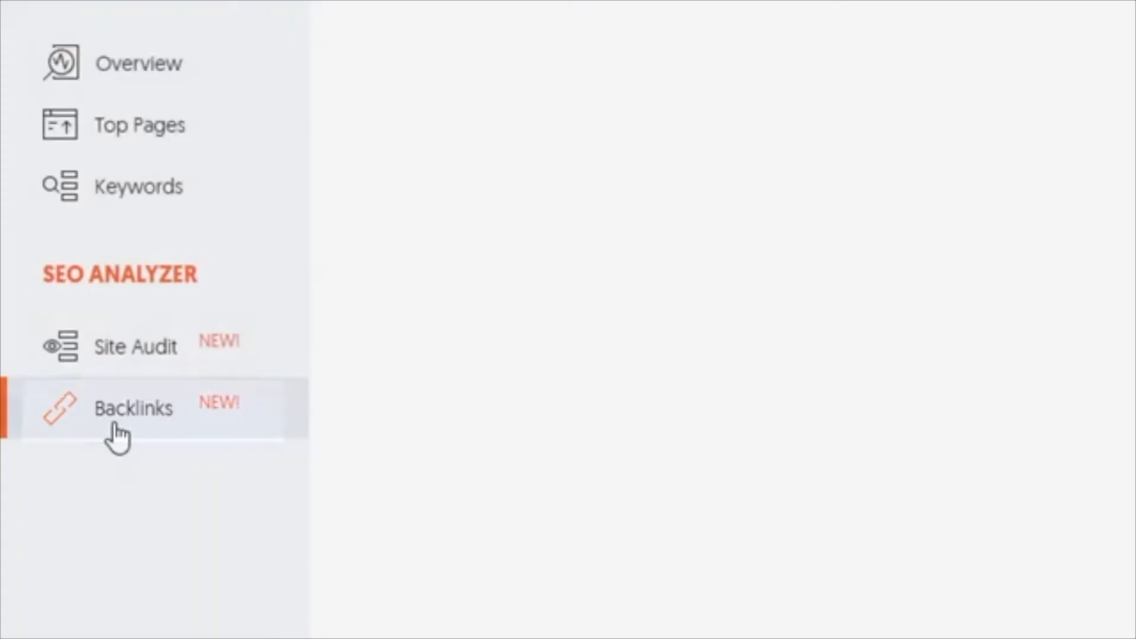
click(132, 408)
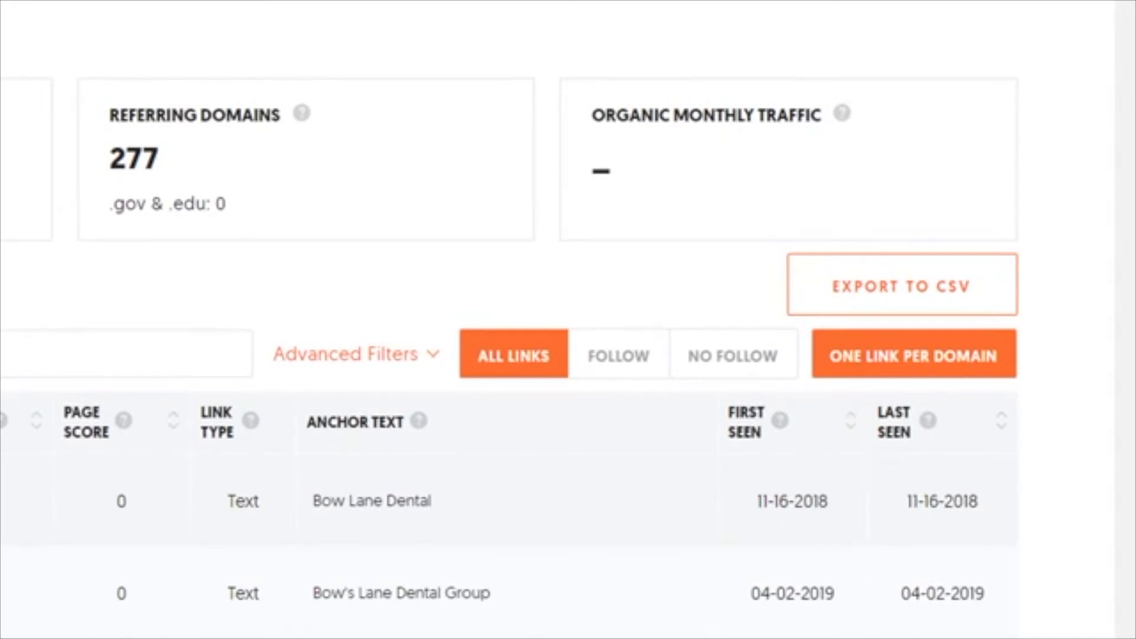
mouse_move(656, 321)
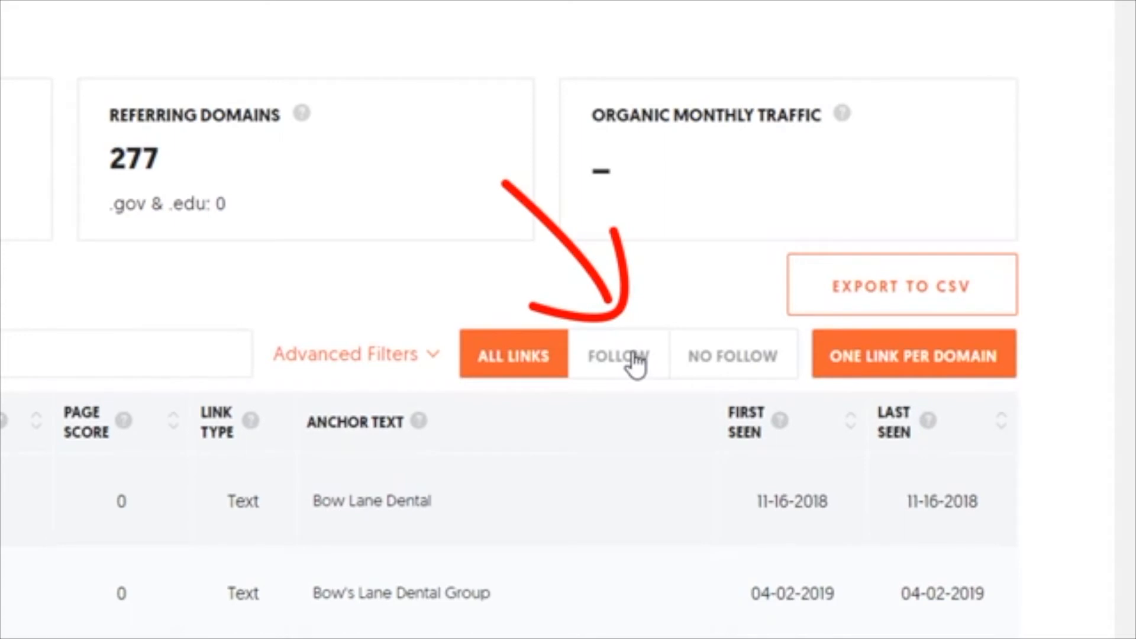
click(617, 354)
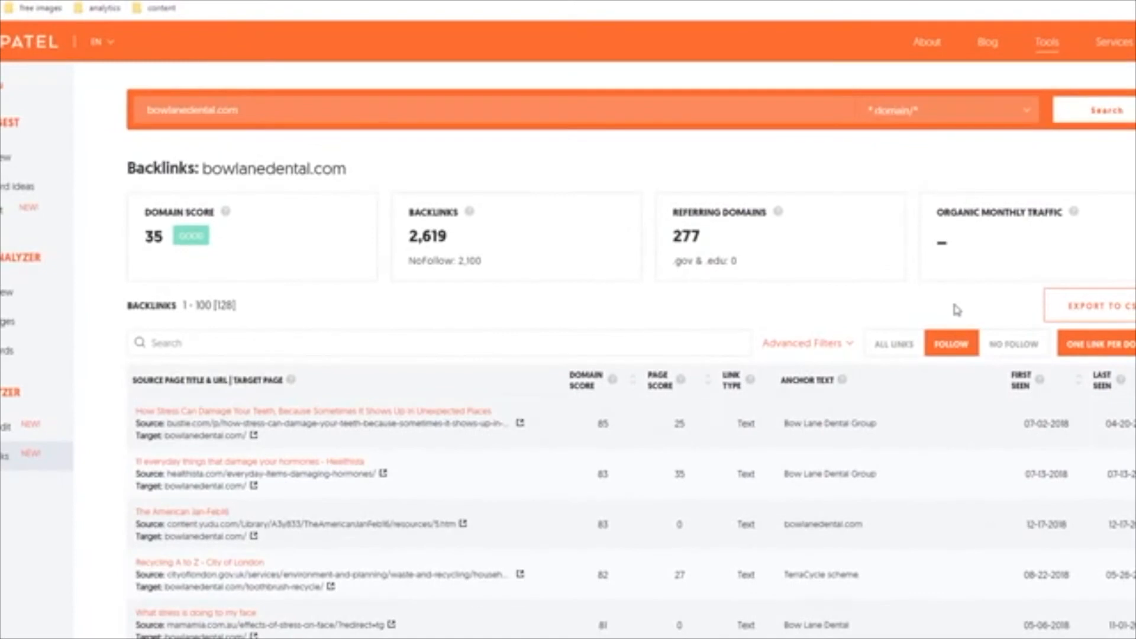
mouse_move(746, 327)
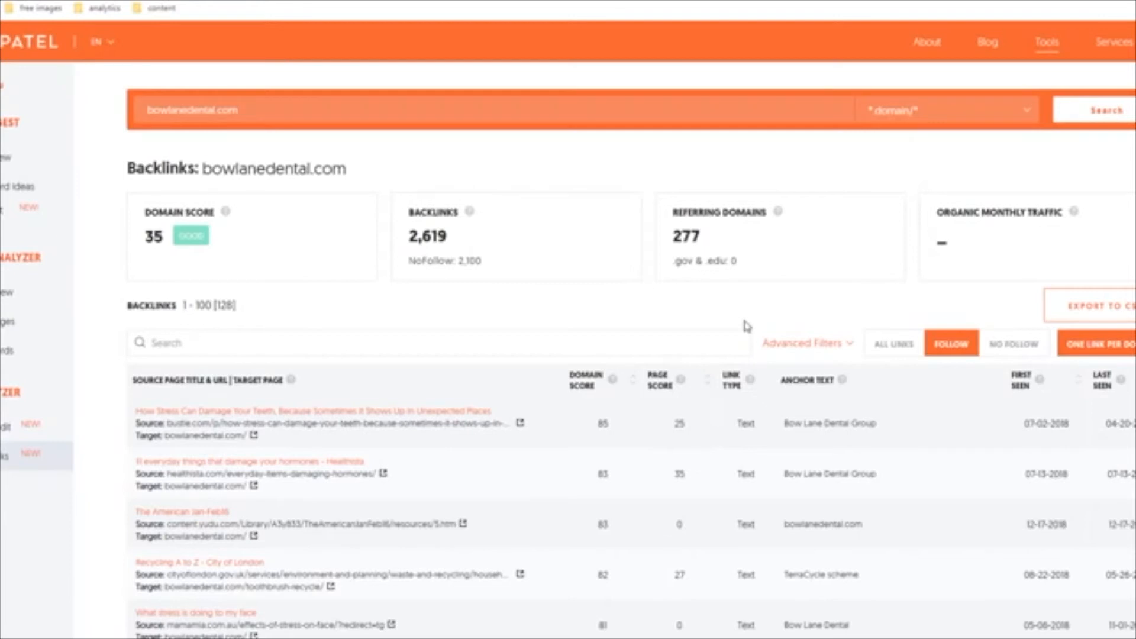
Scroll the Angloinfo London dentist directory to Bow Lane Dental Group and visit its website.
scroll(down, 3)
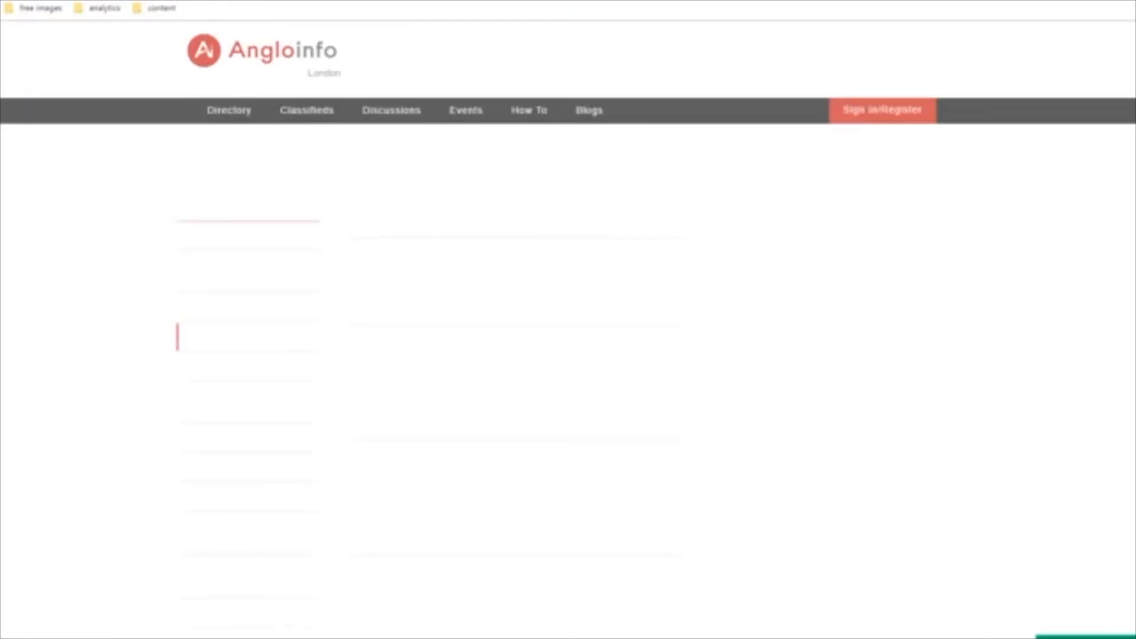
scroll(down, 3)
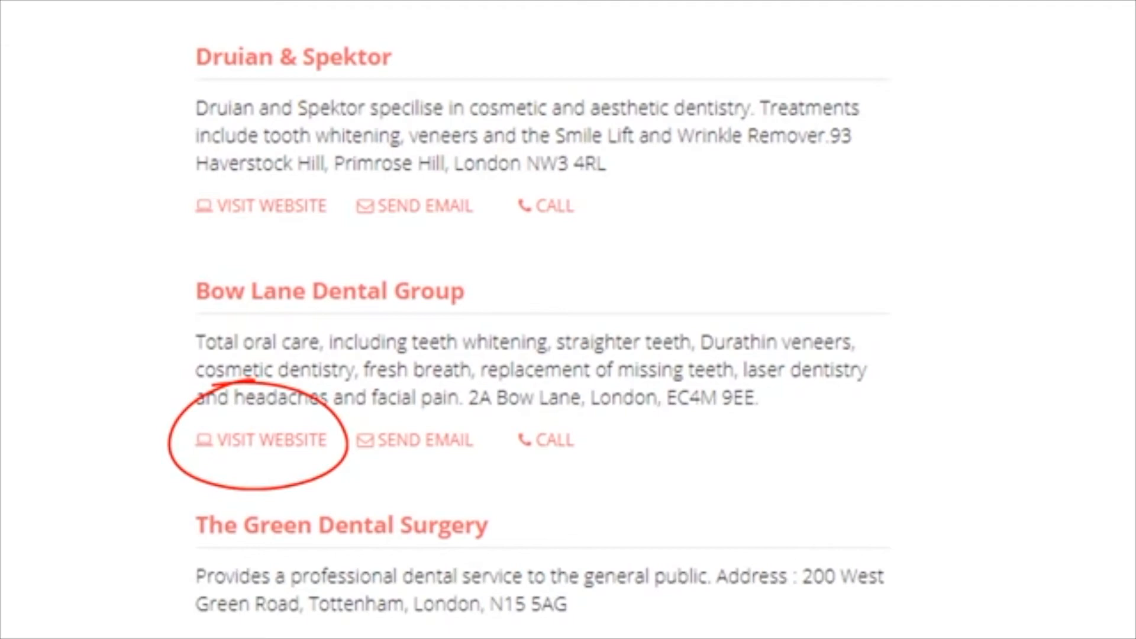
click(270, 440)
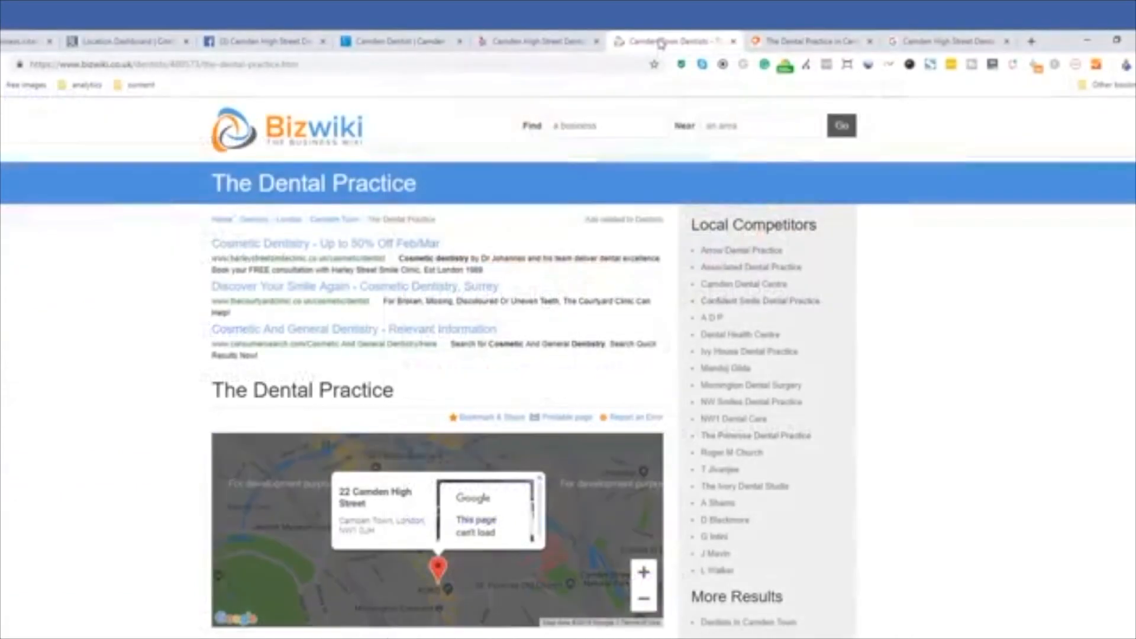
Scroll The Dental Practice's Bizwiki listing, then switch to its AccessPlace listing.
scroll(down, 3)
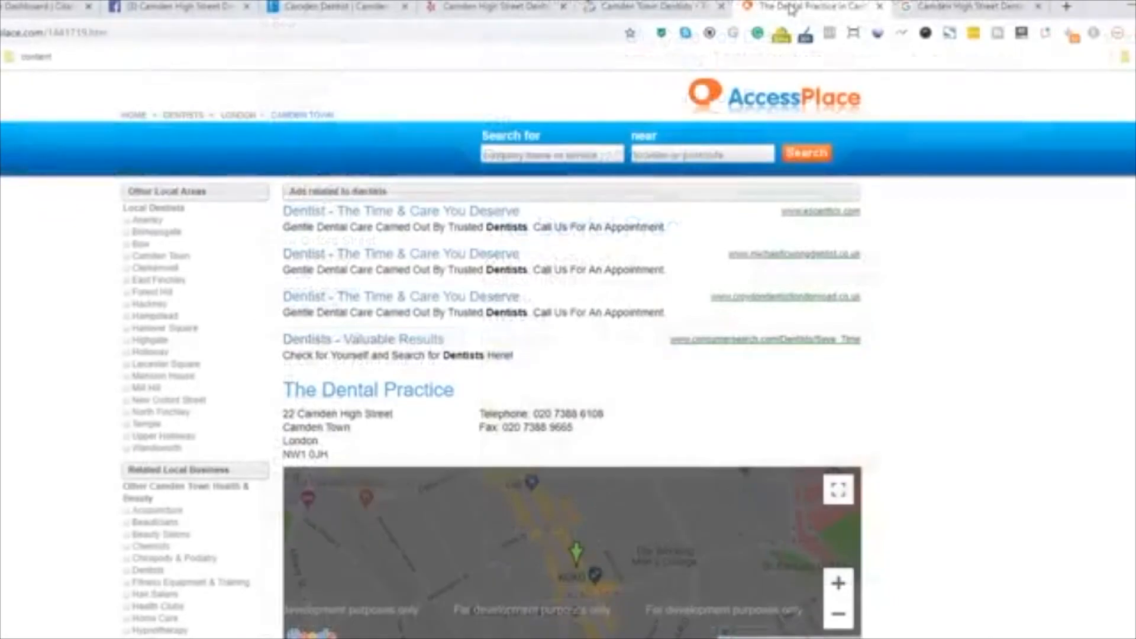
click(964, 7)
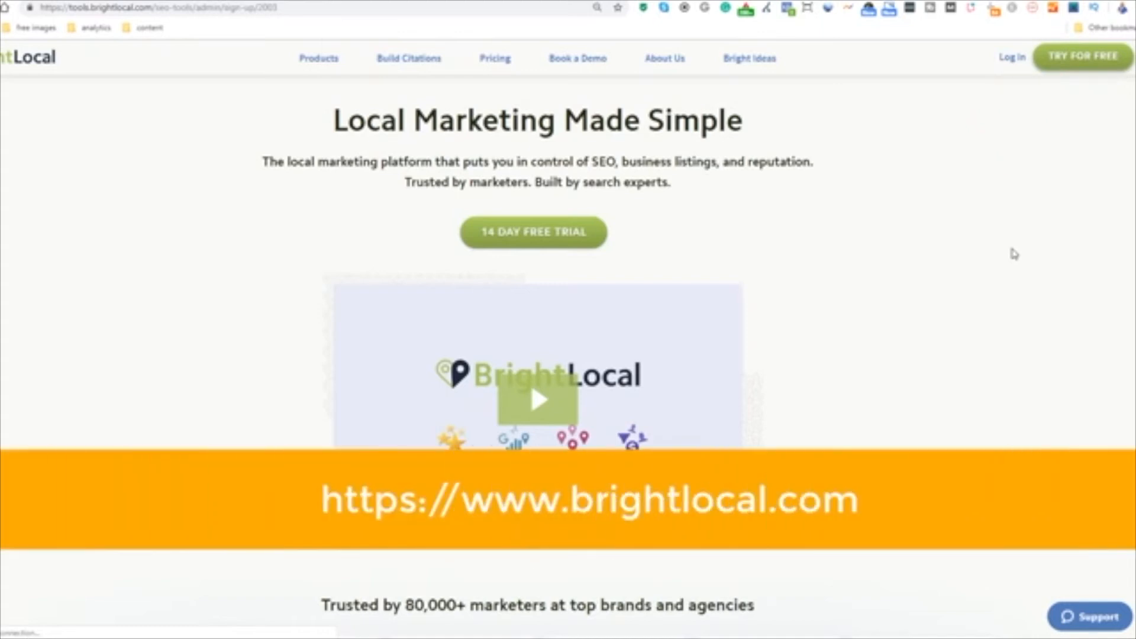
Start a BrightLocal free trial and add Bow Lane Dental Group, London, as the first location.
click(533, 232)
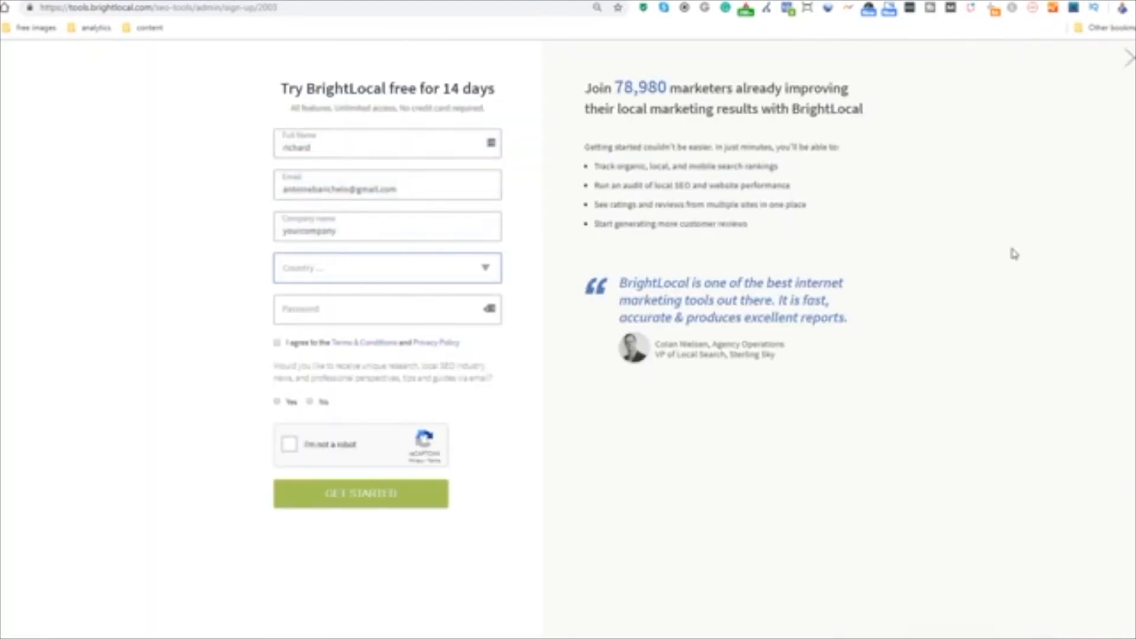
click(361, 494)
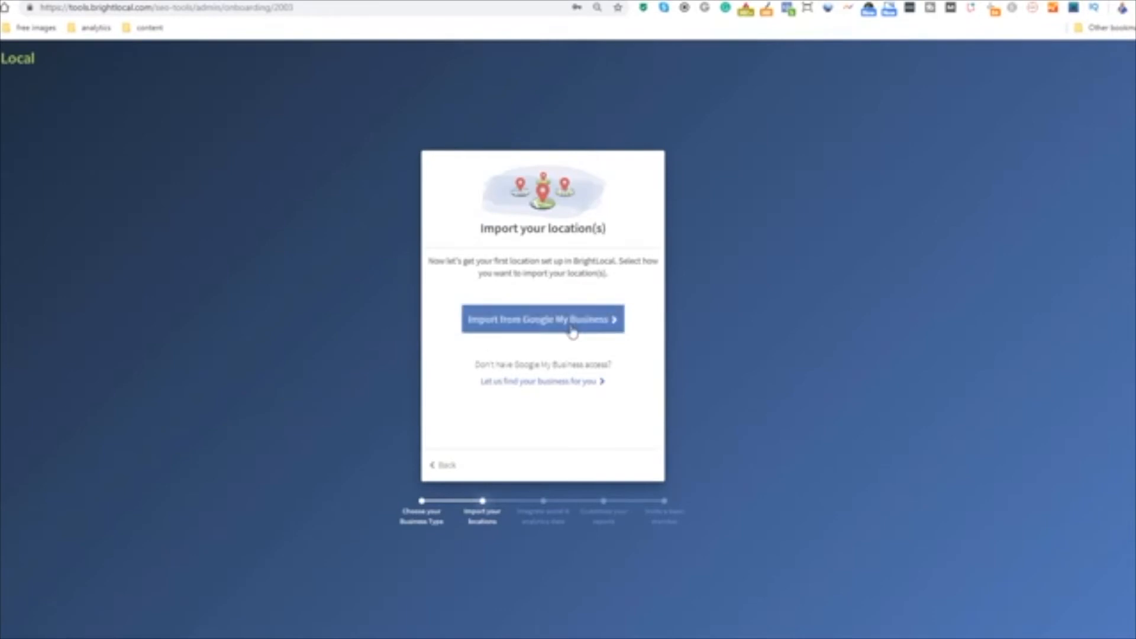
click(542, 381)
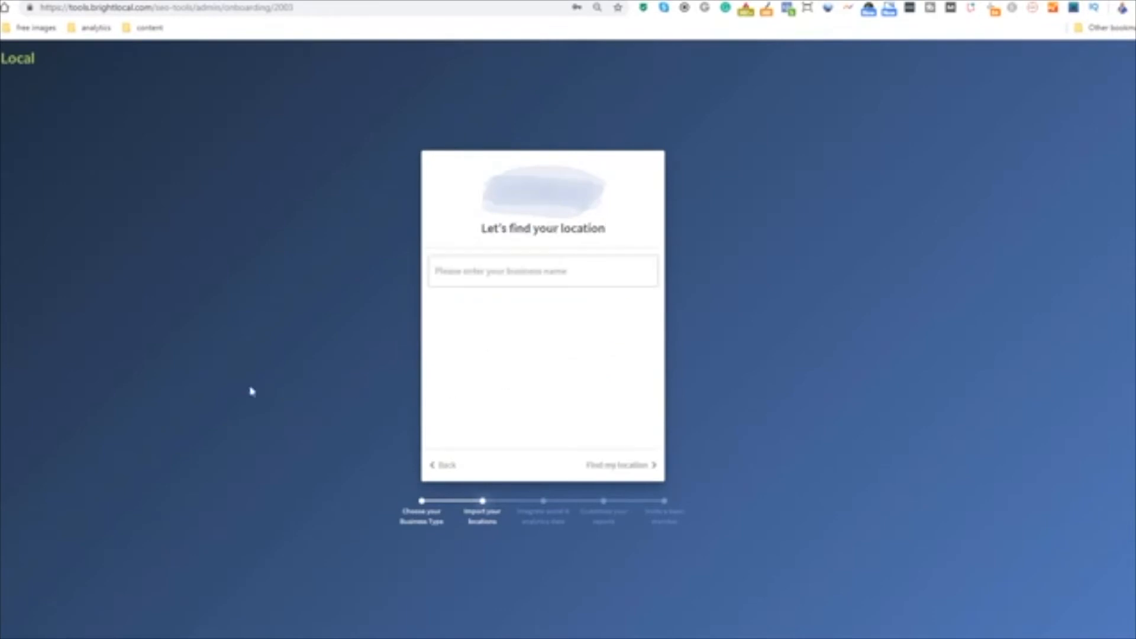
text(bowl)
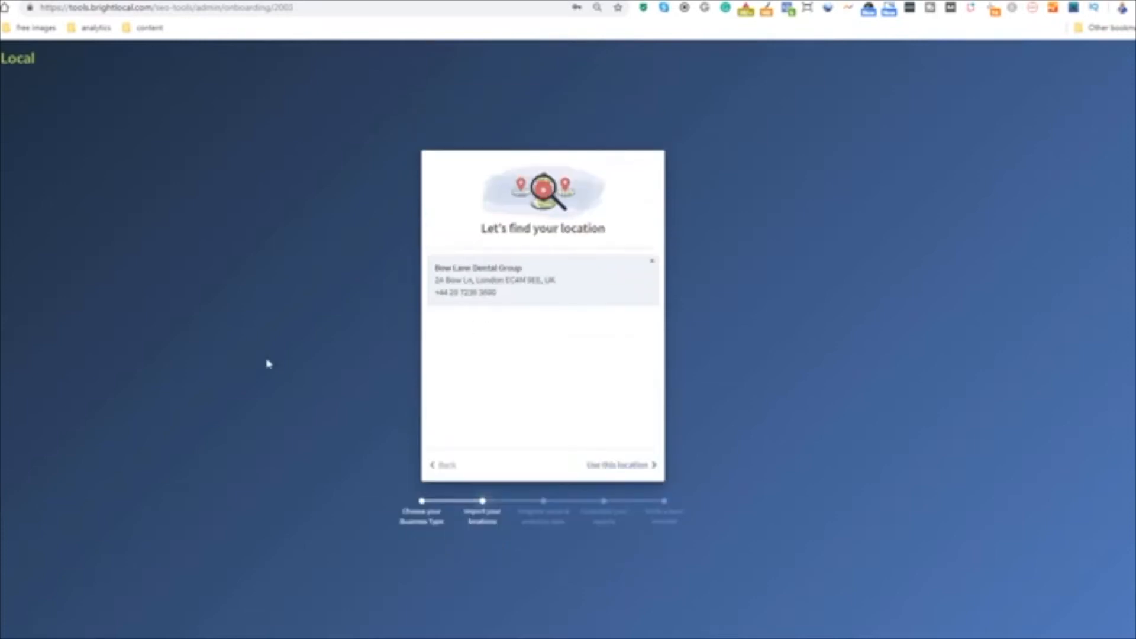
click(617, 464)
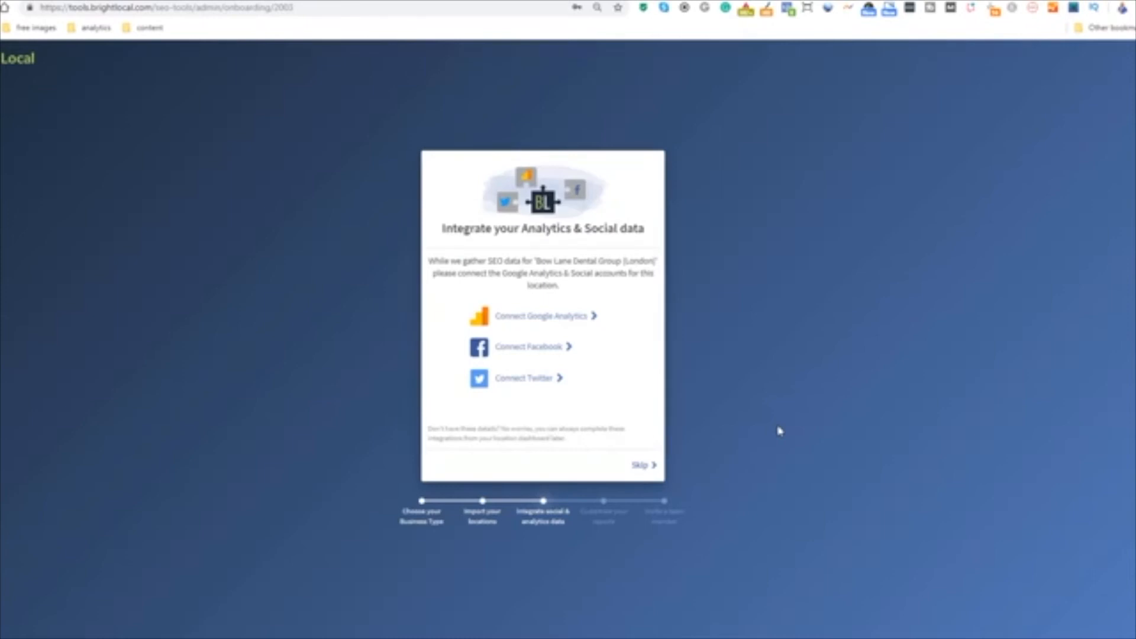
click(640, 465)
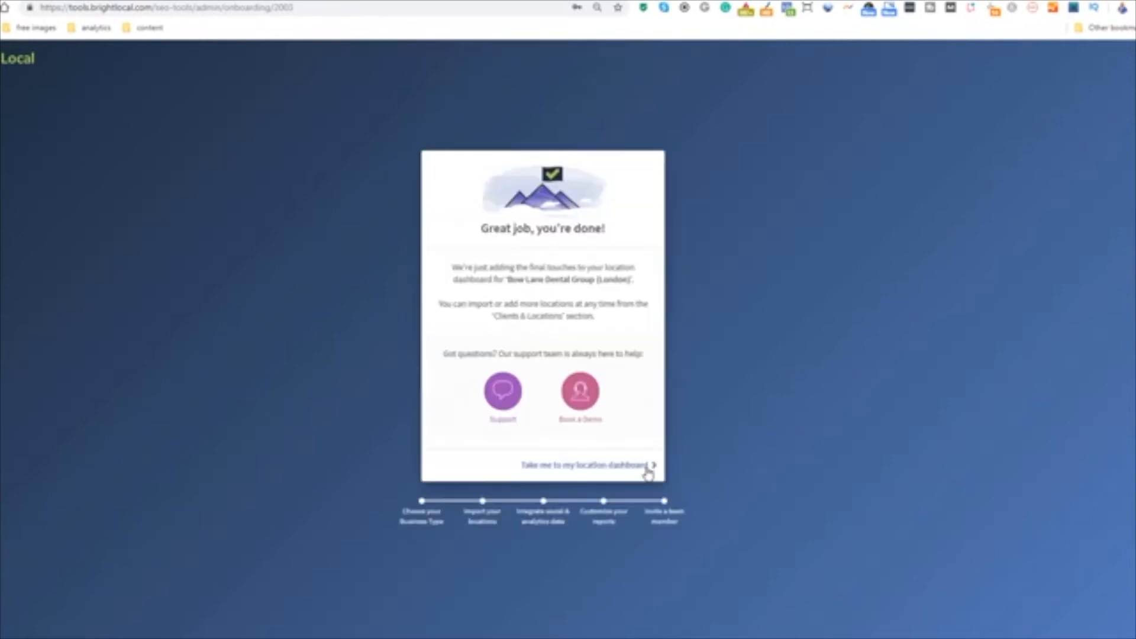
click(584, 465)
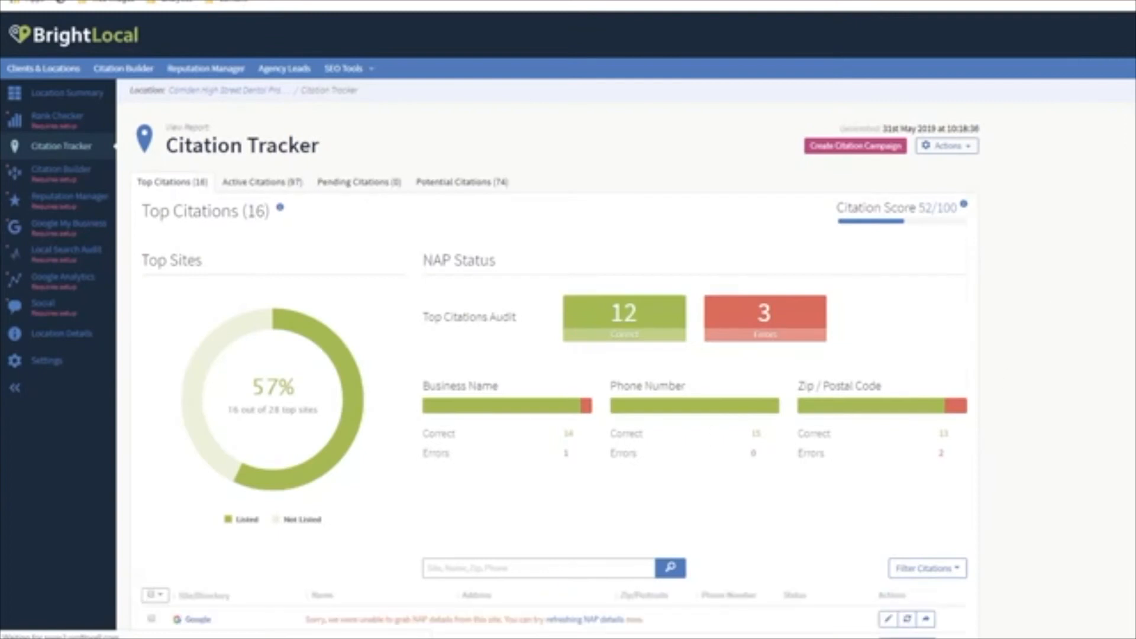
Scroll through the Citation Tracker's top citations, NAP errors and directory list.
scroll(down, 3)
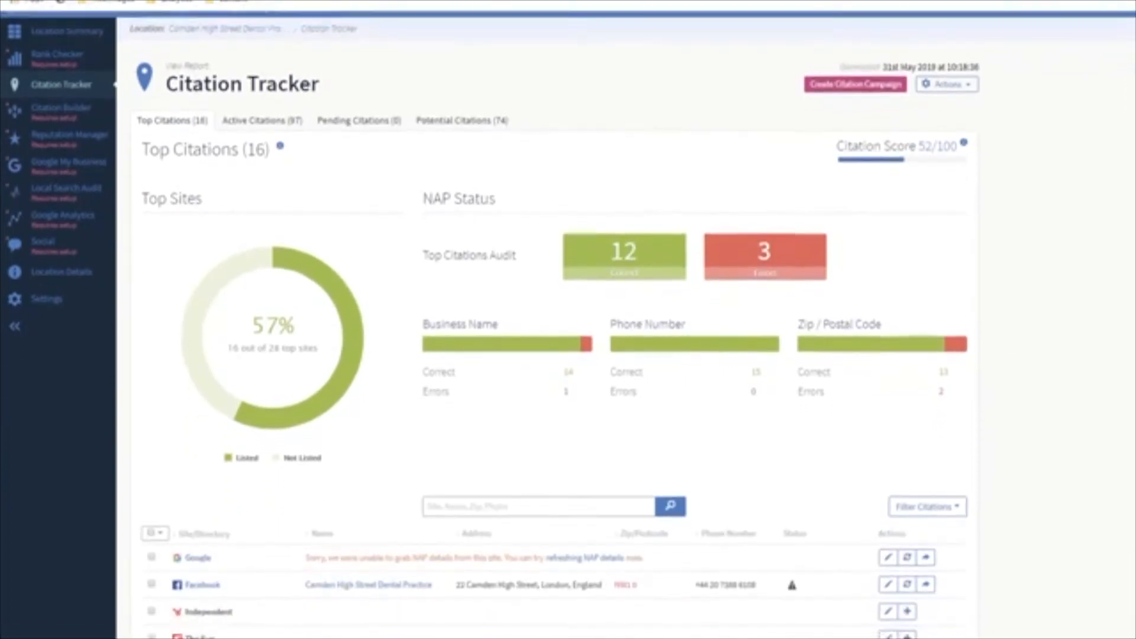
scroll(down, 3)
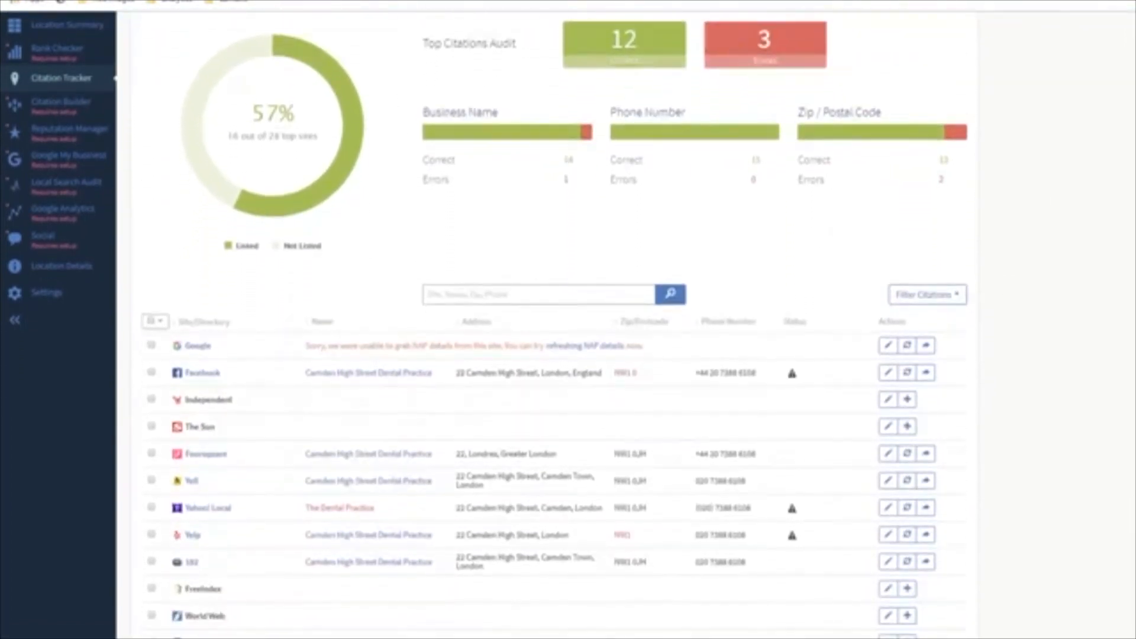
scroll(down, 3)
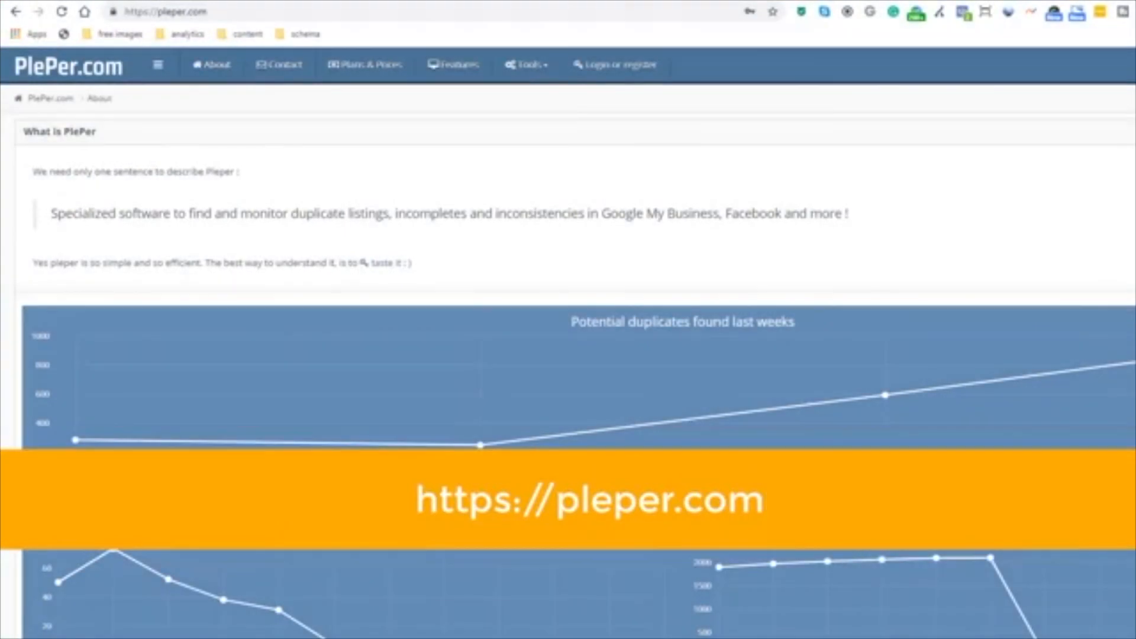
Run PlePer's Local Rank Tracker for Bow Lane Dental Group with the keyword 'dentist'.
click(525, 64)
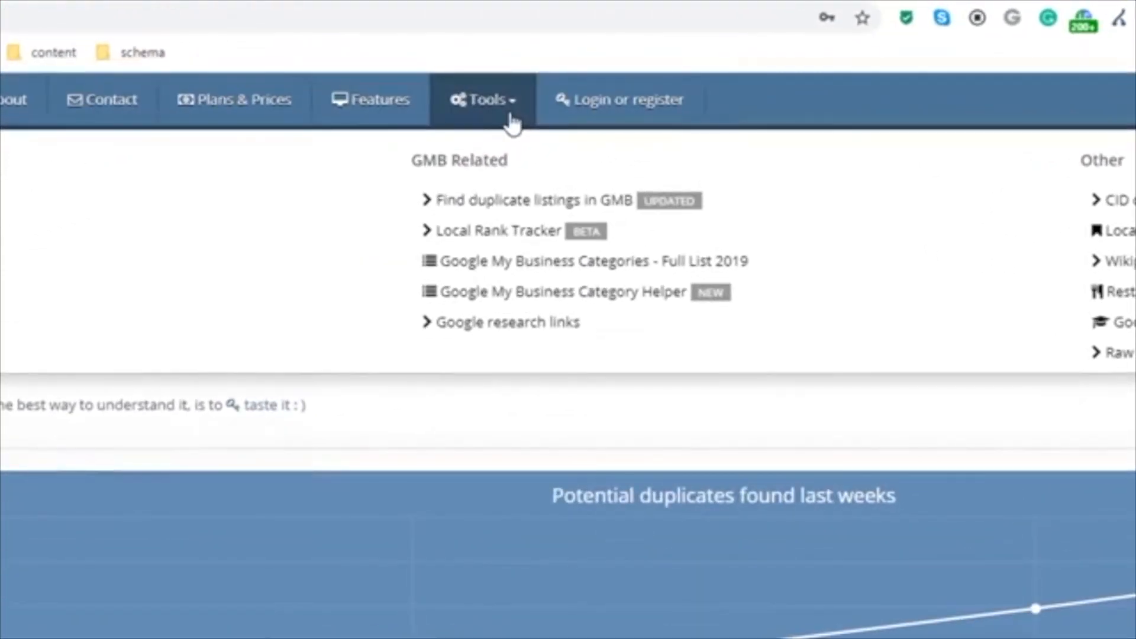
mouse_move(501, 230)
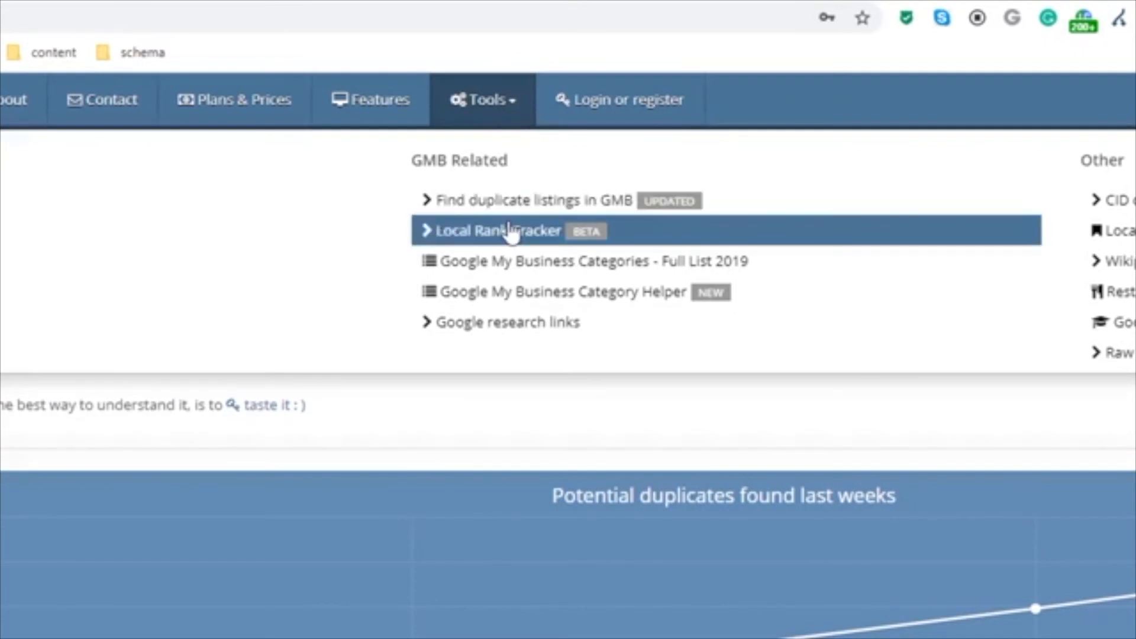
click(498, 230)
text(bowlane)
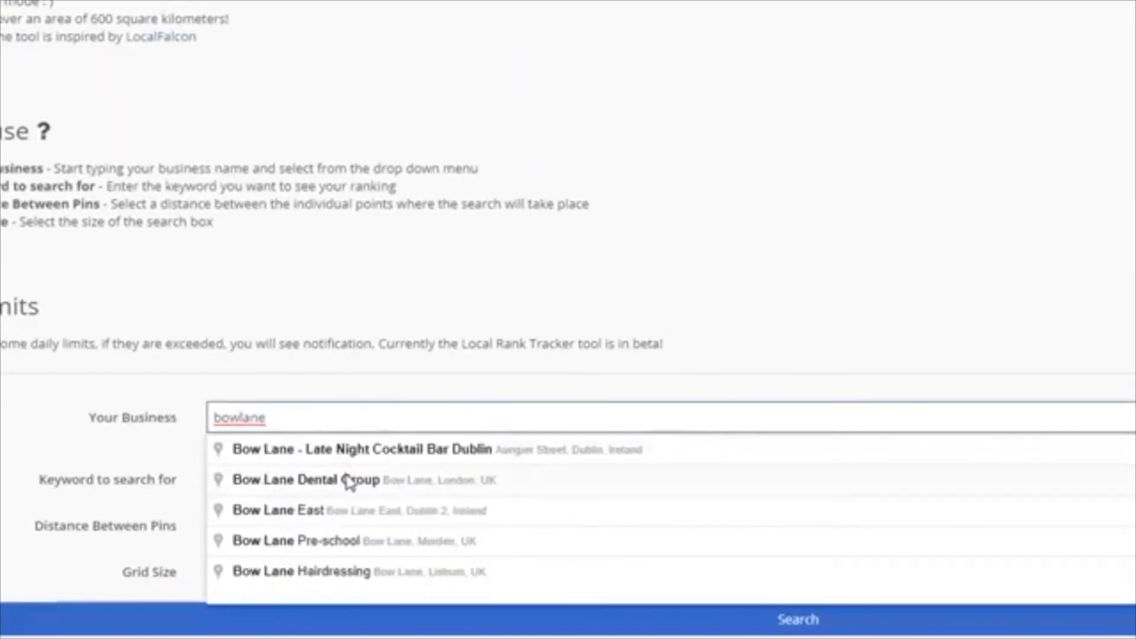
click(304, 480)
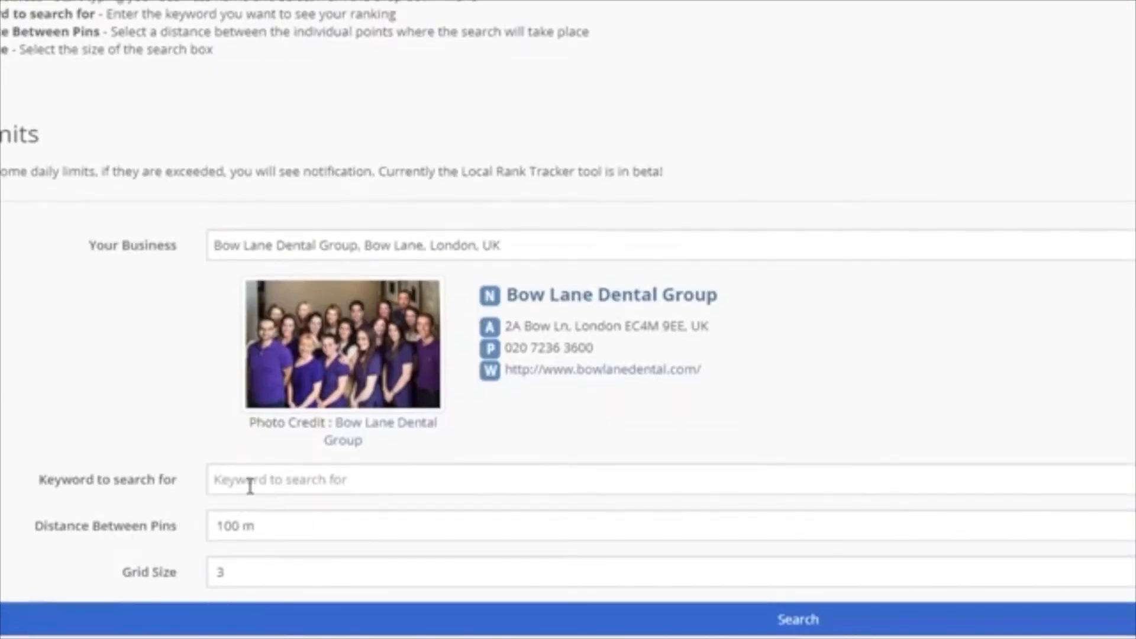
text(dentist)
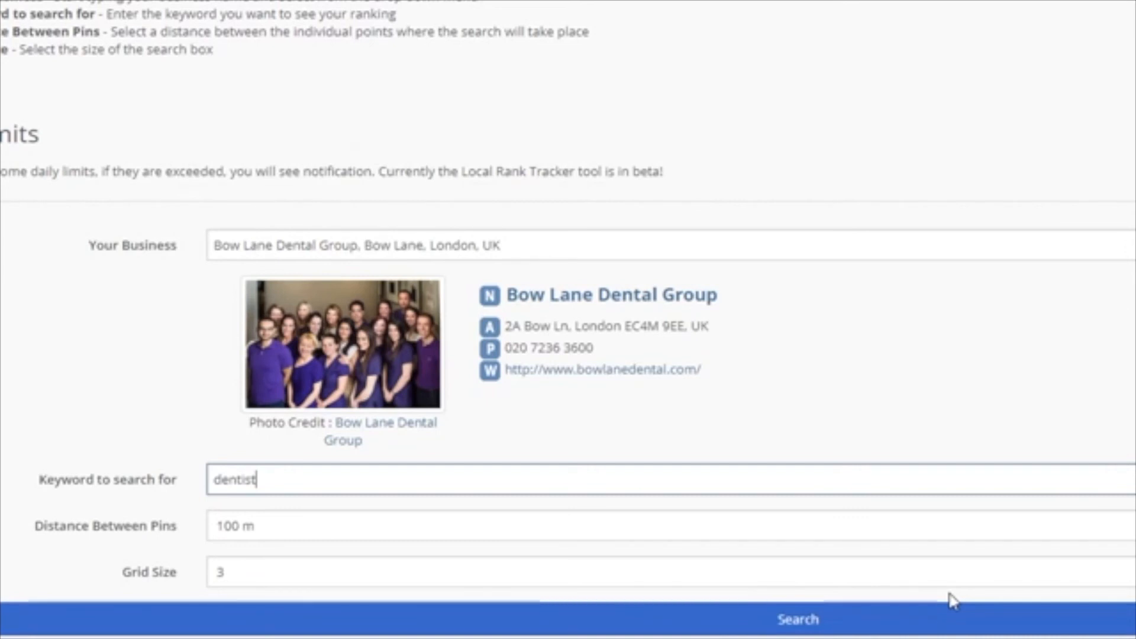
scroll(up, 3)
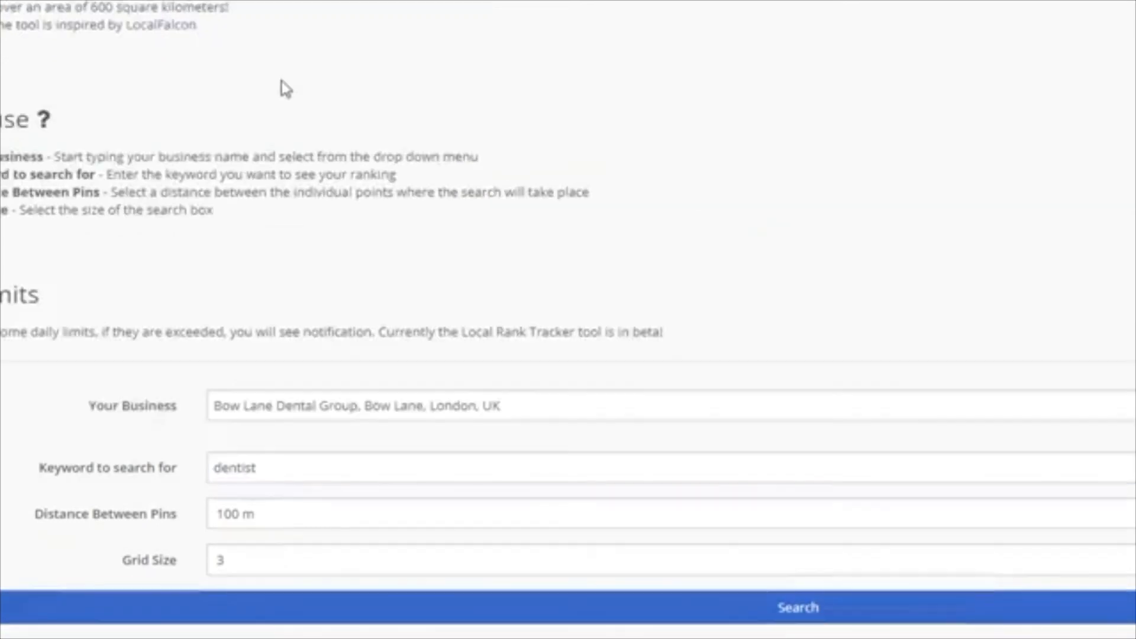
click(797, 607)
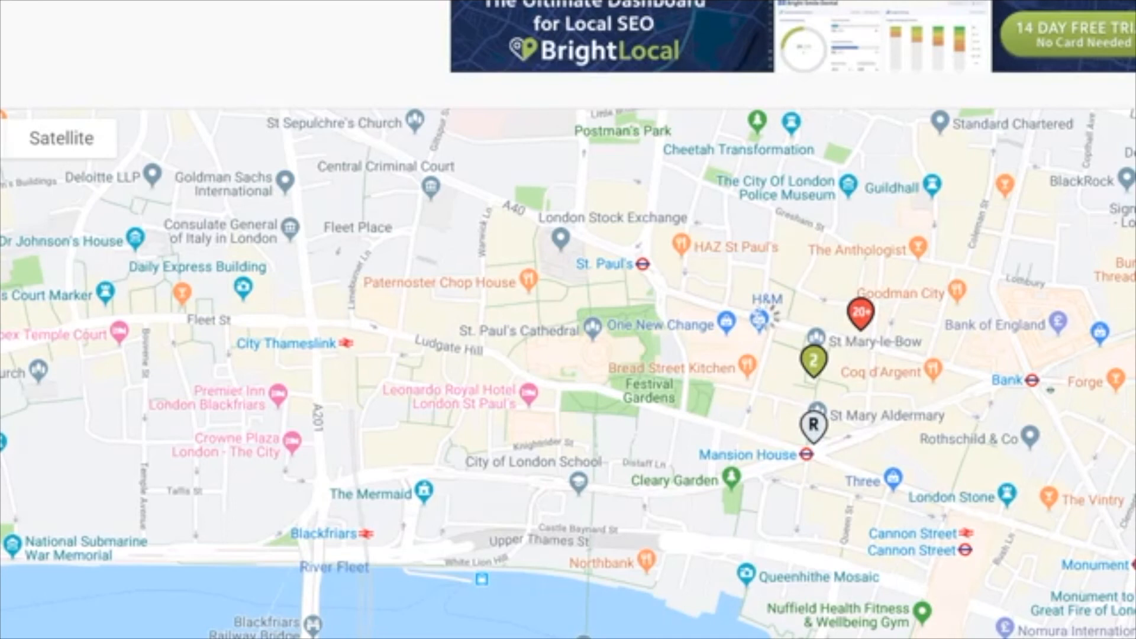
Inspect two ranking pins on the grid map around St Mary-le-Bow.
click(813, 425)
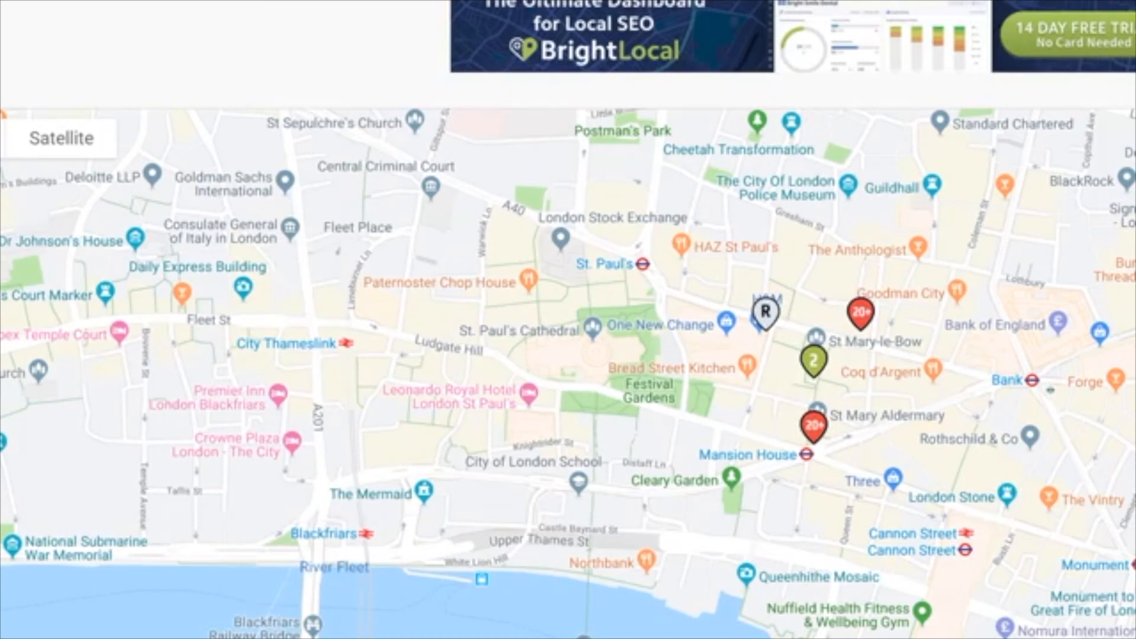
click(765, 313)
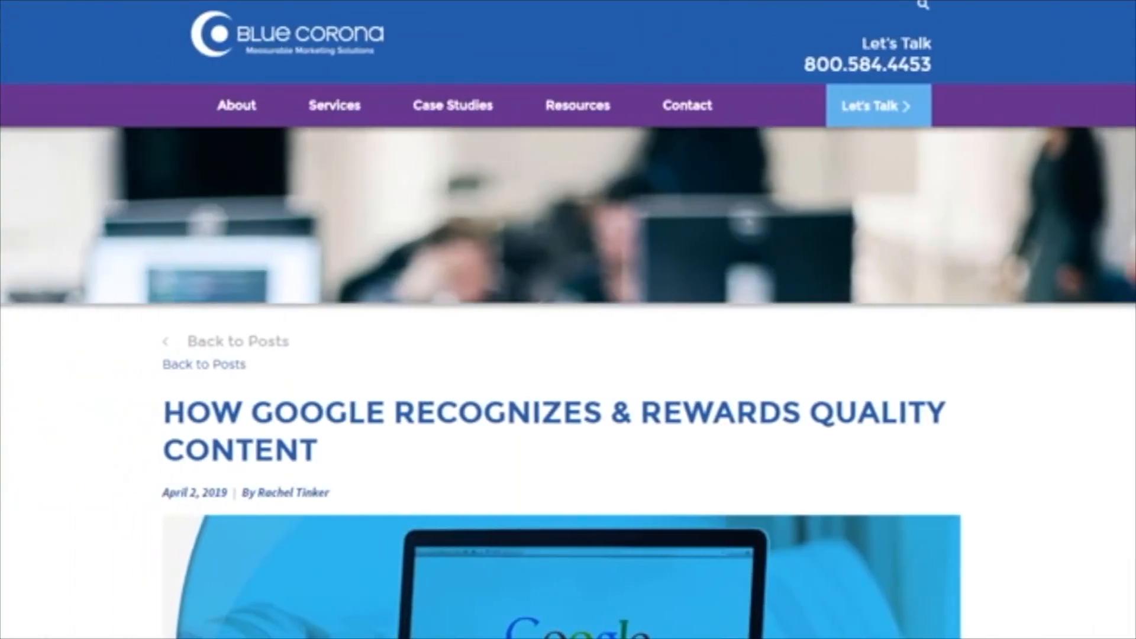
Scroll through the Blue Corona article on how Google rewards quality content.
scroll(down, 3)
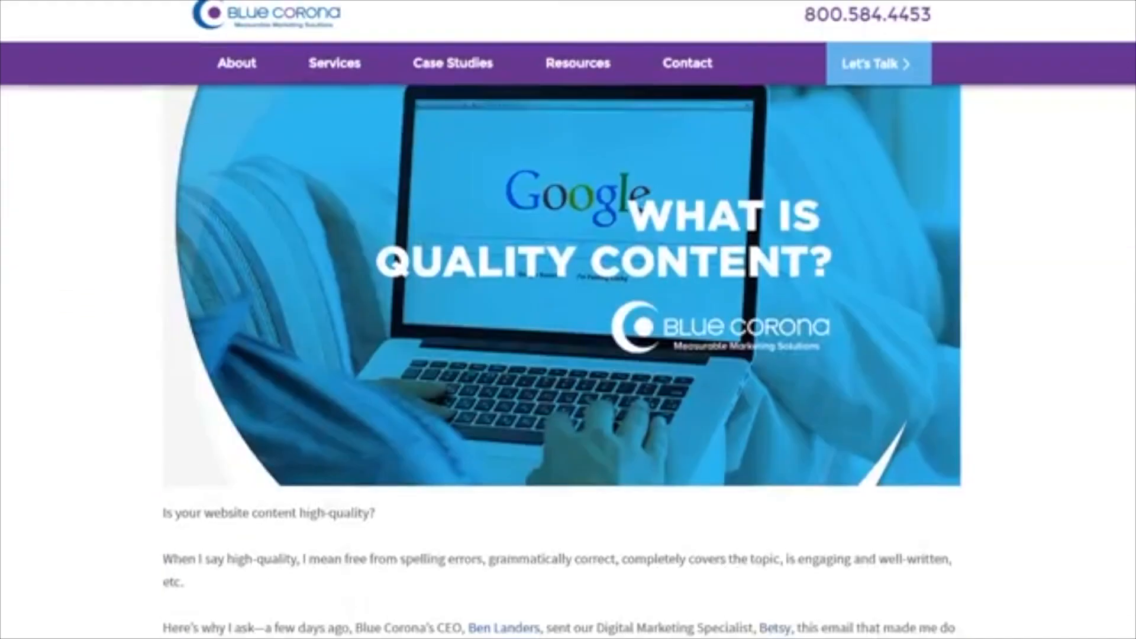
scroll(down, 3)
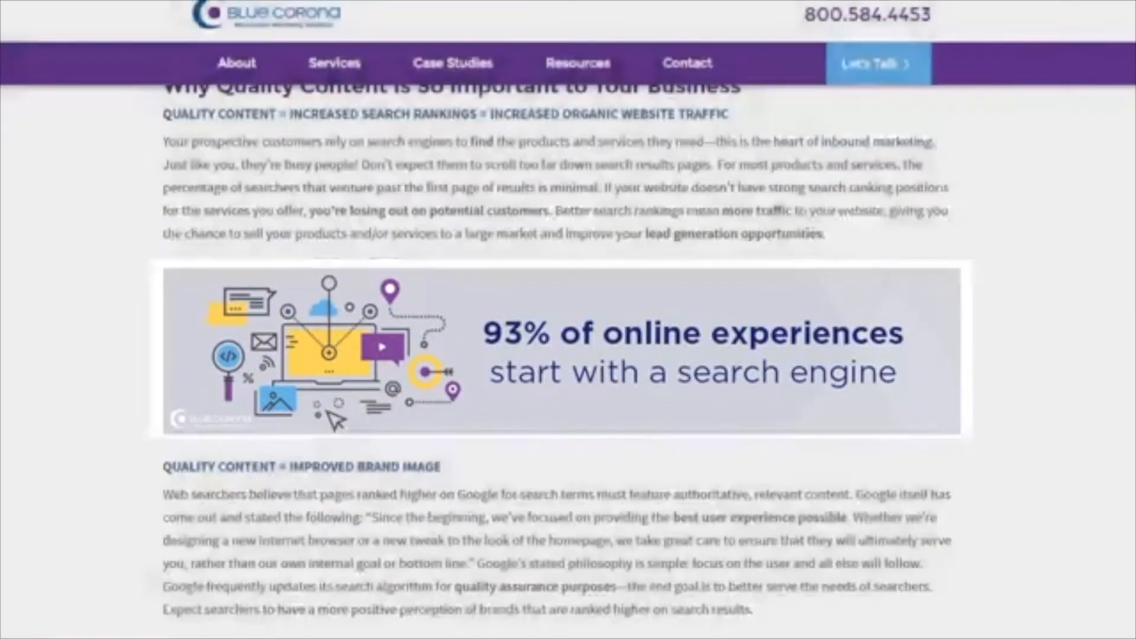
scroll(down, 3)
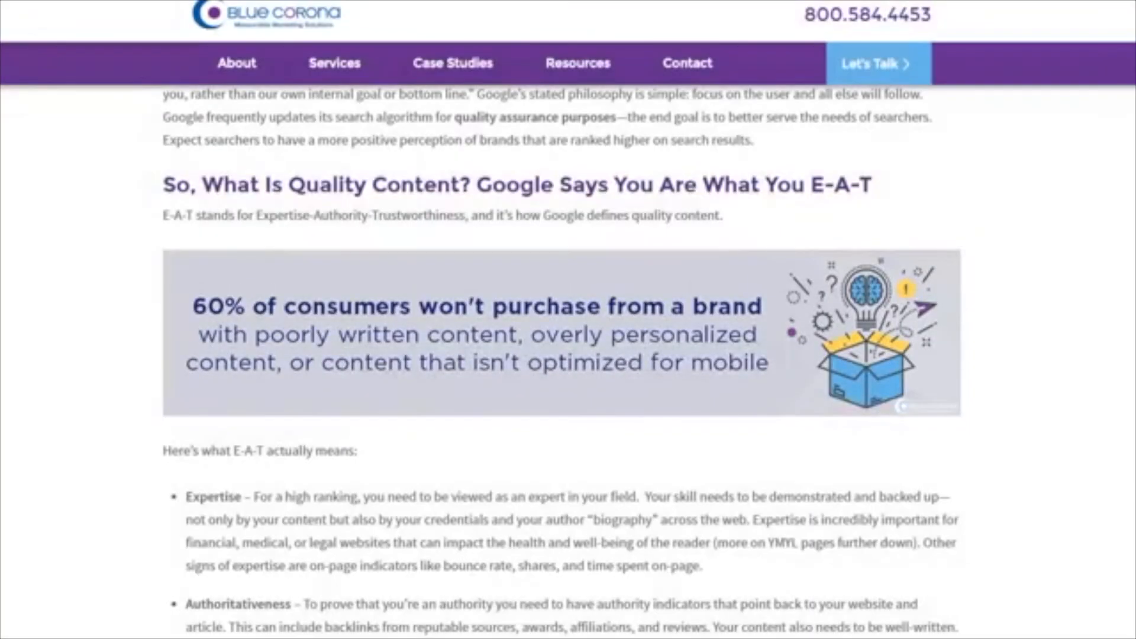
scroll(down, 3)
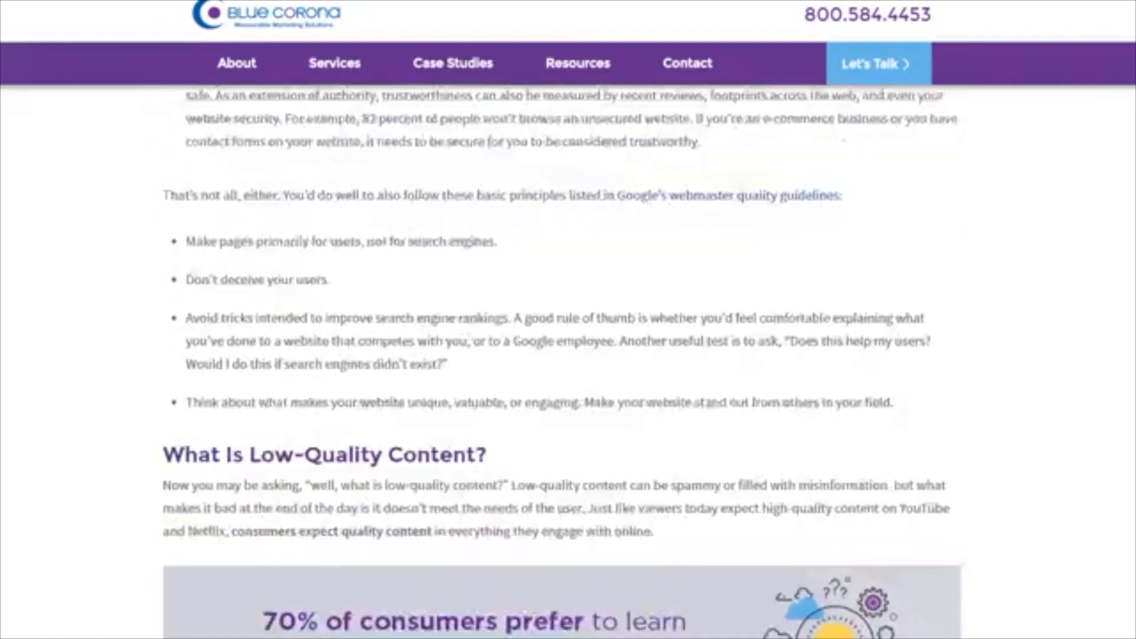
scroll(down, 3)
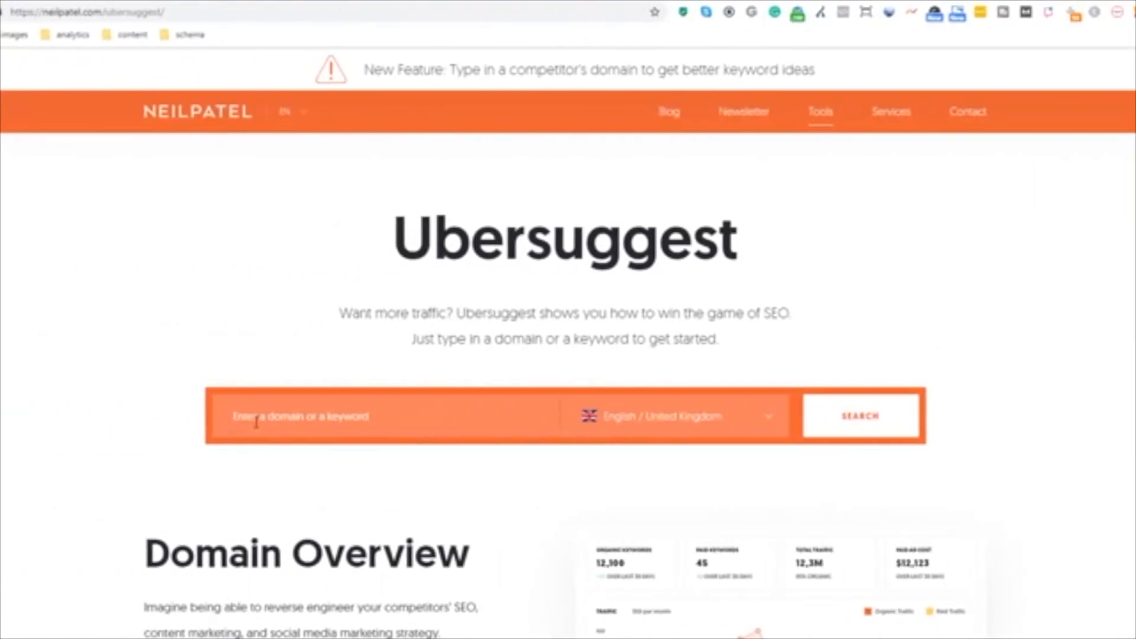
text(https://www.bowlanedental.com/)
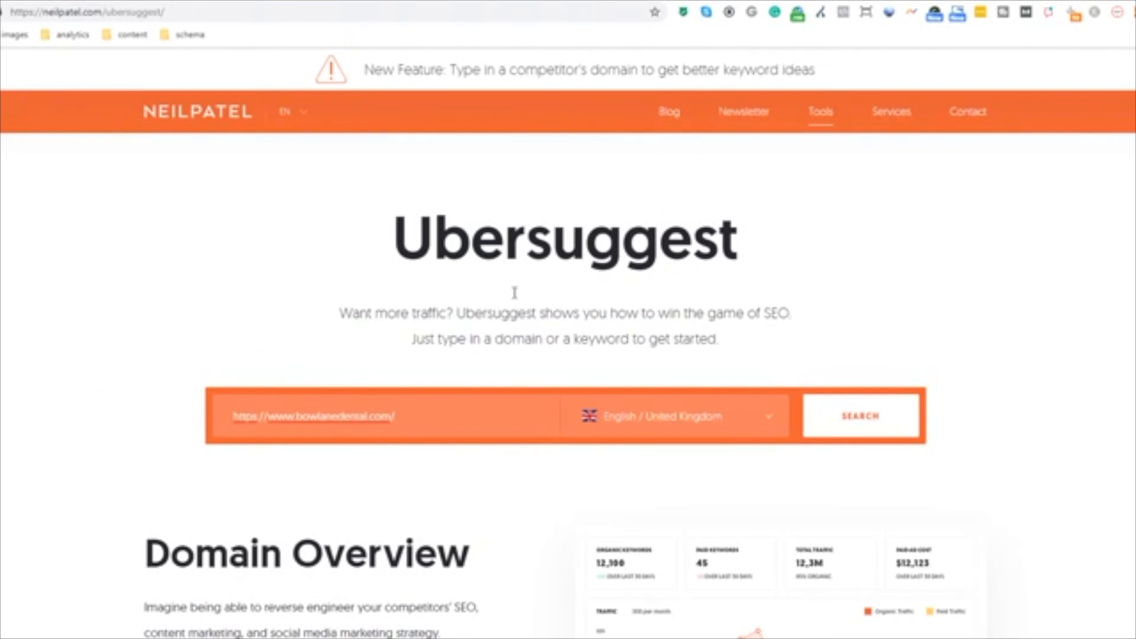
mouse_move(1060, 362)
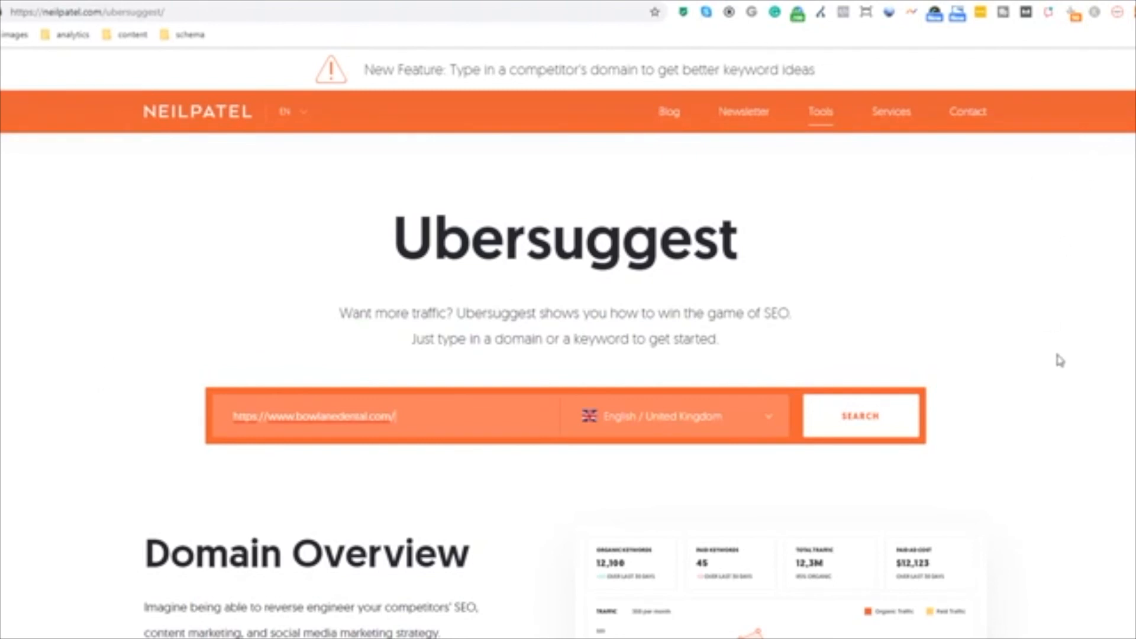
click(859, 415)
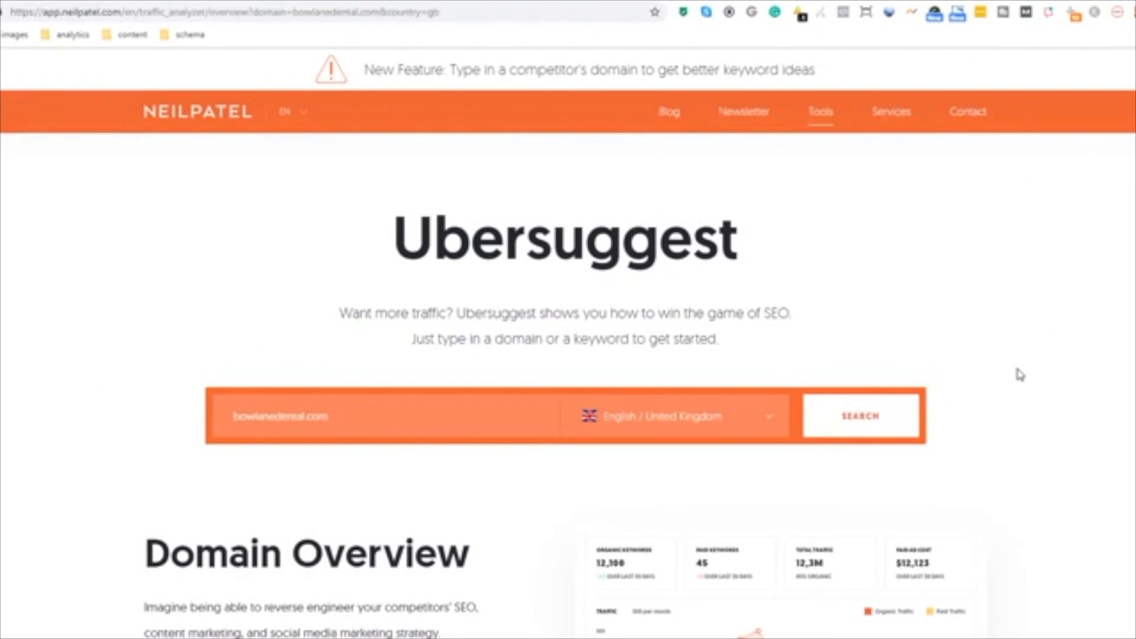
click(860, 415)
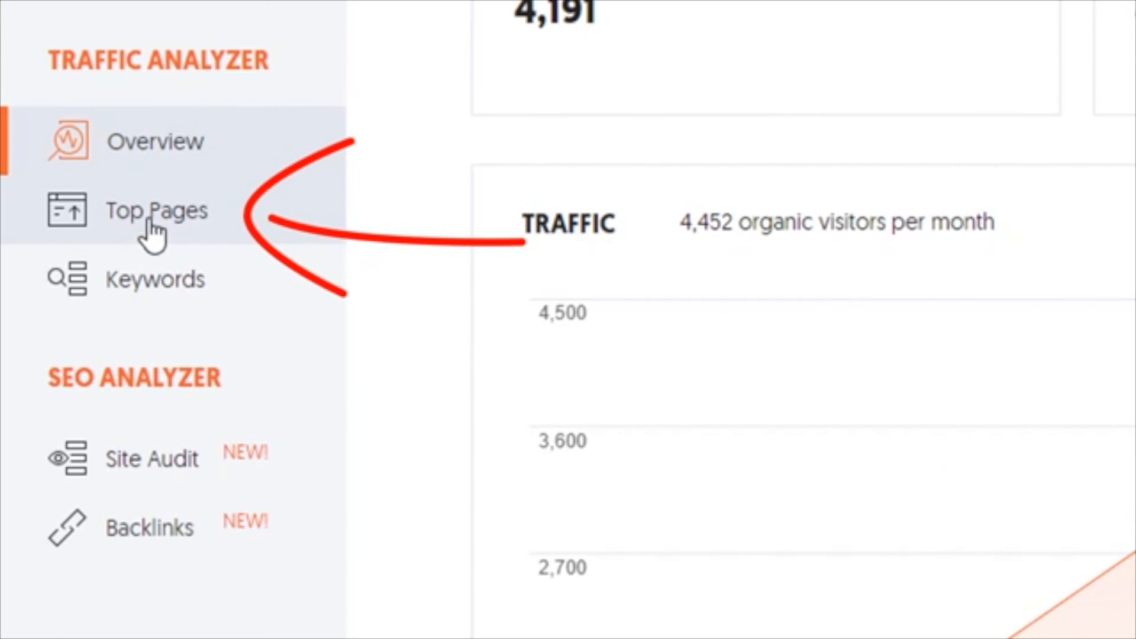
click(157, 210)
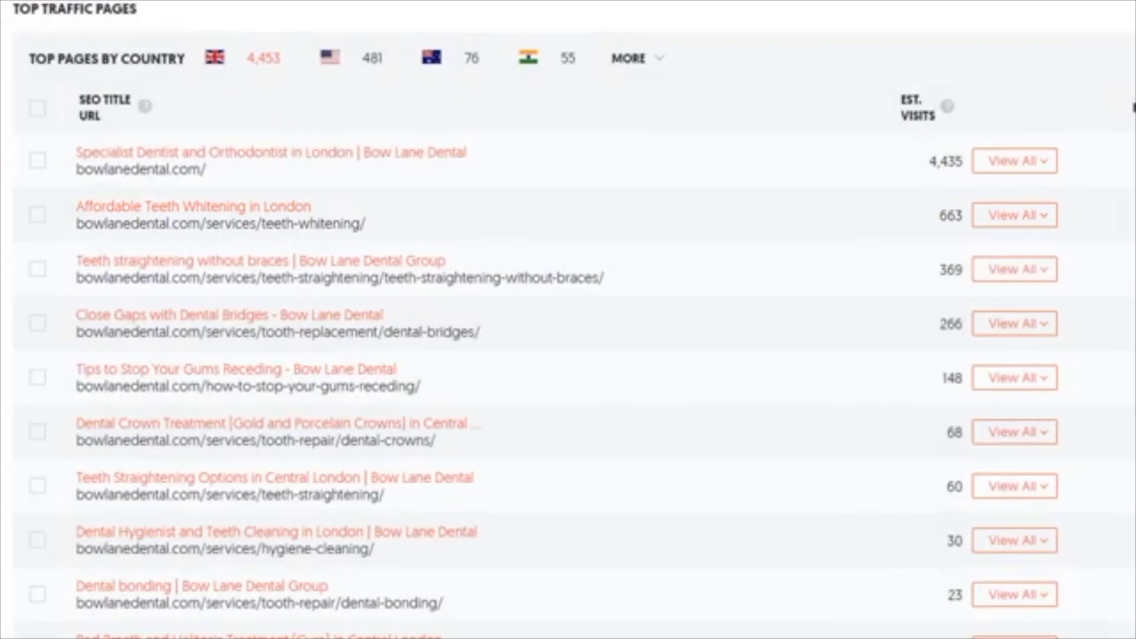
mouse_move(9, 595)
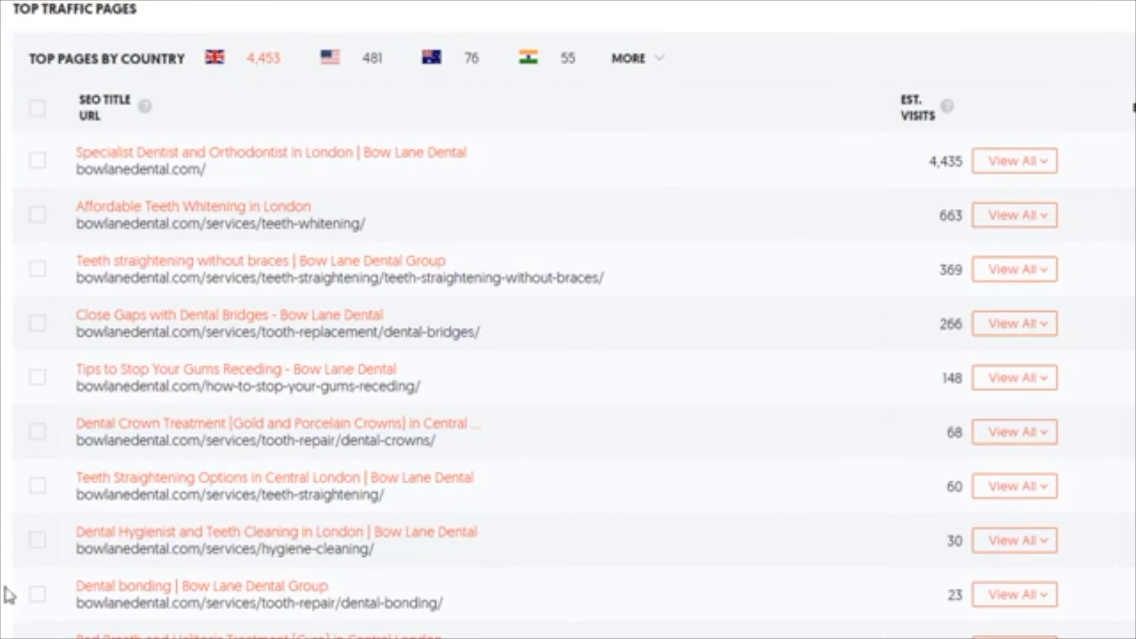
Review keywords driving the Affordable Teeth Whitening page, then open that competitor page.
click(1014, 214)
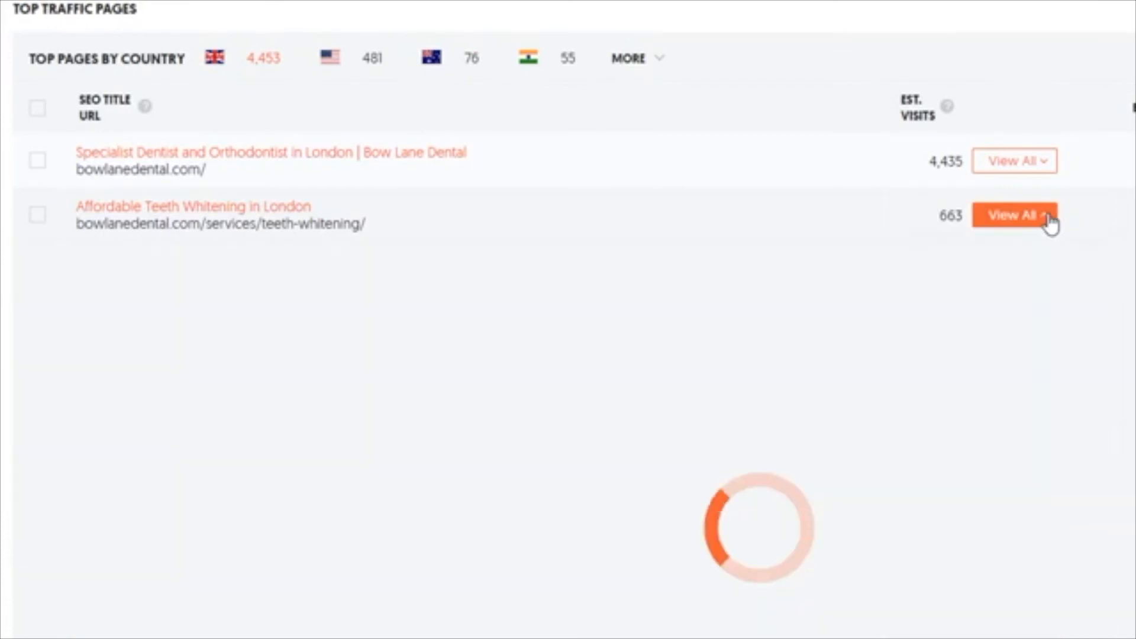
click(1016, 215)
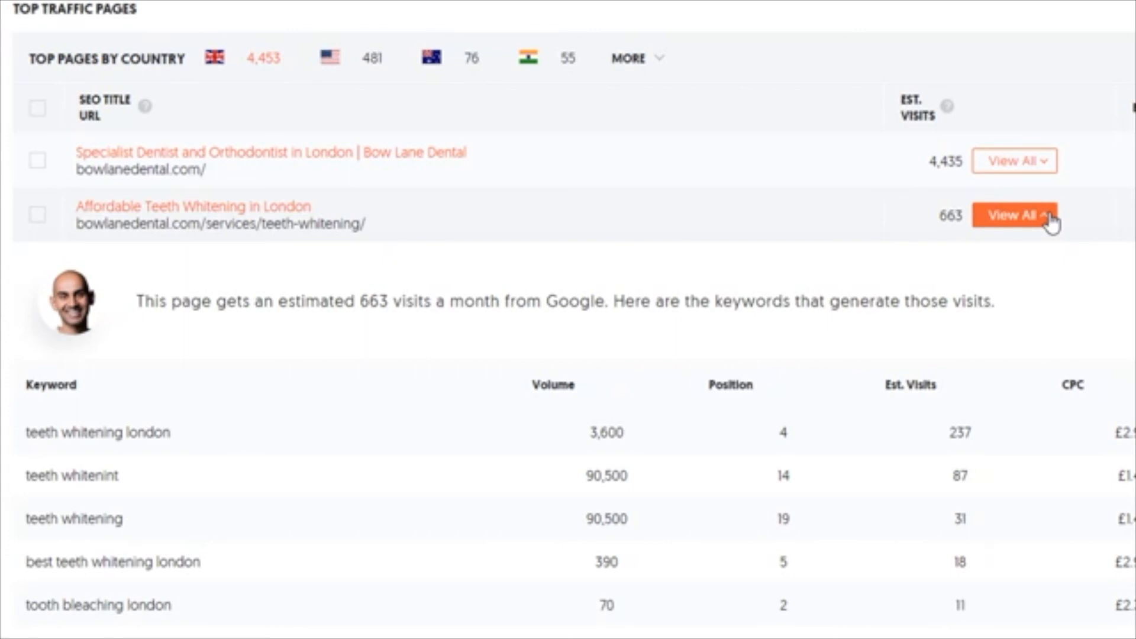
scroll(down, 3)
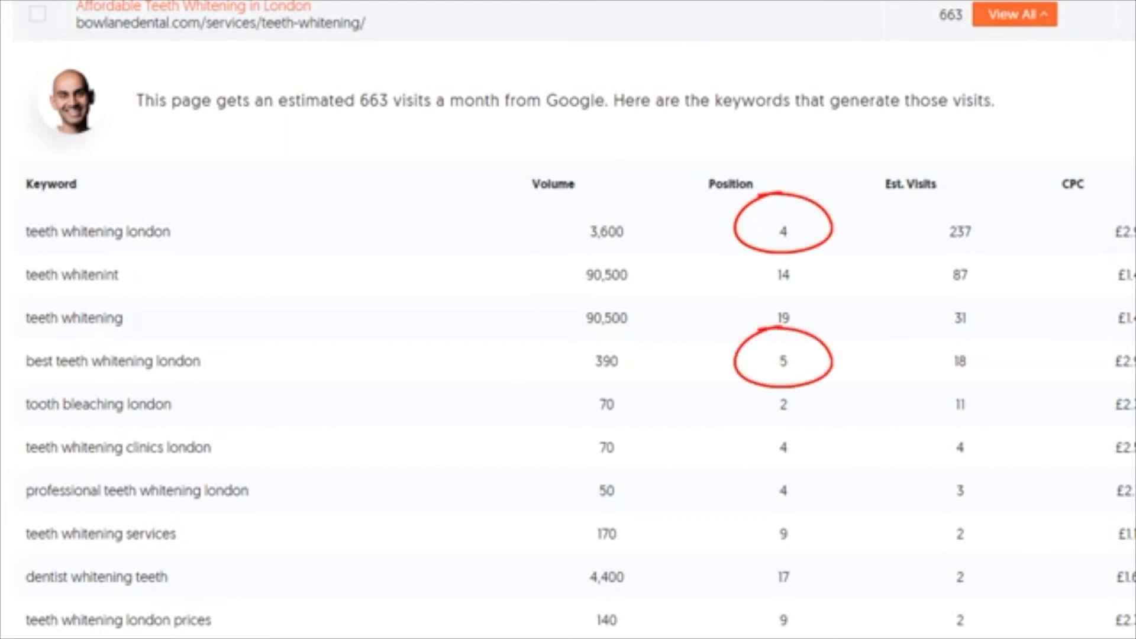
scroll(up, 3)
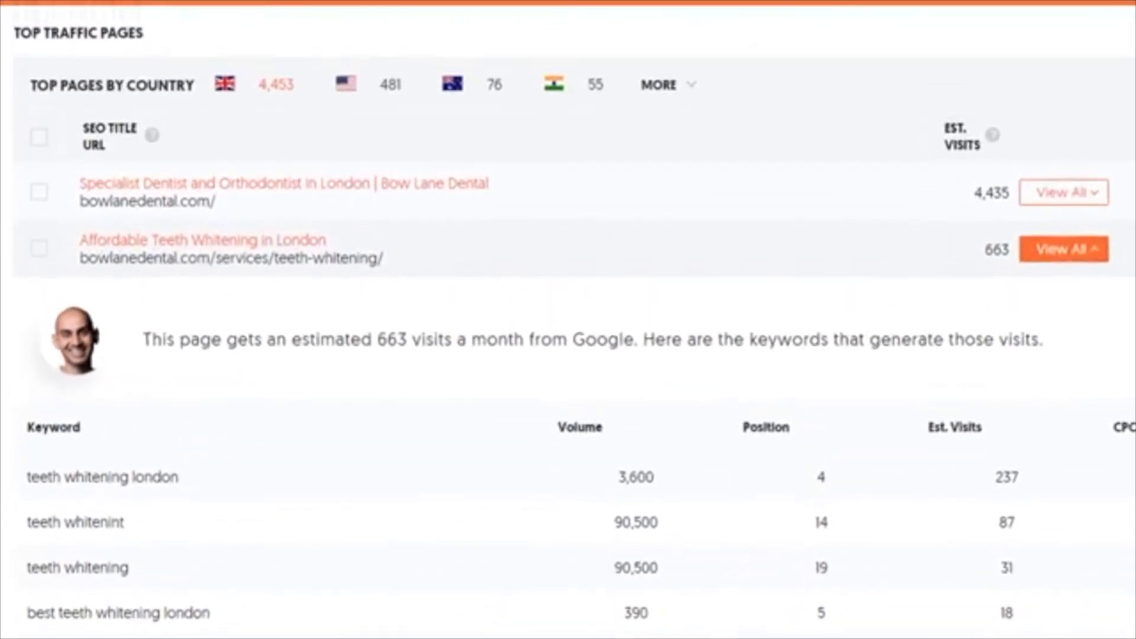
click(231, 258)
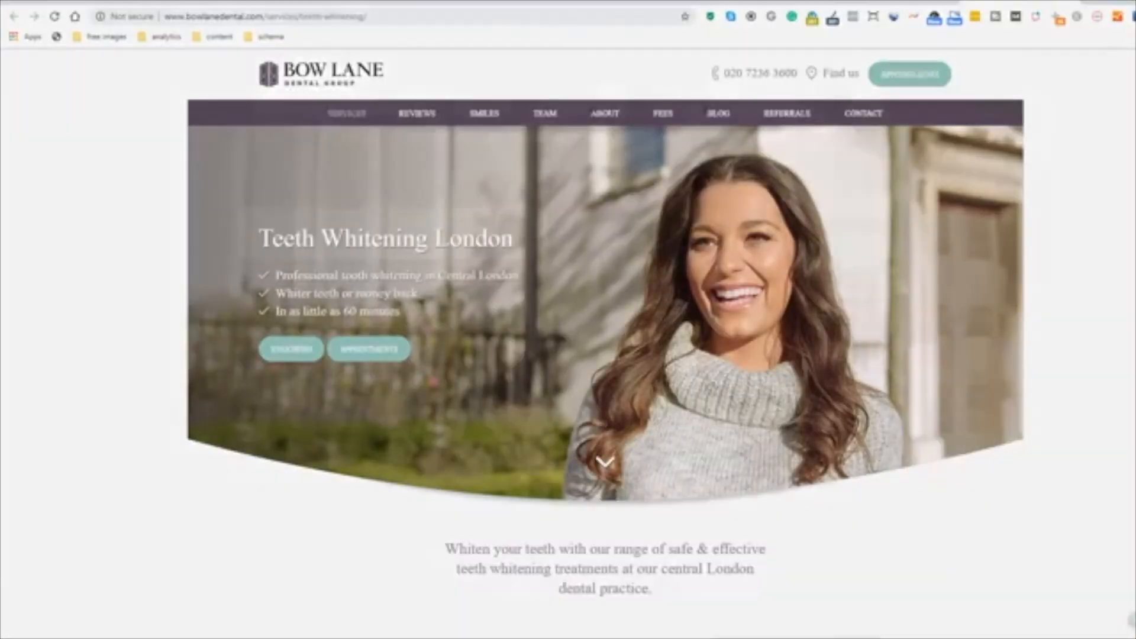
scroll(down, 3)
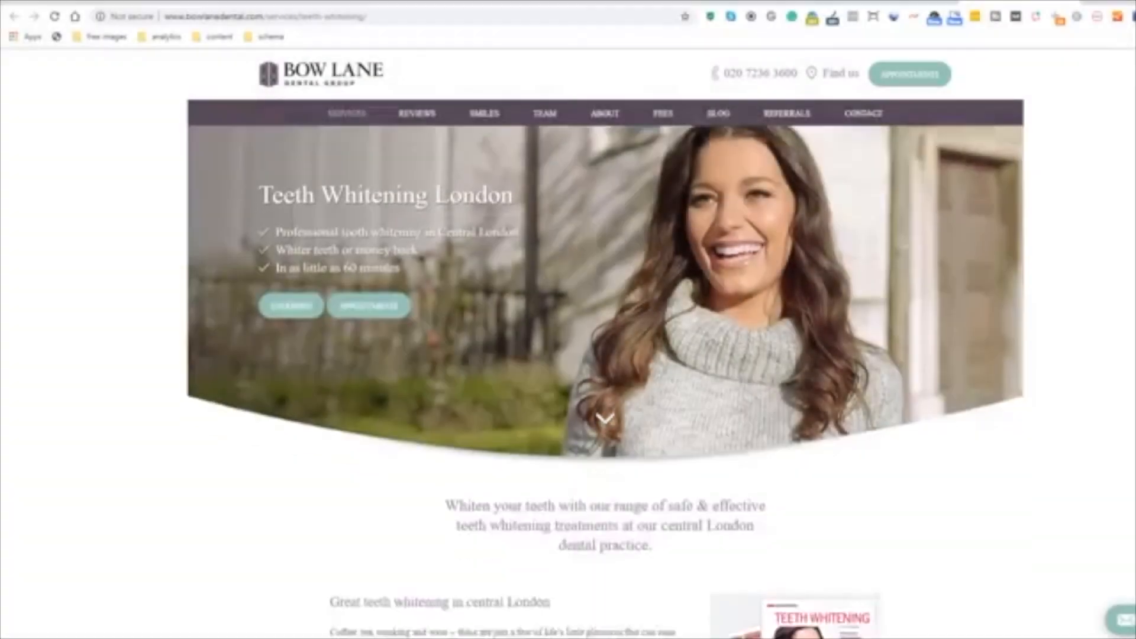
scroll(down, 3)
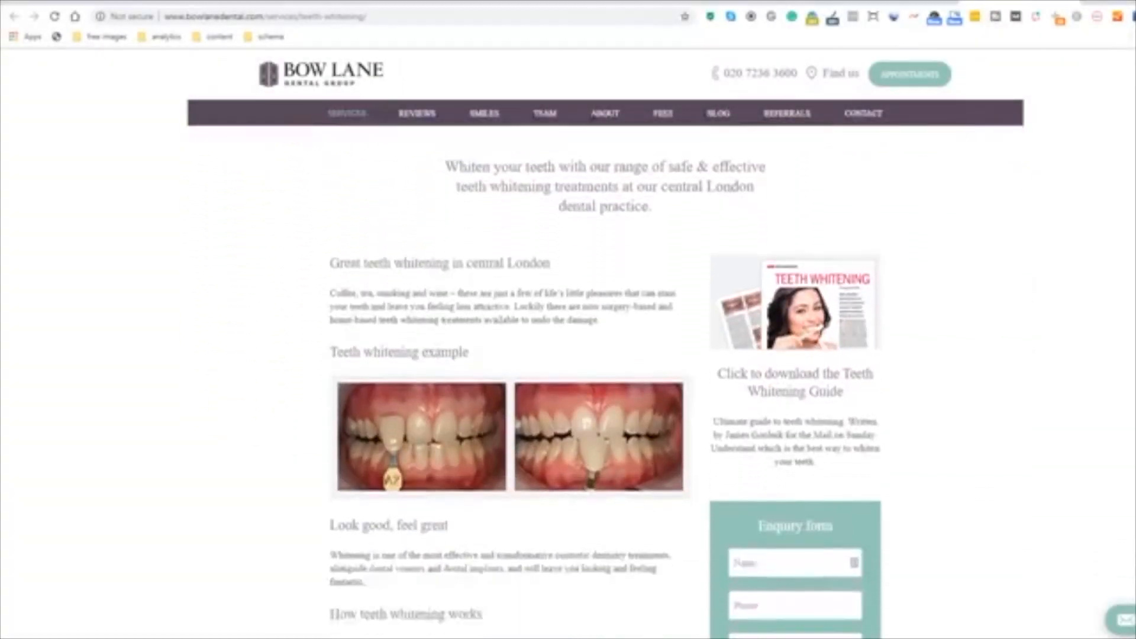
scroll(down, 3)
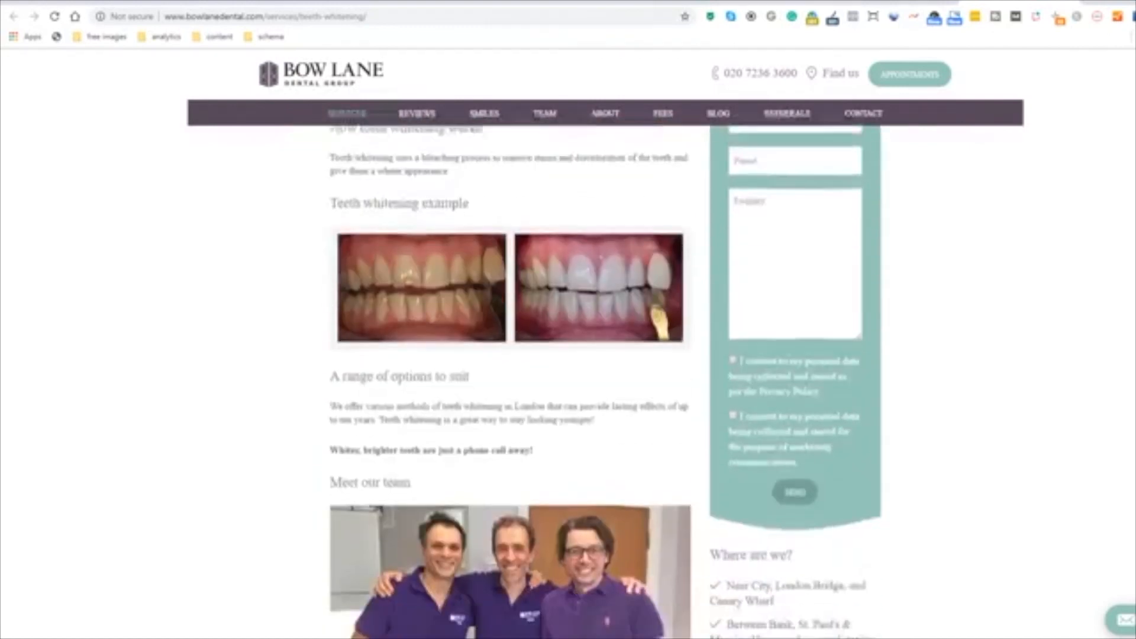
scroll(down, 3)
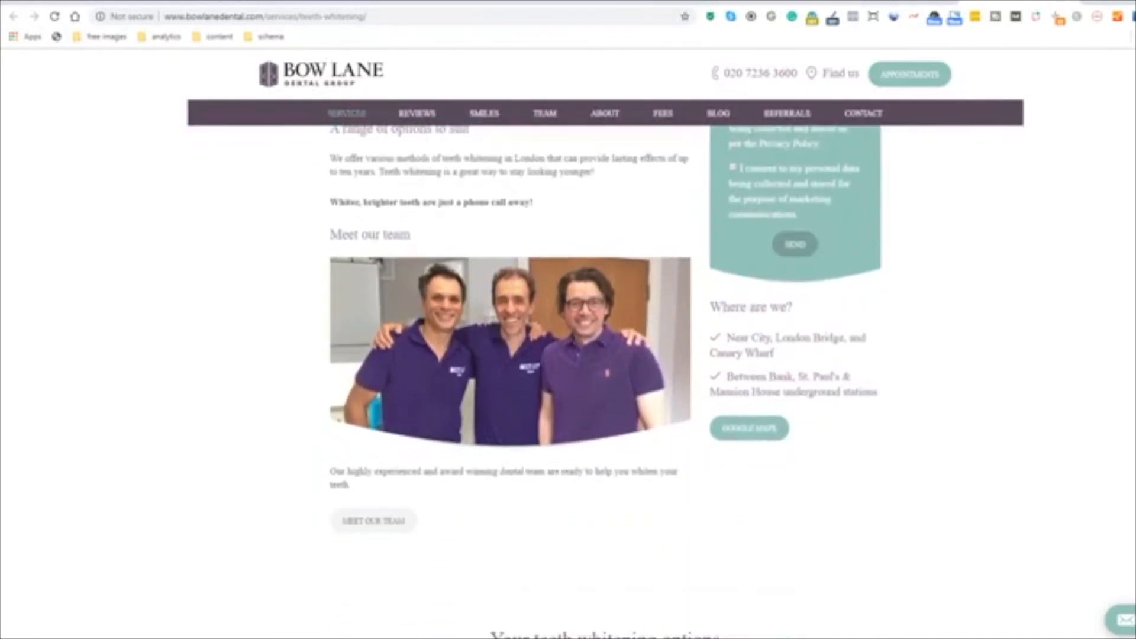
scroll(down, 3)
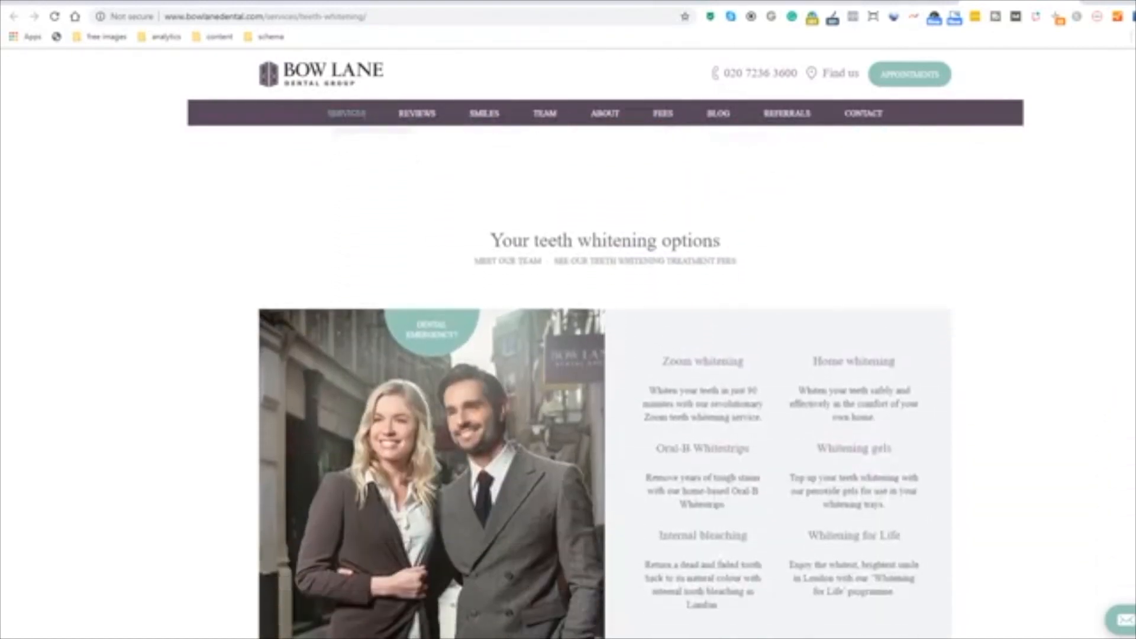
scroll(down, 3)
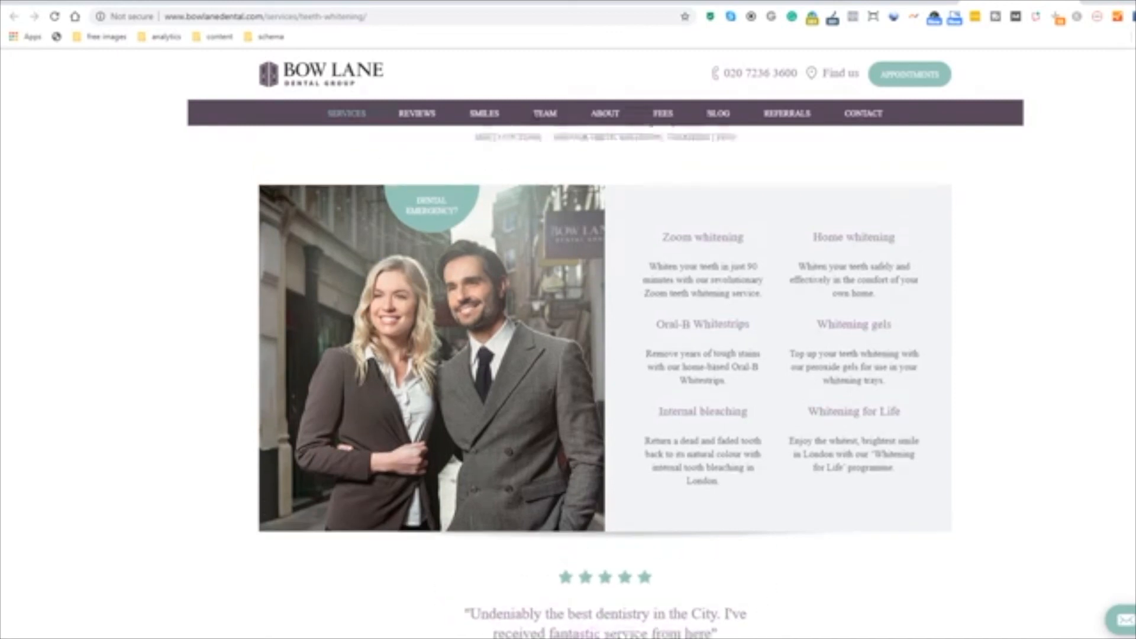
scroll(up, 3)
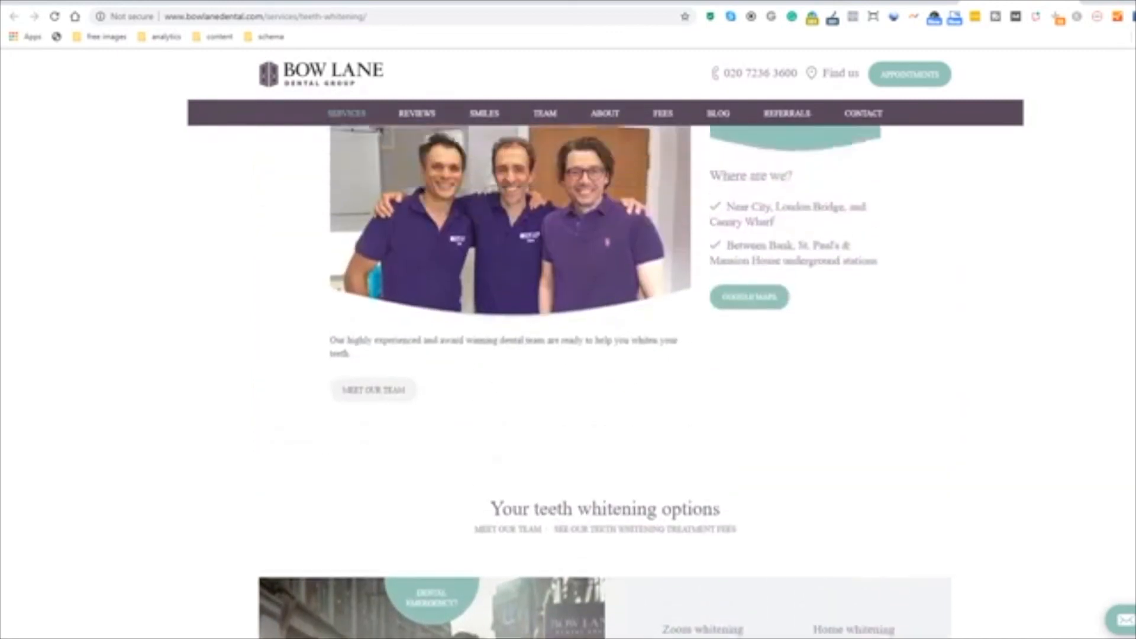
scroll(up, 3)
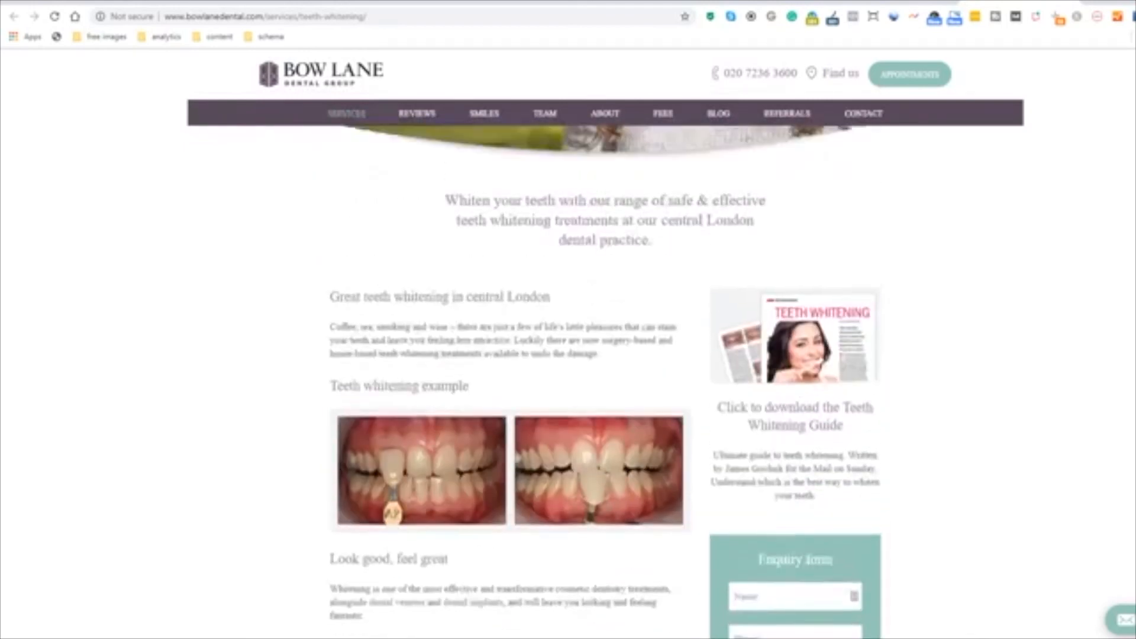
scroll(up, 3)
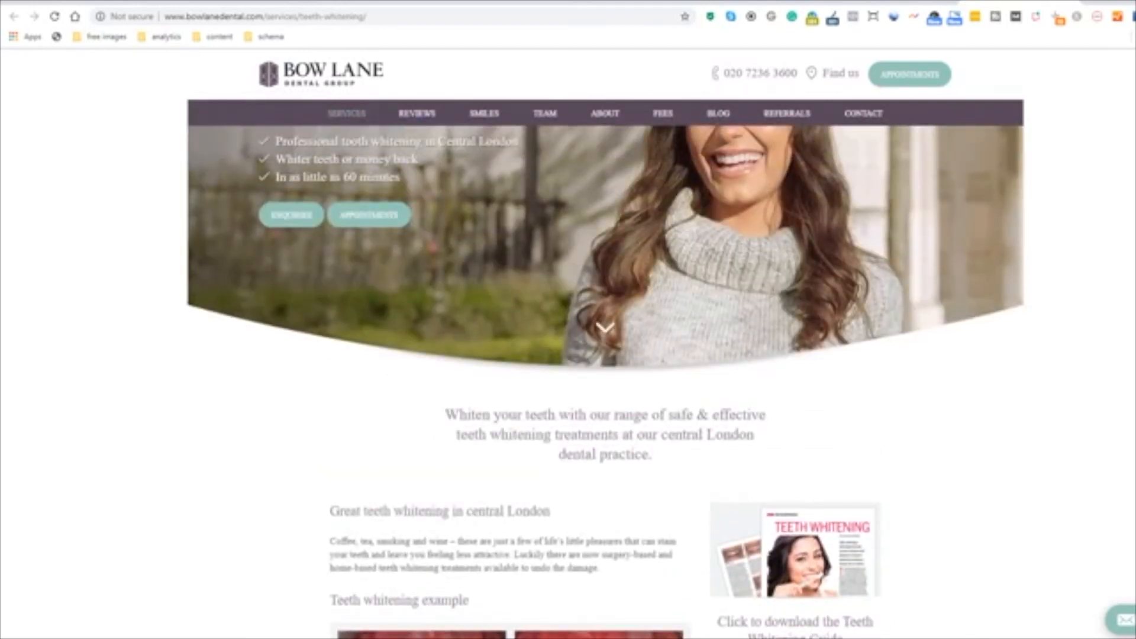